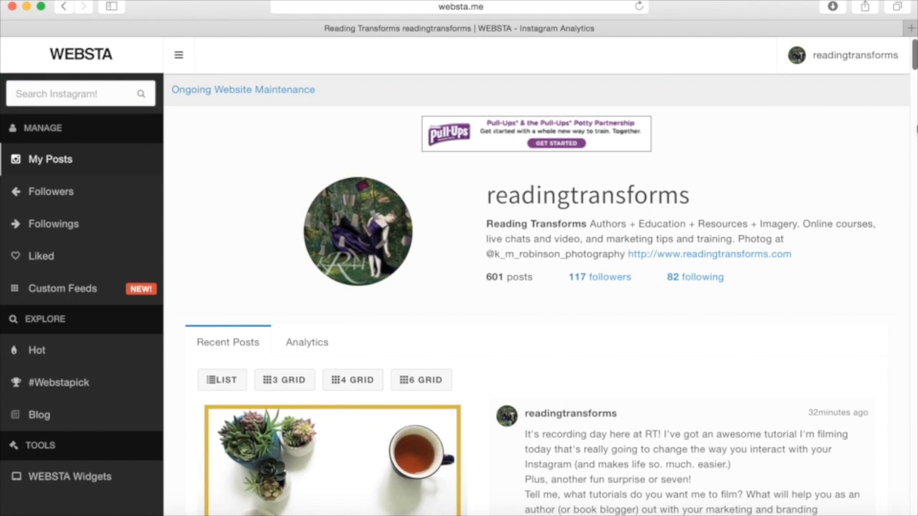
# Step: Scroll down through the account's recent posts toward the second post
pyautogui.scroll(-3)
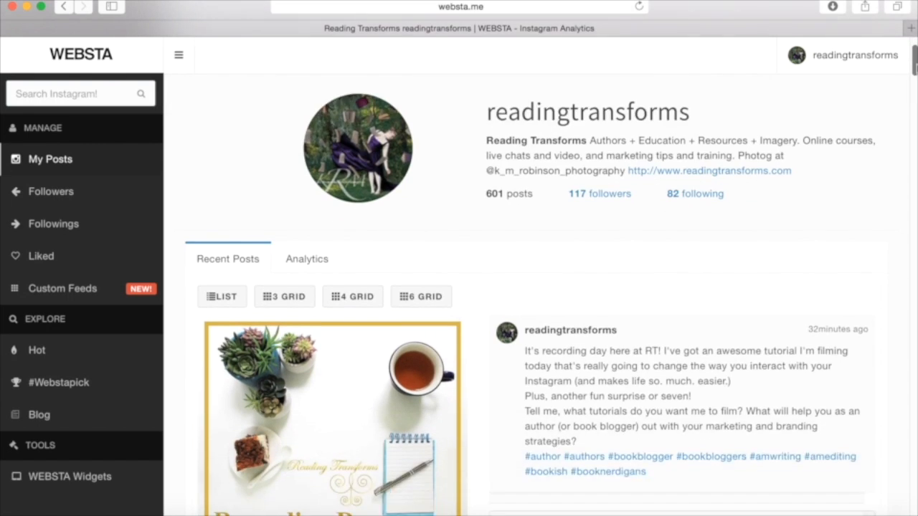
pyautogui.scroll(-3)
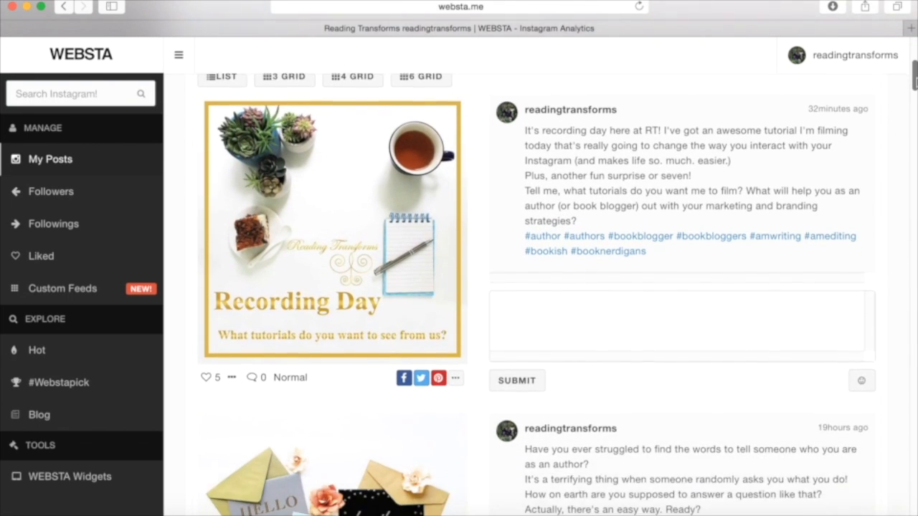
pyautogui.scroll(-3)
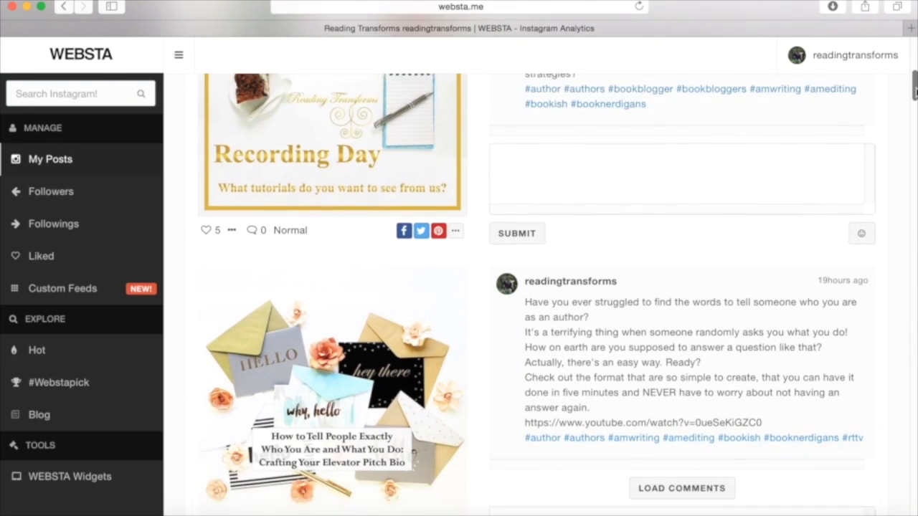
pyautogui.scroll(-3)
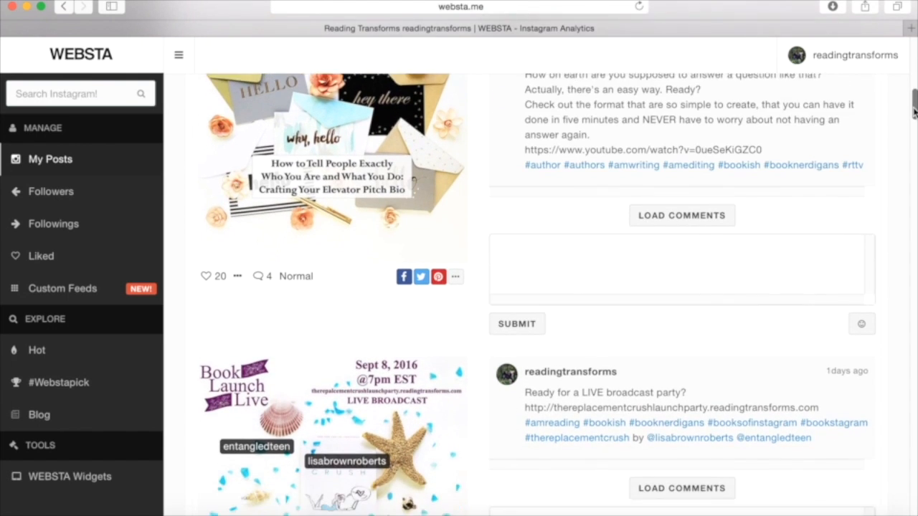
pyautogui.scroll(-3)
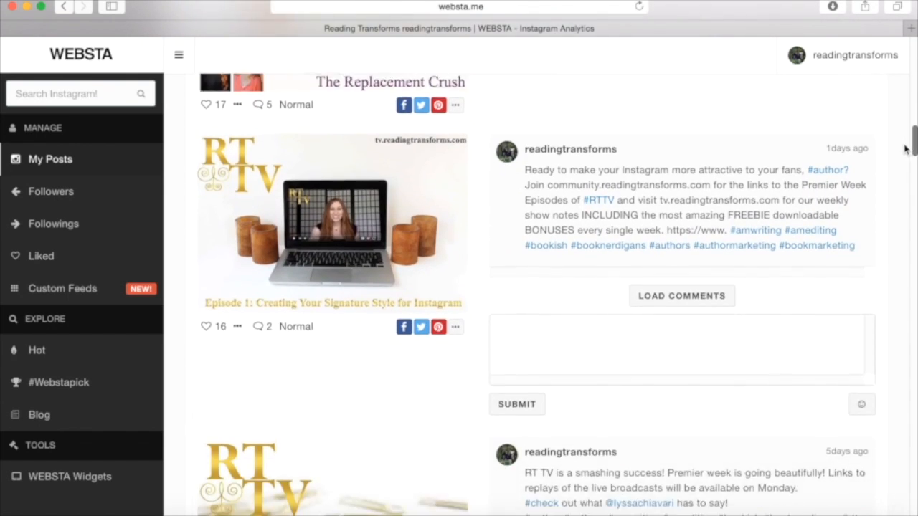
pyautogui.scroll(-3)
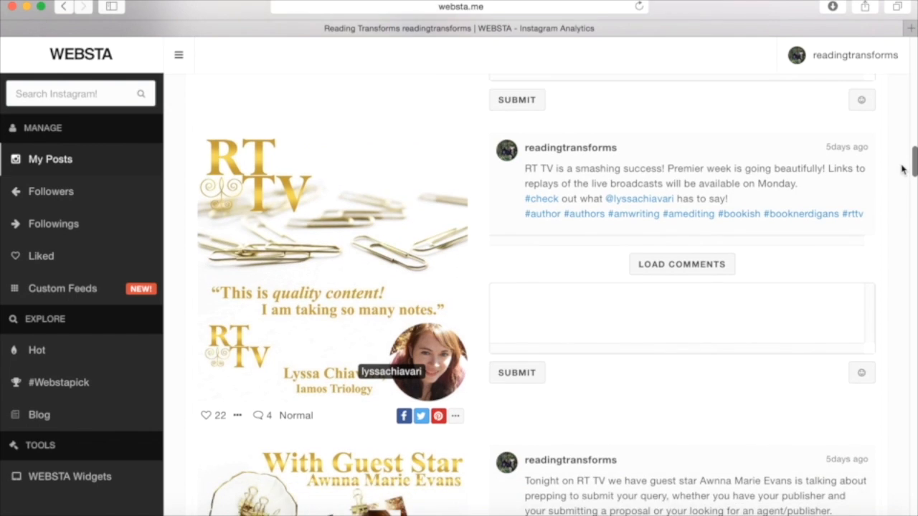
pyautogui.scroll(-3)
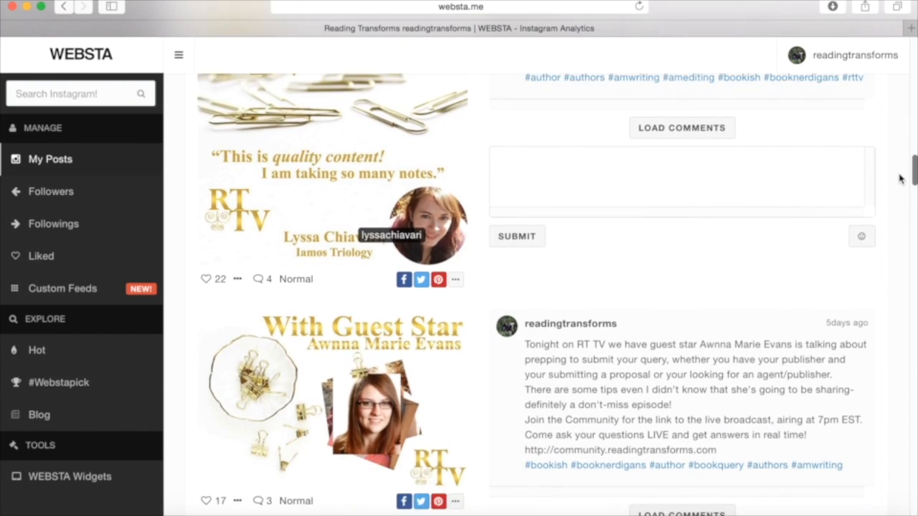
pyautogui.scroll(-3)
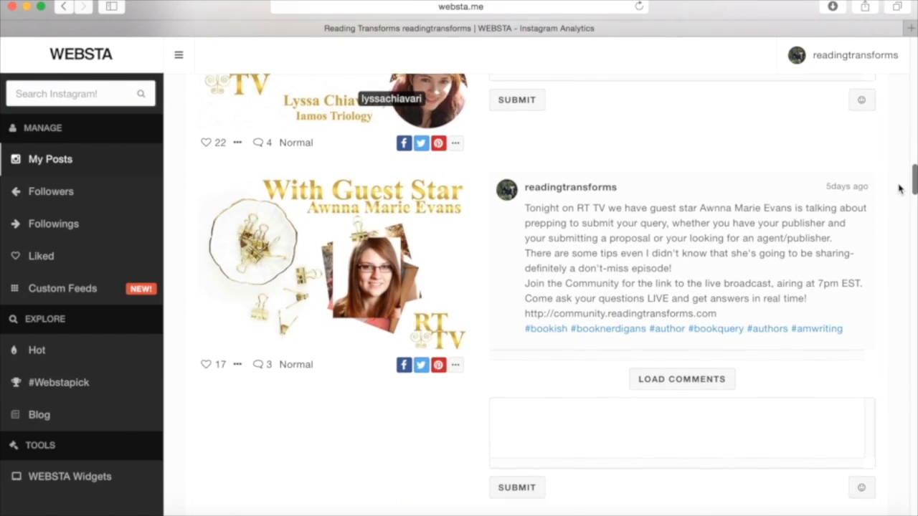
pyautogui.scroll(-3)
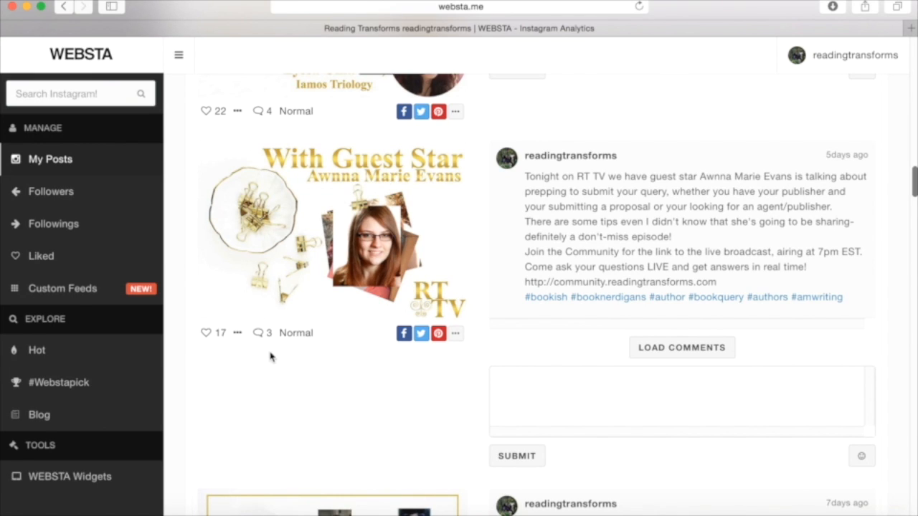
pyautogui.moveTo(301, 410)
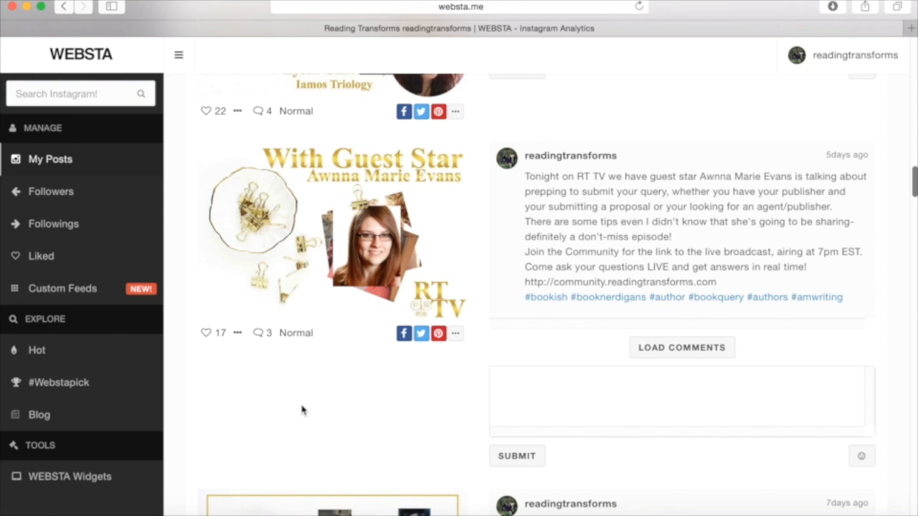
pyautogui.moveTo(869, 158)
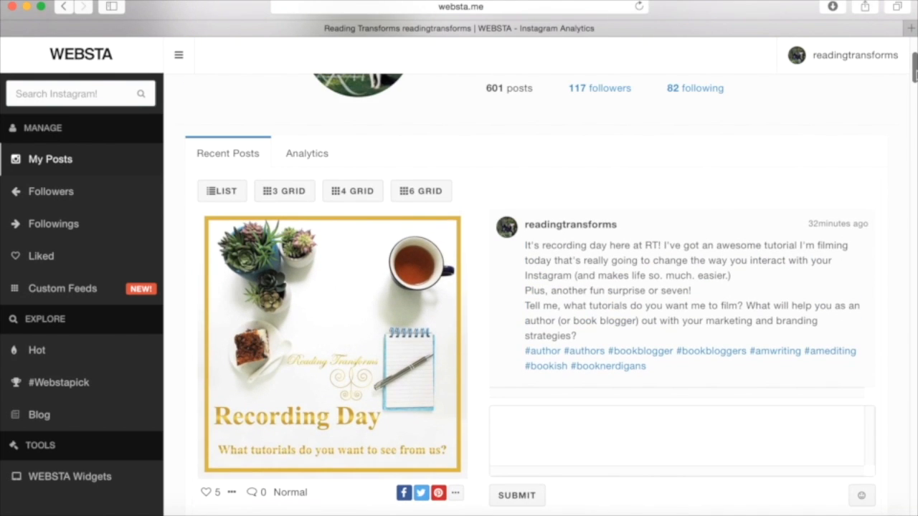
pyautogui.scroll(-3)
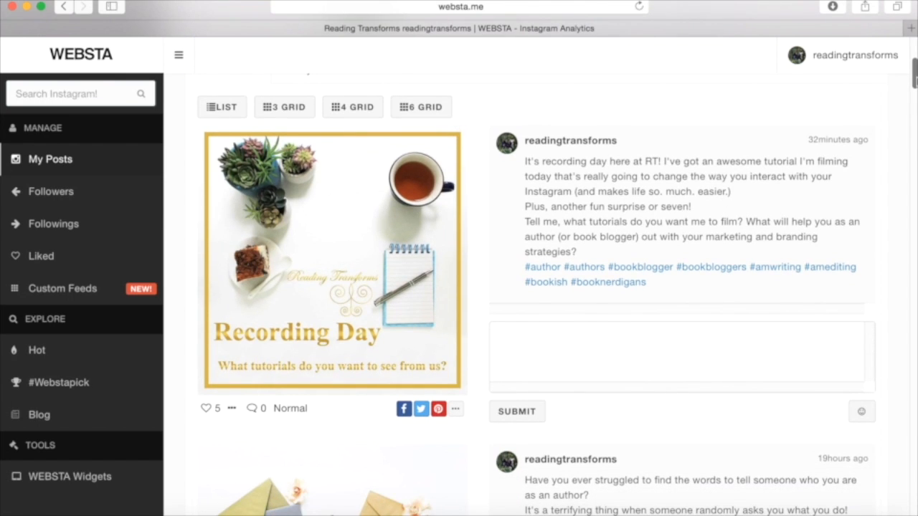
pyautogui.scroll(-3)
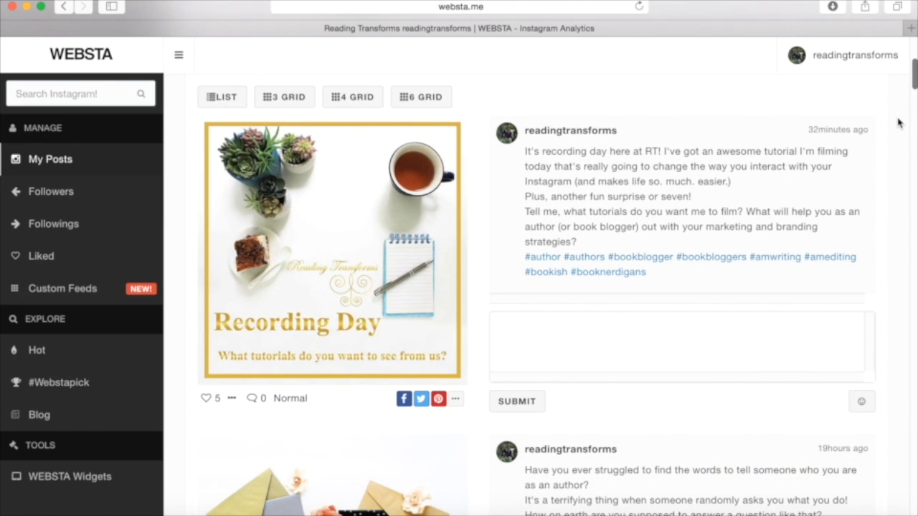
pyautogui.moveTo(898, 129)
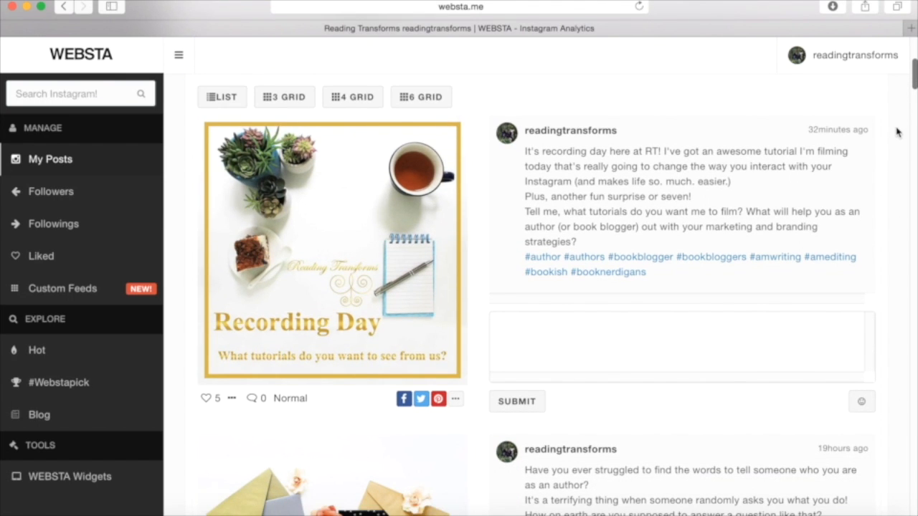
pyautogui.moveTo(895, 134)
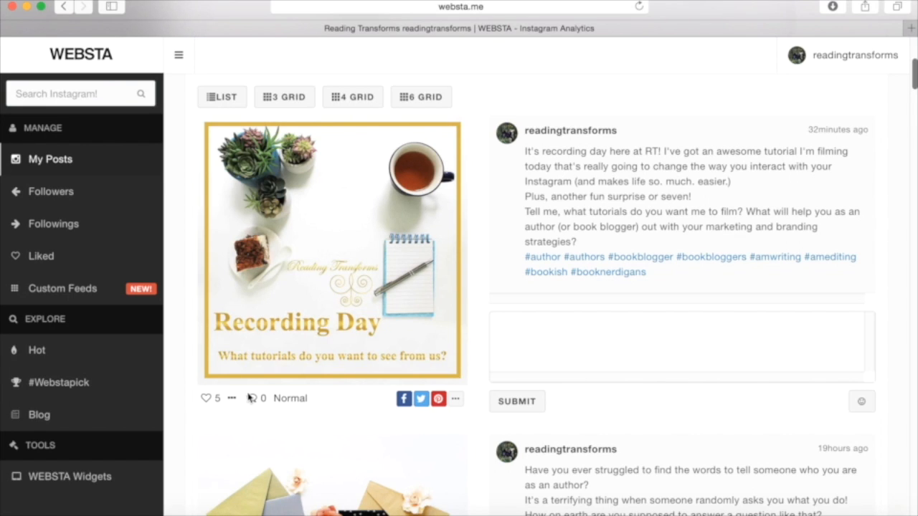
pyautogui.moveTo(222, 438)
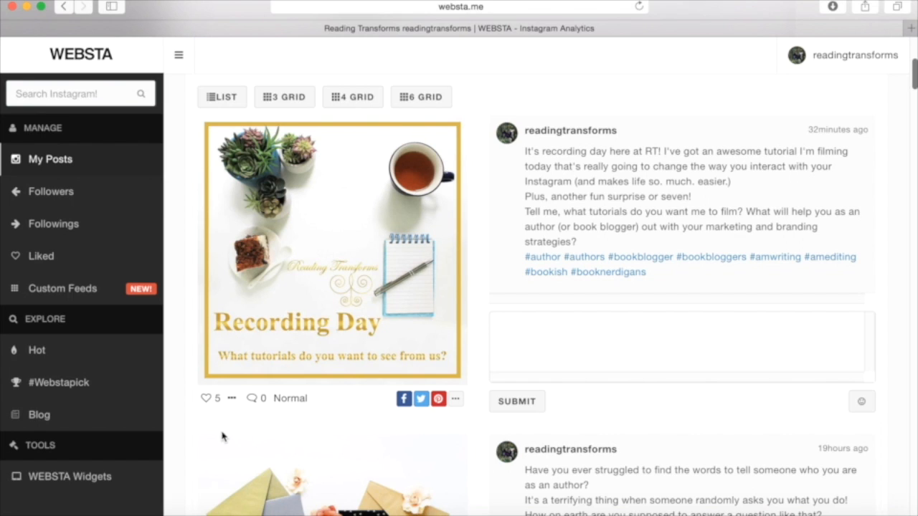
pyautogui.moveTo(874, 77)
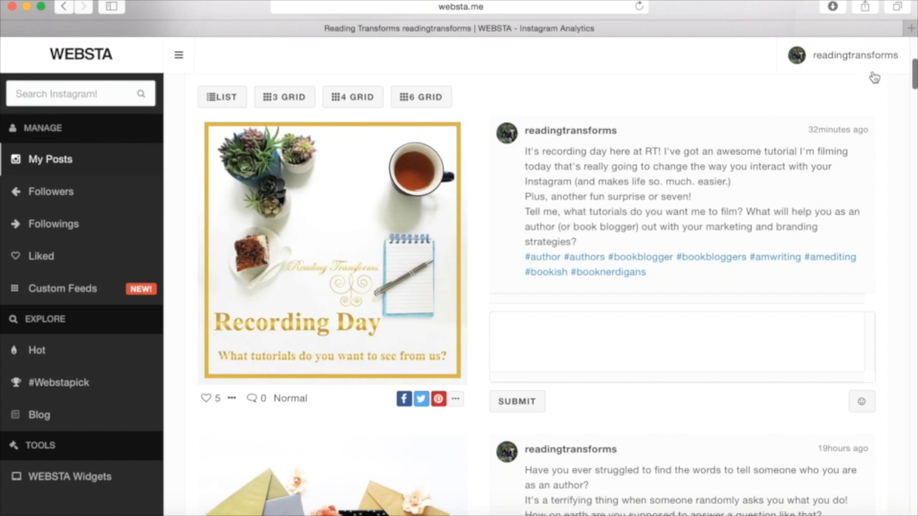
pyautogui.scroll(-3)
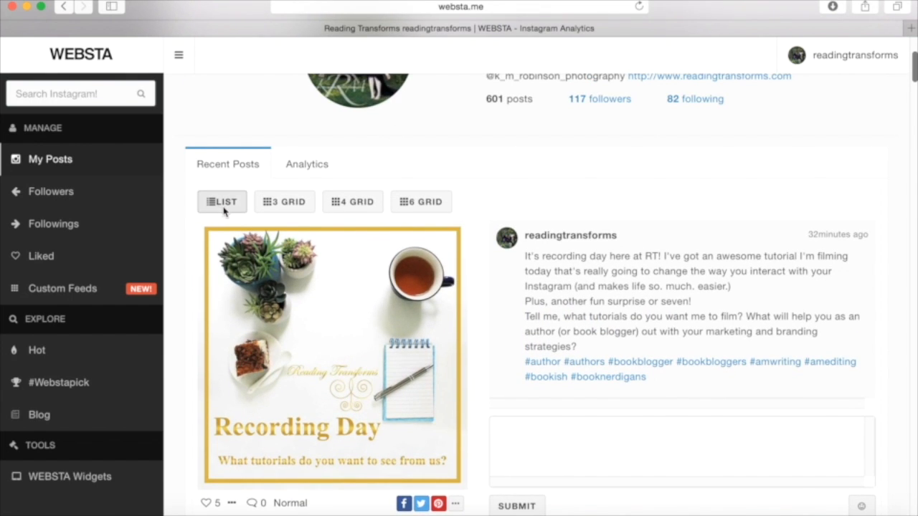
# Step: Switch the recent posts to denser grid layouts, then back to single posts with captions
pyautogui.click(353, 201)
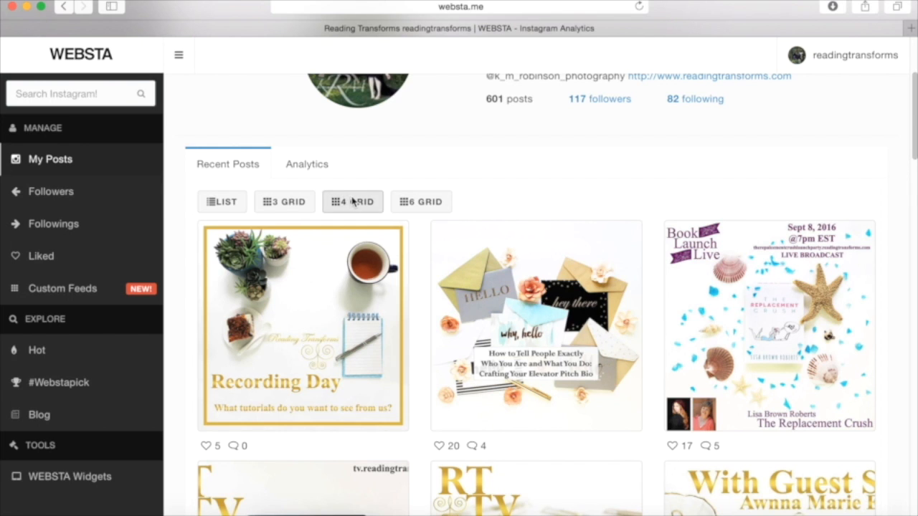
pyautogui.click(422, 200)
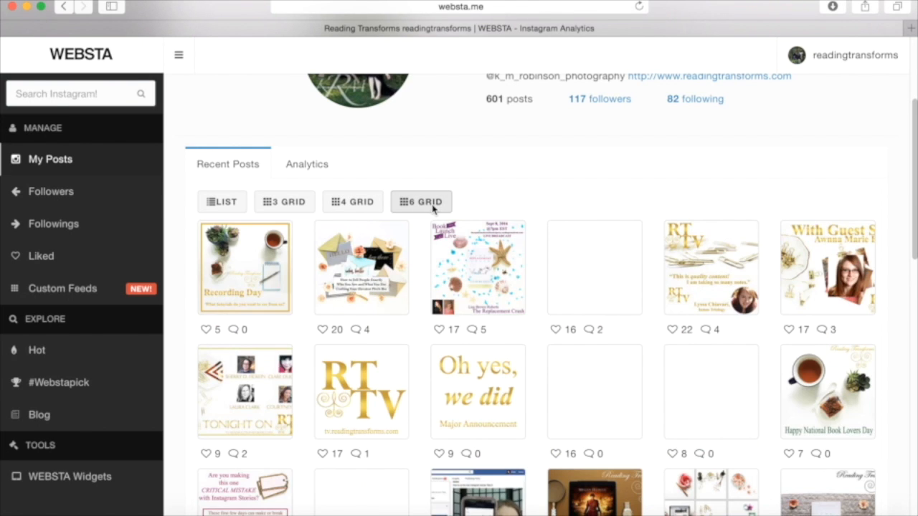
pyautogui.click(353, 201)
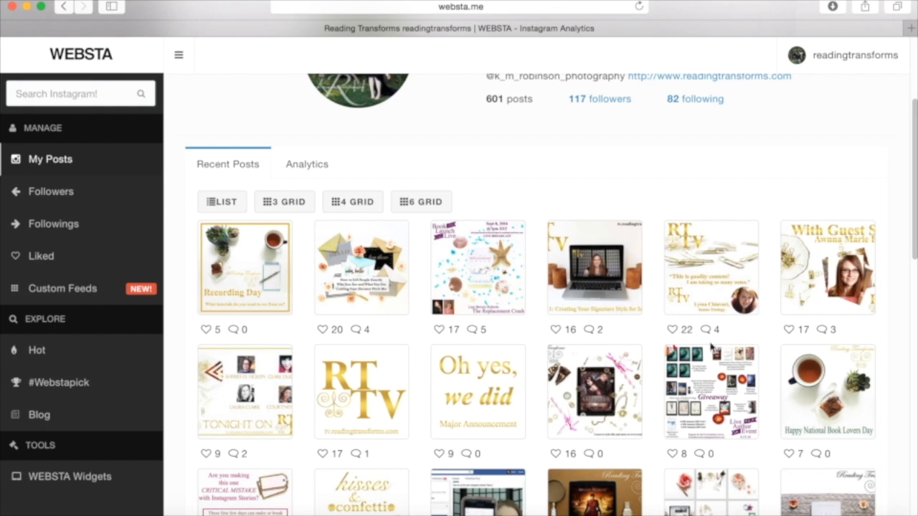
pyautogui.click(244, 268)
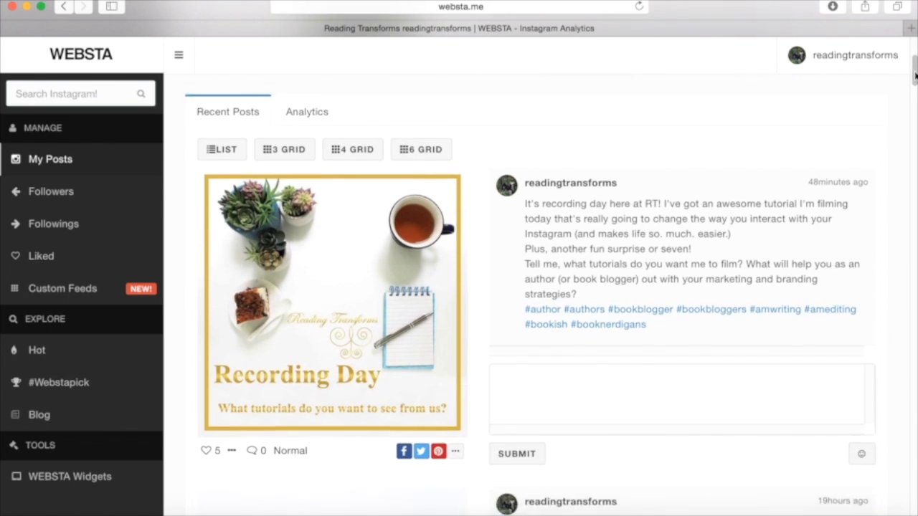
# Step: Load the comments on the elevator pitch bio post and scroll through the replies
pyautogui.scroll(-3)
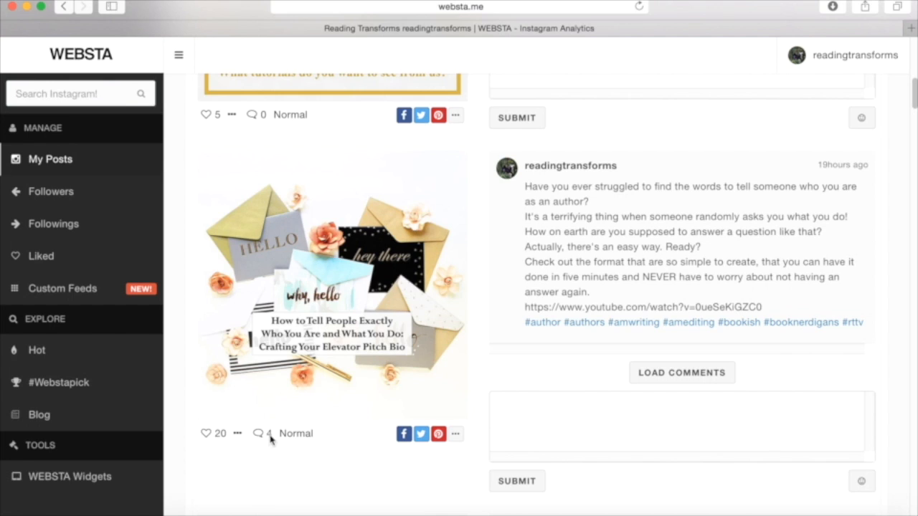
pyautogui.moveTo(681, 373)
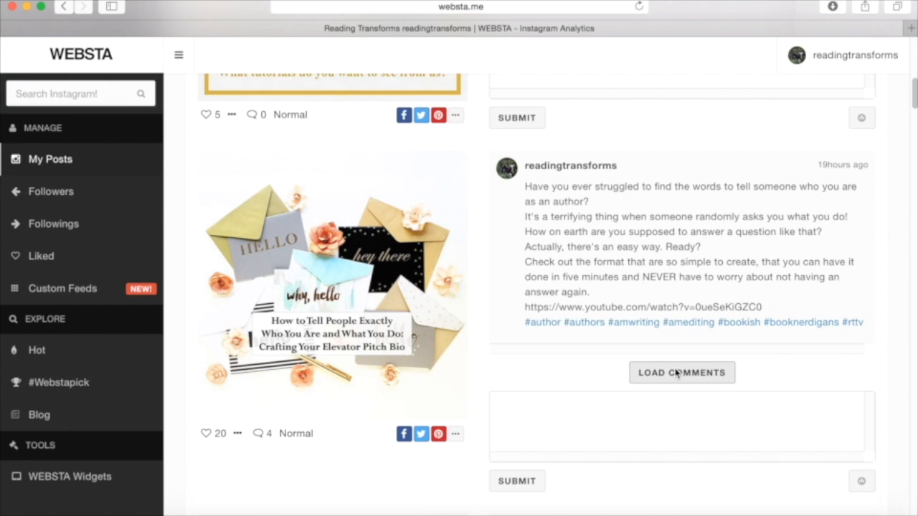
pyautogui.click(681, 373)
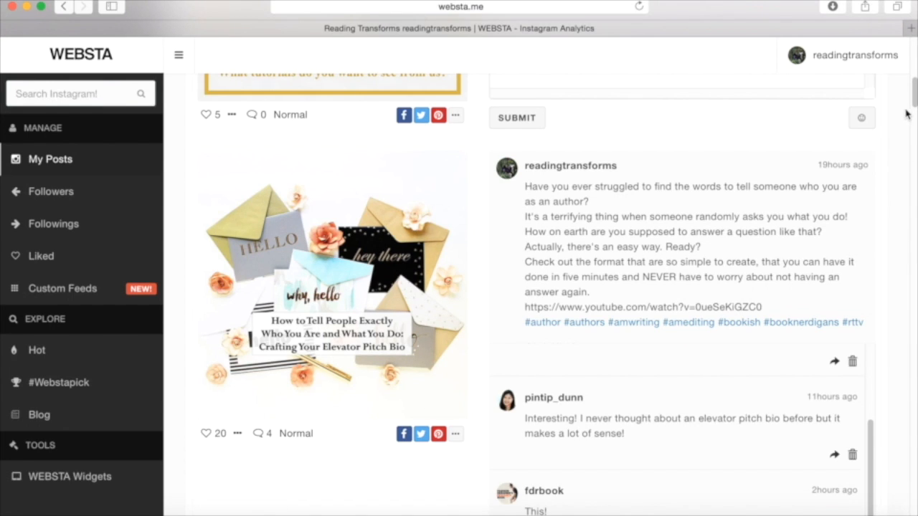
pyautogui.scroll(-3)
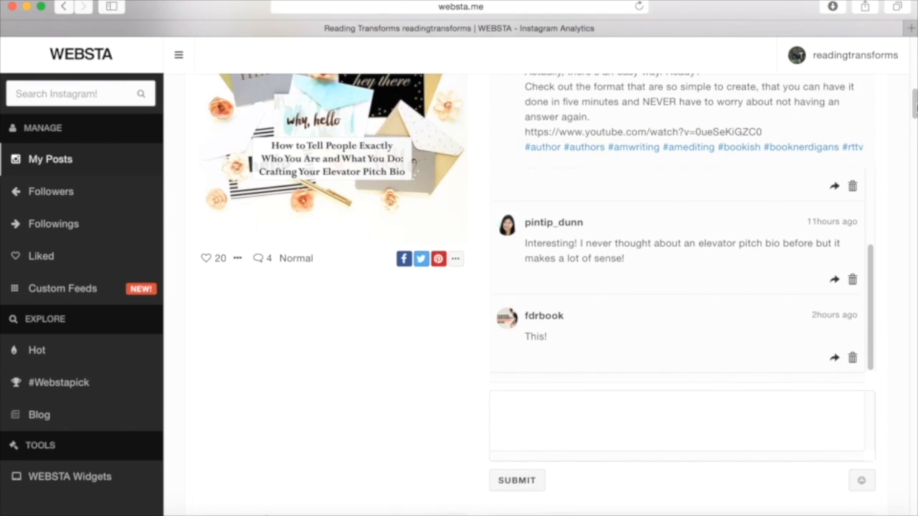
pyautogui.moveTo(898, 256)
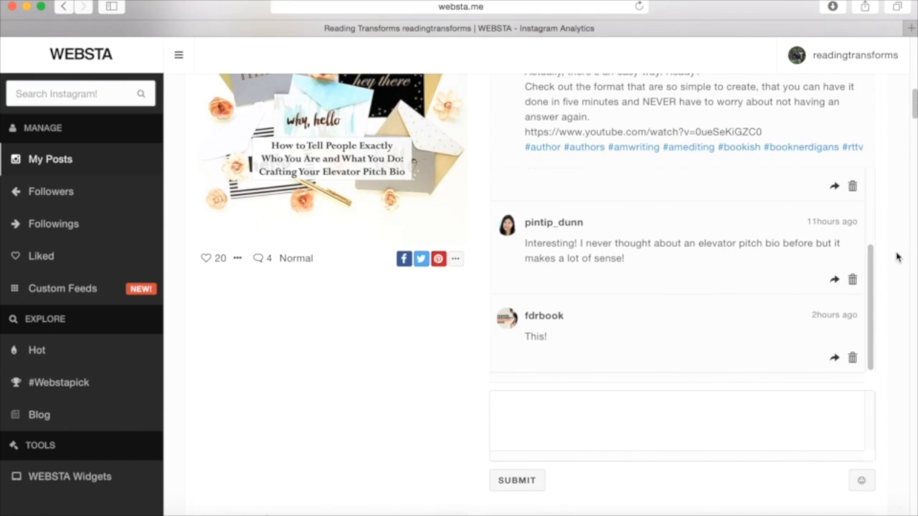
pyautogui.moveTo(895, 269)
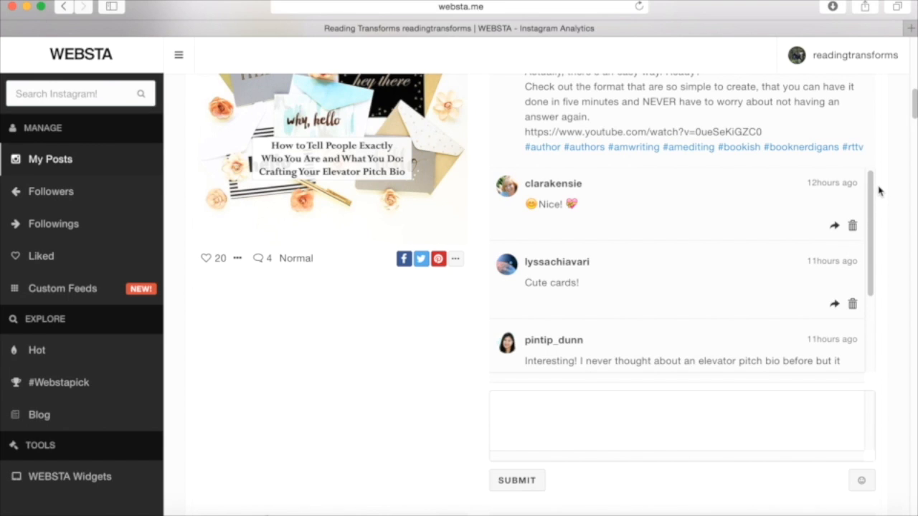
pyautogui.moveTo(878, 195)
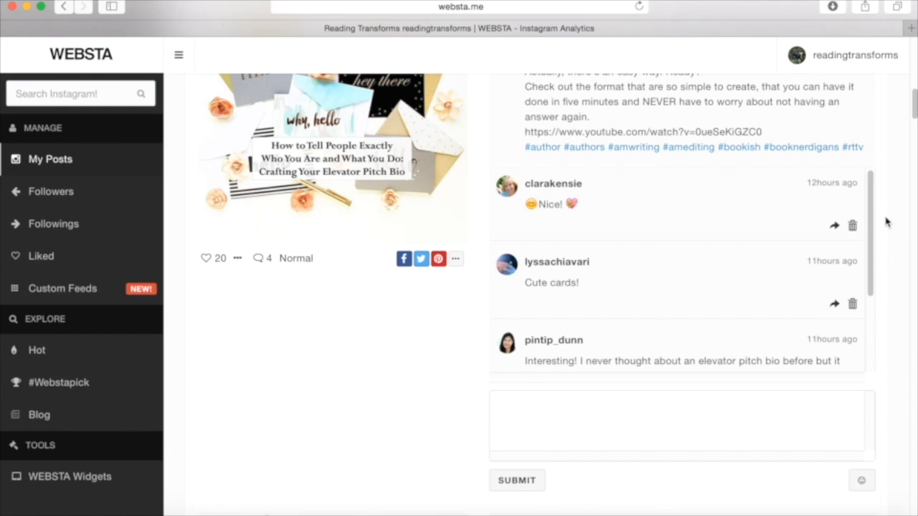
pyautogui.moveTo(882, 221)
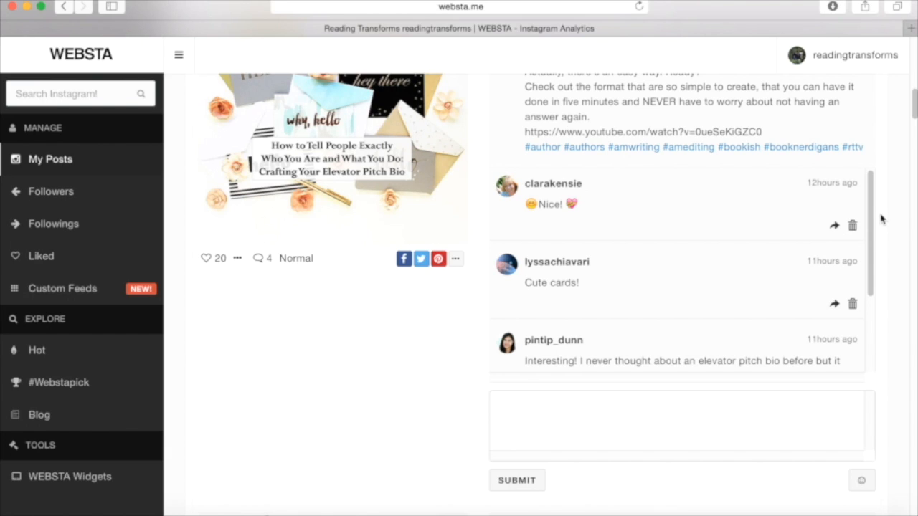
pyautogui.moveTo(553, 403)
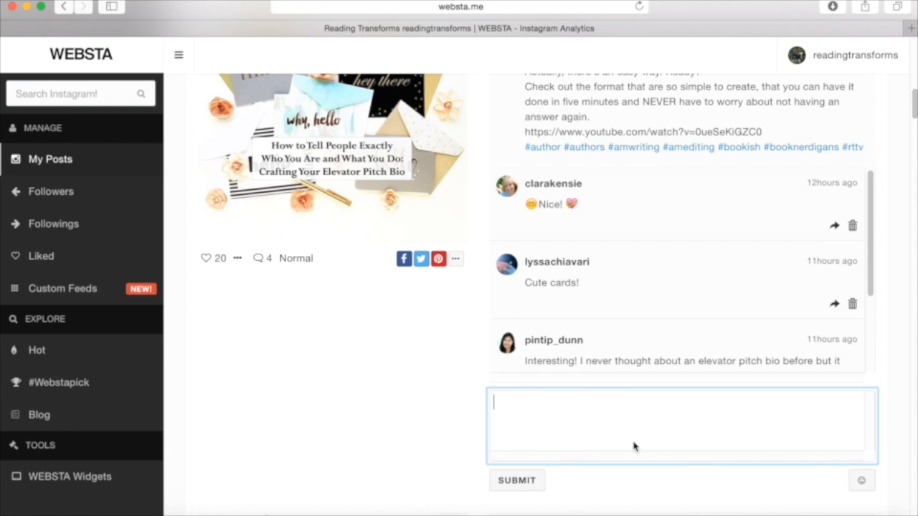
# Step: Write 'Hey, from my keyboard!' as a test comment and bring up the emoji picker
pyautogui.write('H')
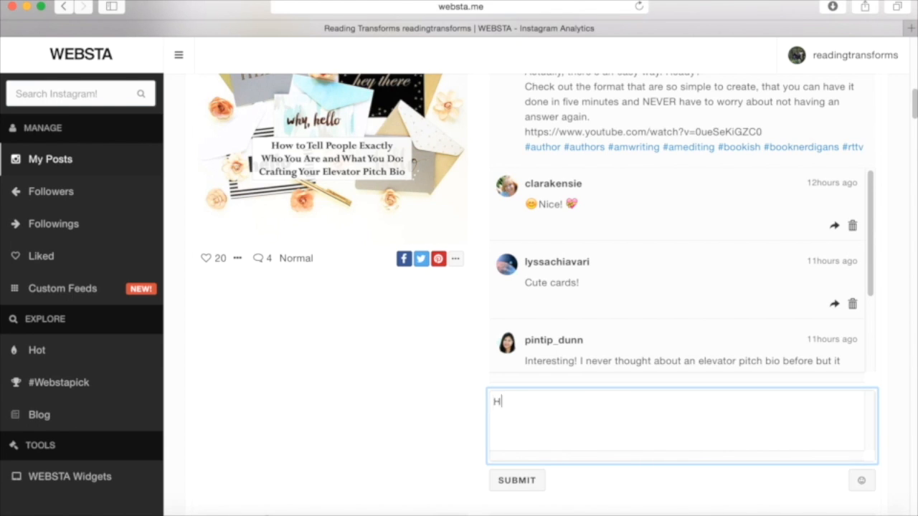
pyautogui.write('ey, from my key')
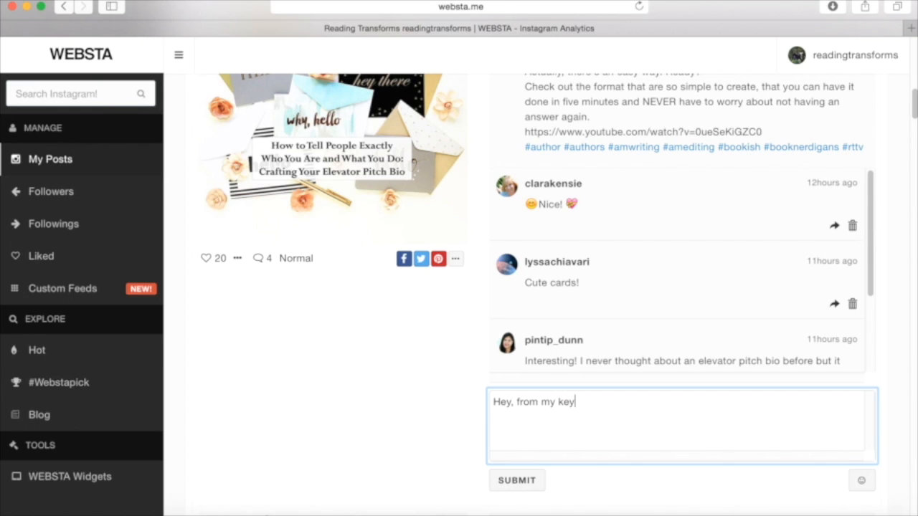
pyautogui.write('board!')
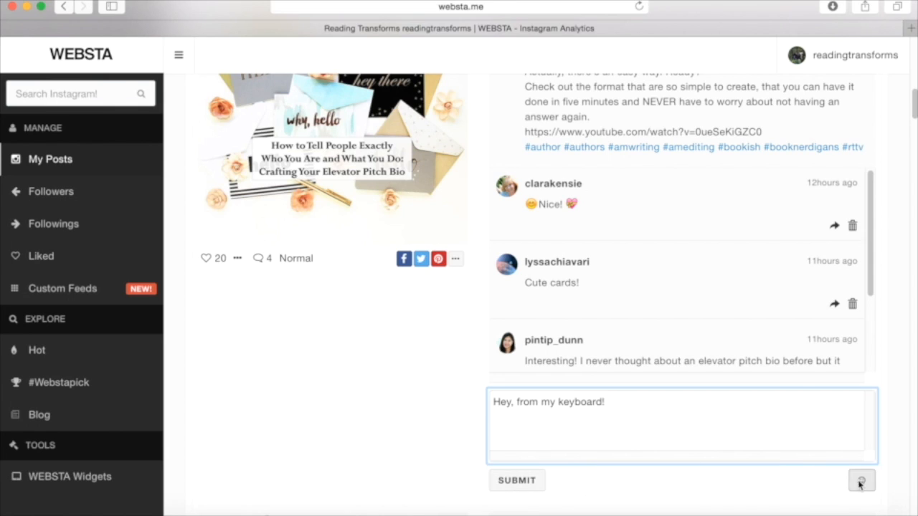
pyautogui.click(861, 481)
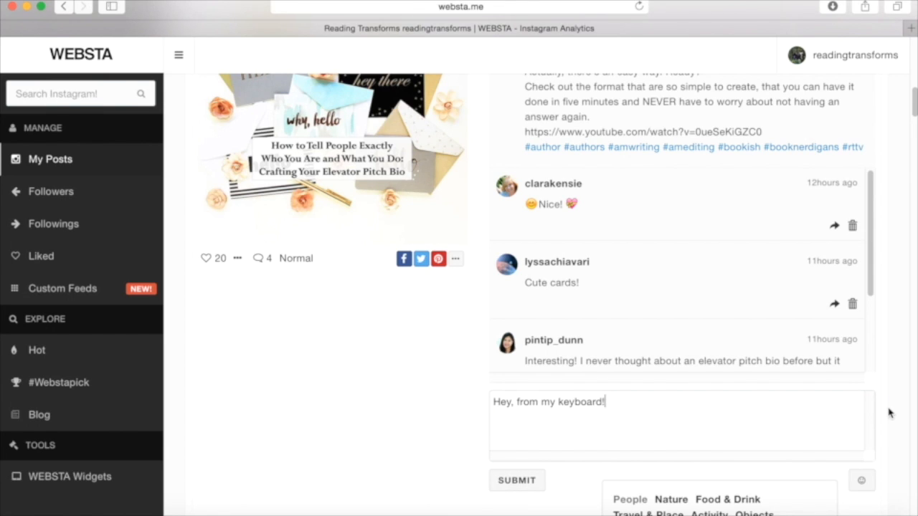
pyautogui.moveTo(915, 104)
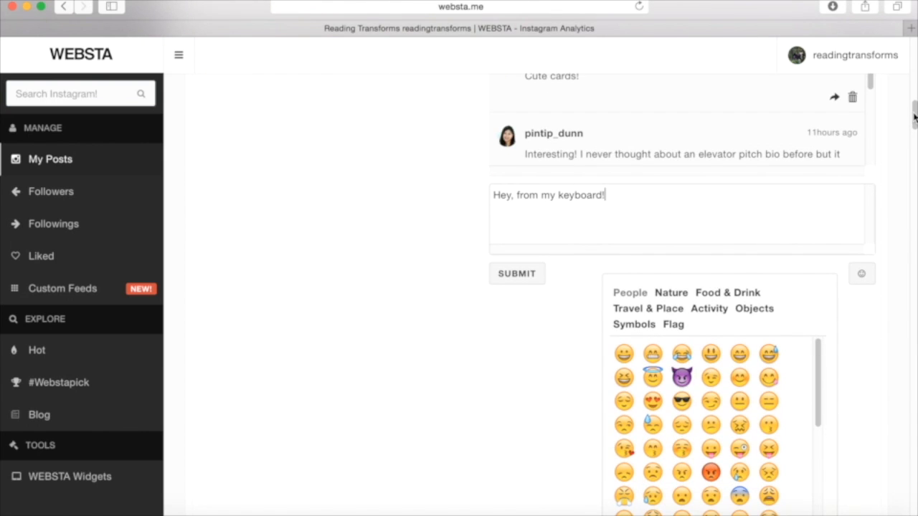
pyautogui.scroll(-3)
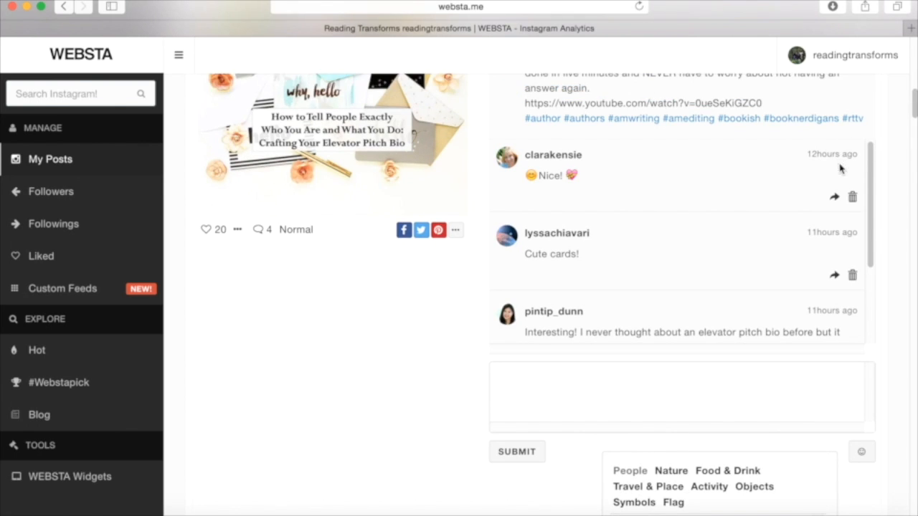
# Step: Reply 'Thanks!' to the first commenter on the elevator pitch post and submit it
pyautogui.click(835, 198)
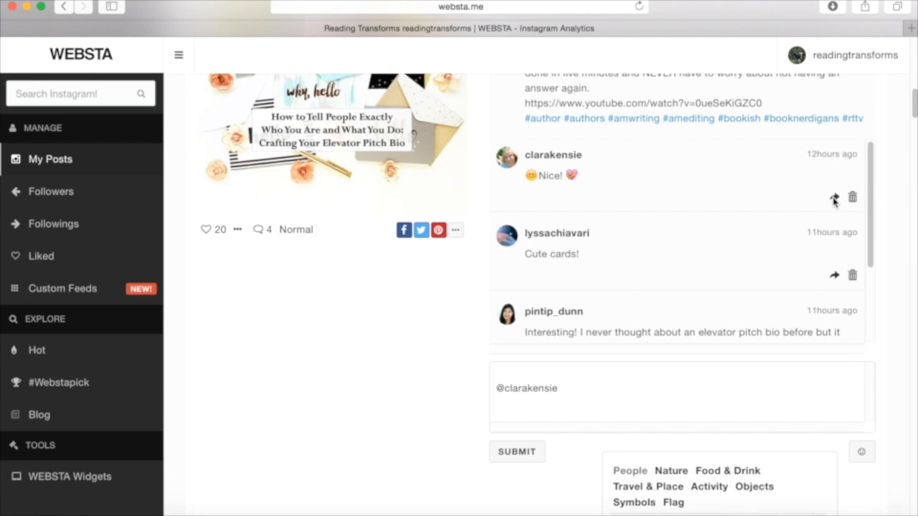
pyautogui.moveTo(591, 344)
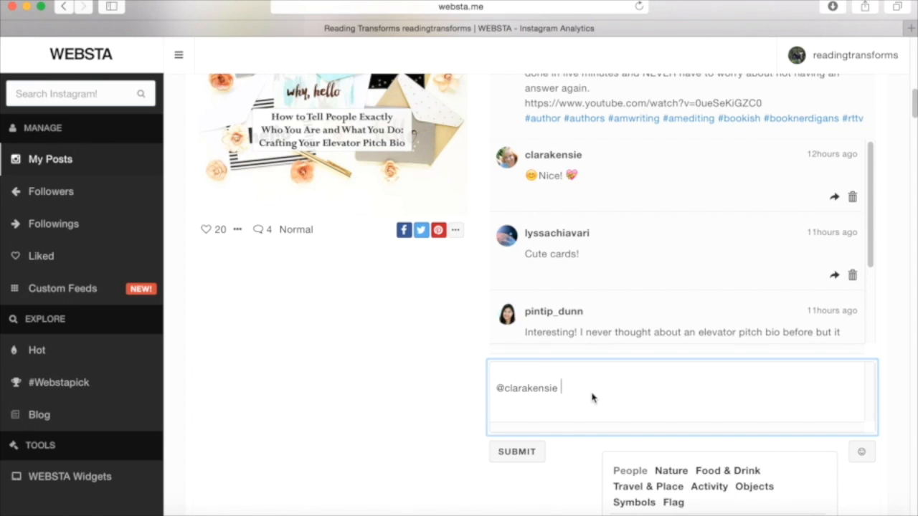
pyautogui.write('Thanks')
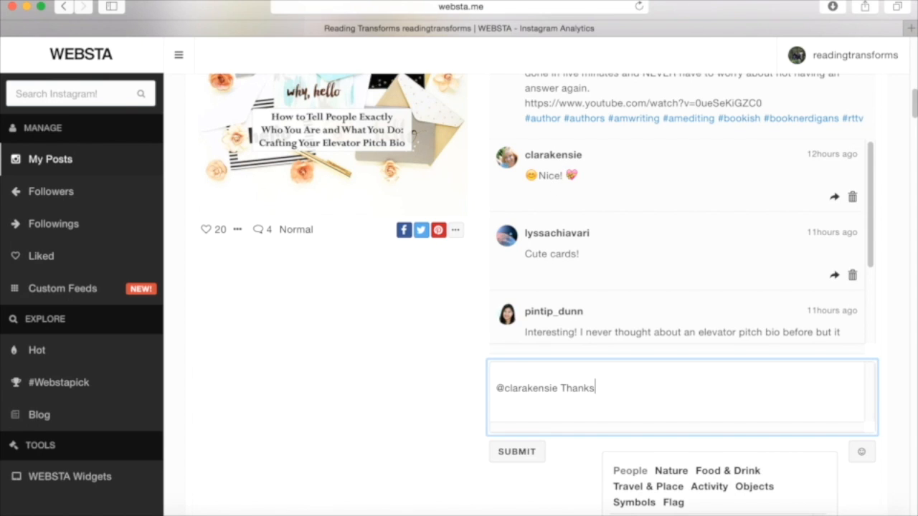
pyautogui.write('!')
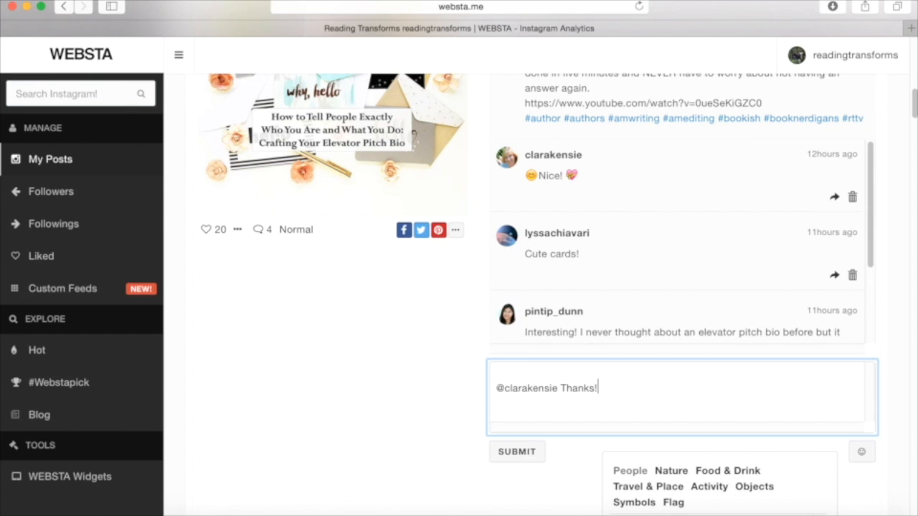
pyautogui.click(516, 451)
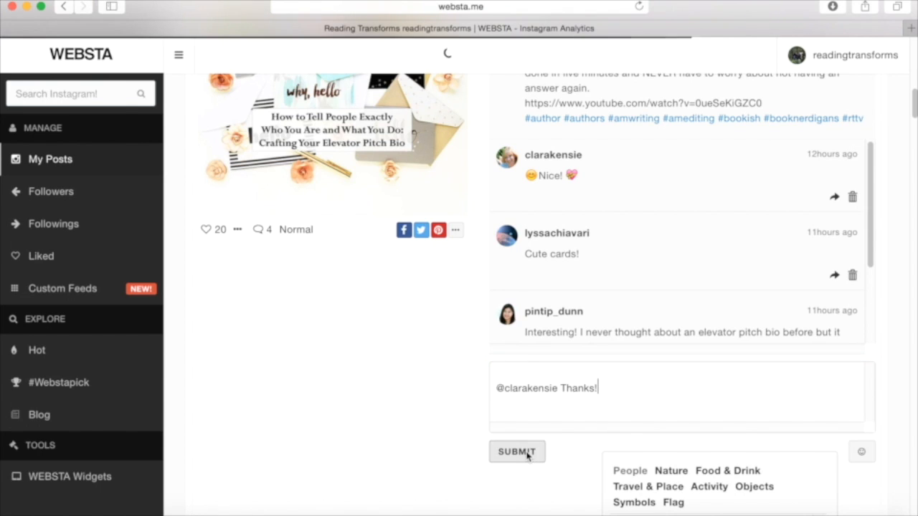
pyautogui.click(517, 452)
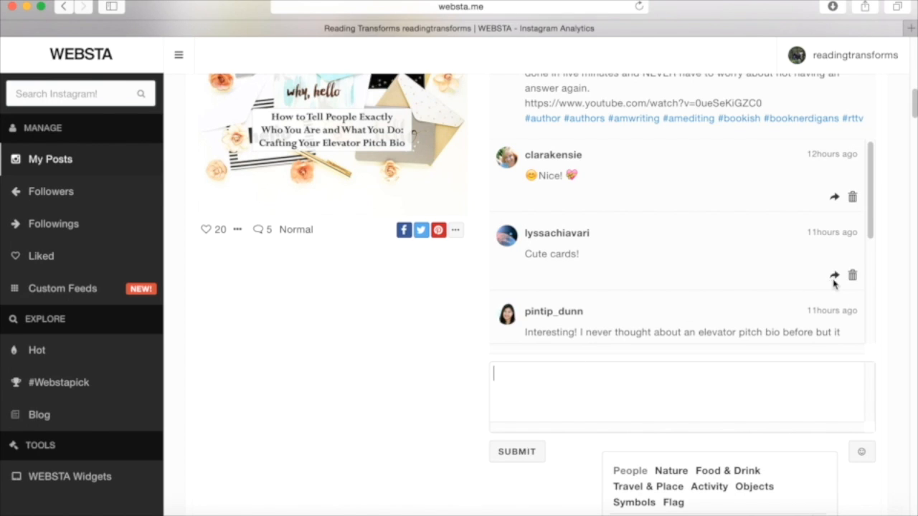
pyautogui.moveTo(835, 281)
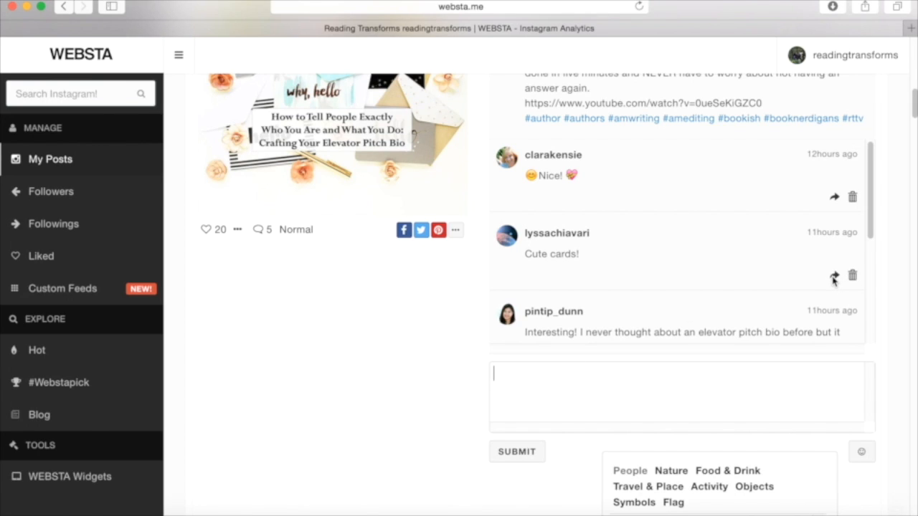
pyautogui.rightClick(835, 277)
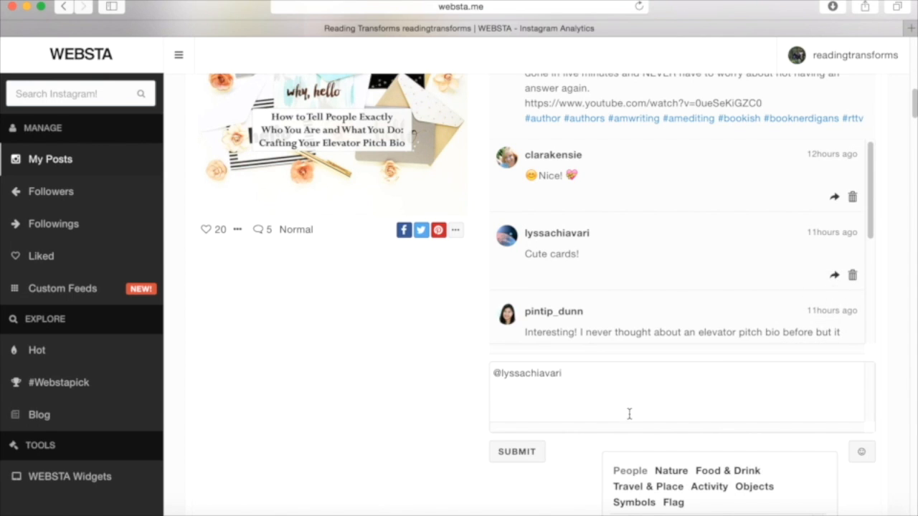
pyautogui.click(628, 394)
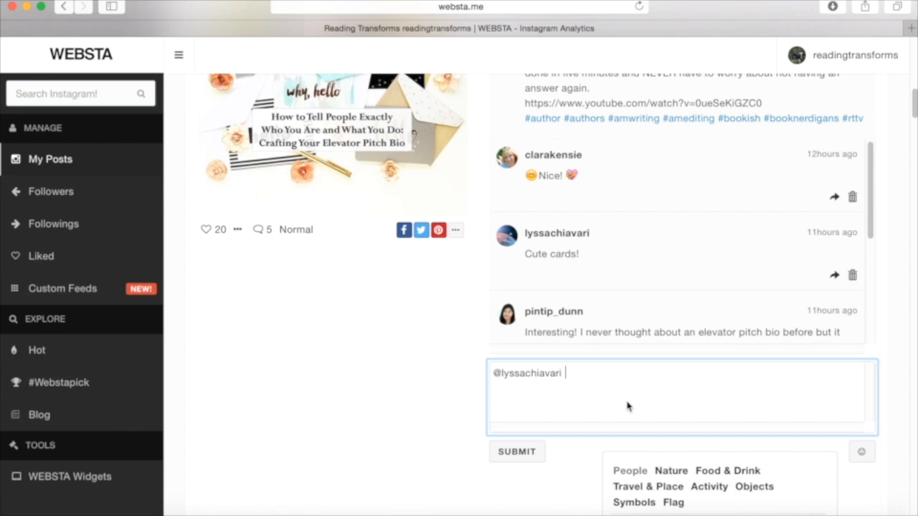
pyautogui.write('Thanks so much, I love them')
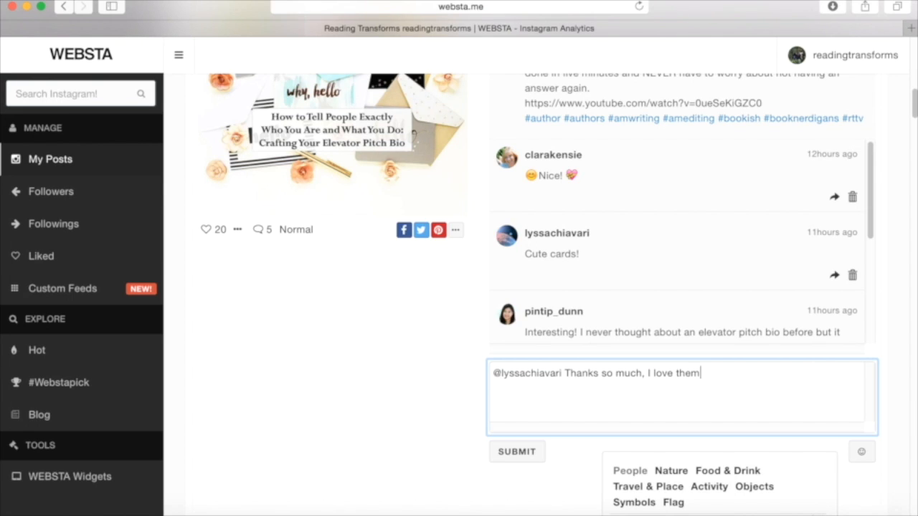
pyautogui.write('too!')
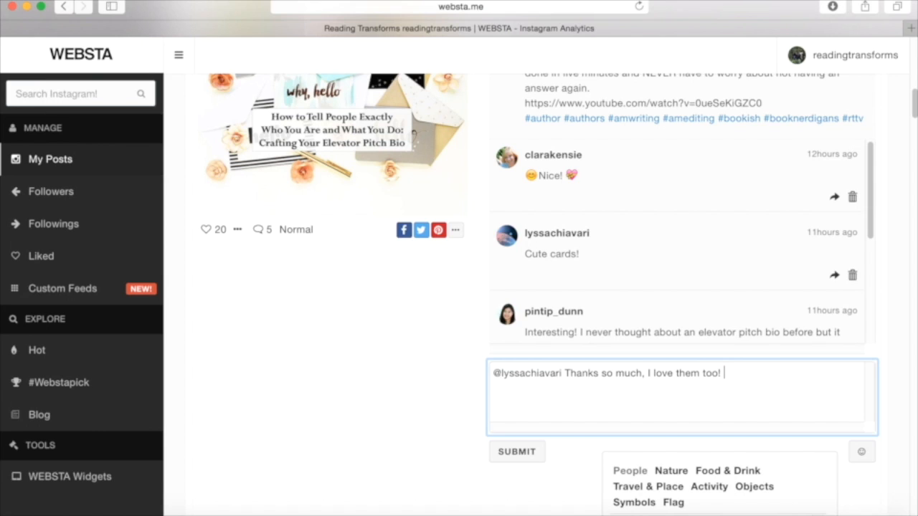
pyautogui.write("They're so cute!")
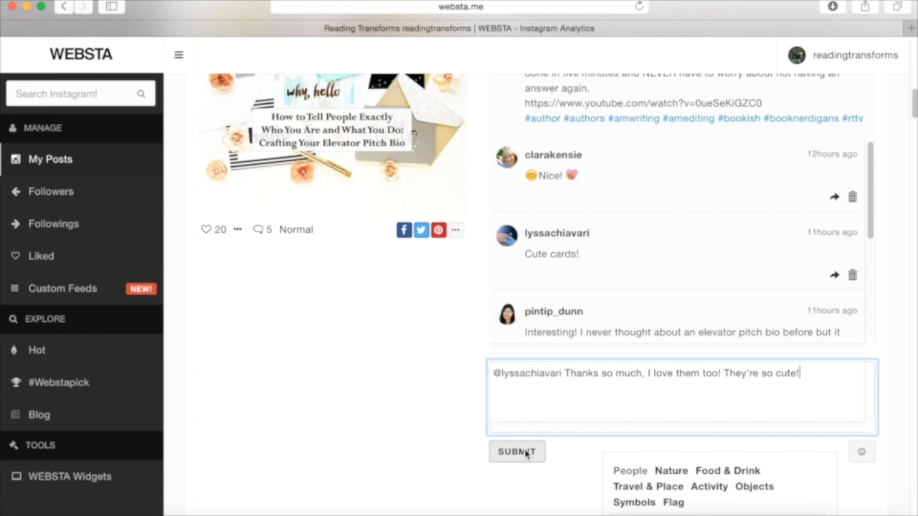
pyautogui.click(516, 452)
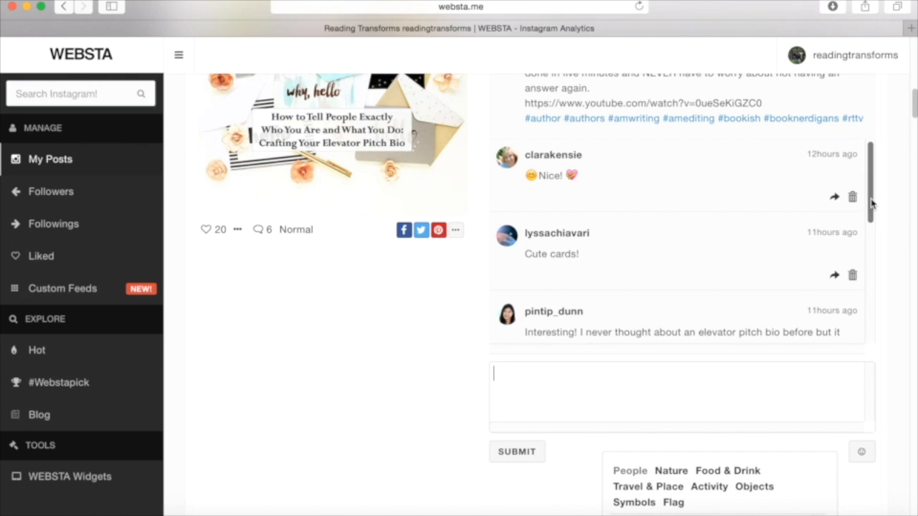
# Step: Reply to pintip_dunn that an elevator pitch bio keeps you from stumbling over words, and submit
pyautogui.scroll(-3)
pyautogui.write('@pintip_dunn I')
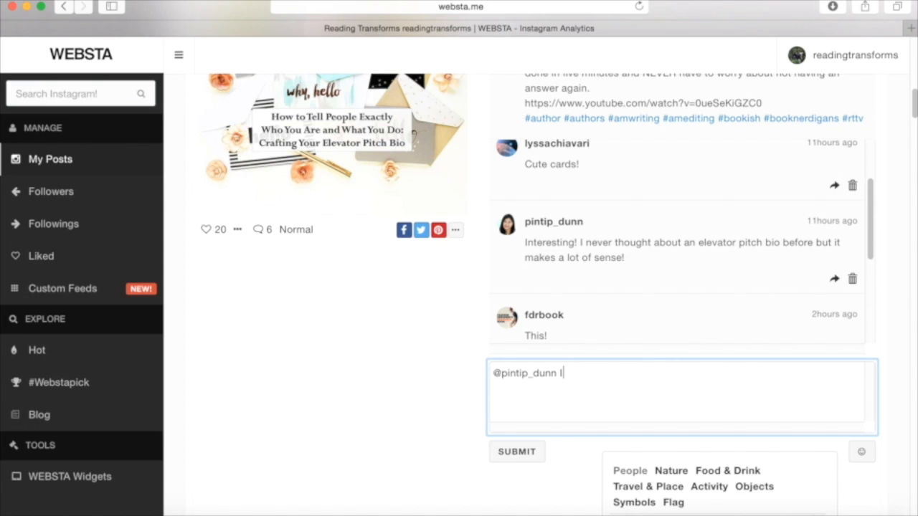
pyautogui.write('t is so impor')
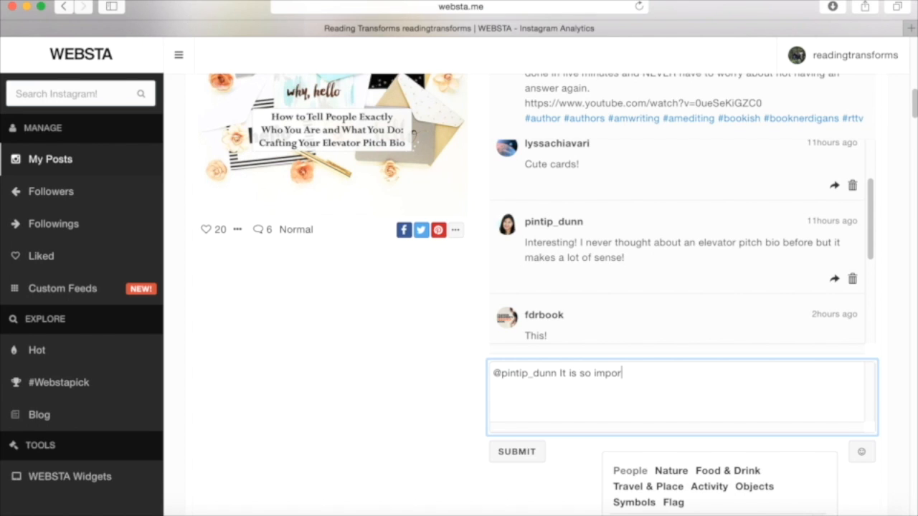
pyautogui.write('tant to have a')
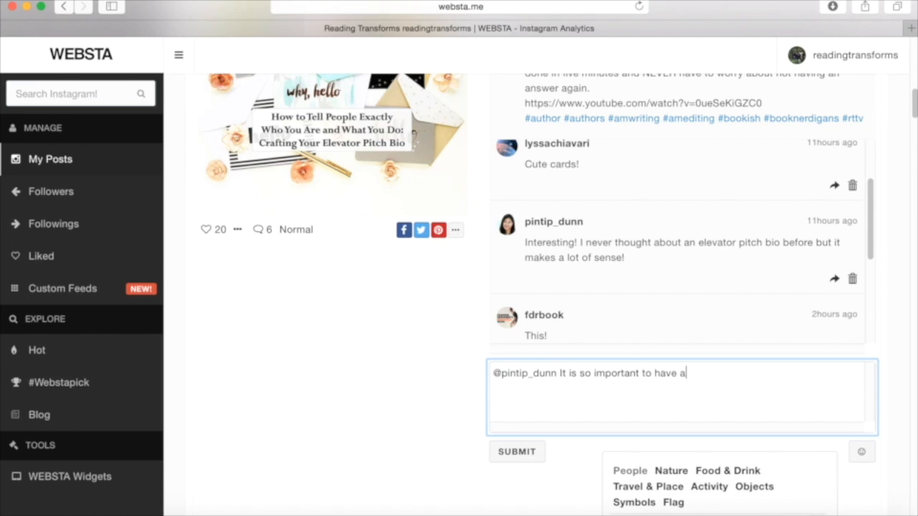
pyautogui.write('n elevator pitch bio ready because then you')
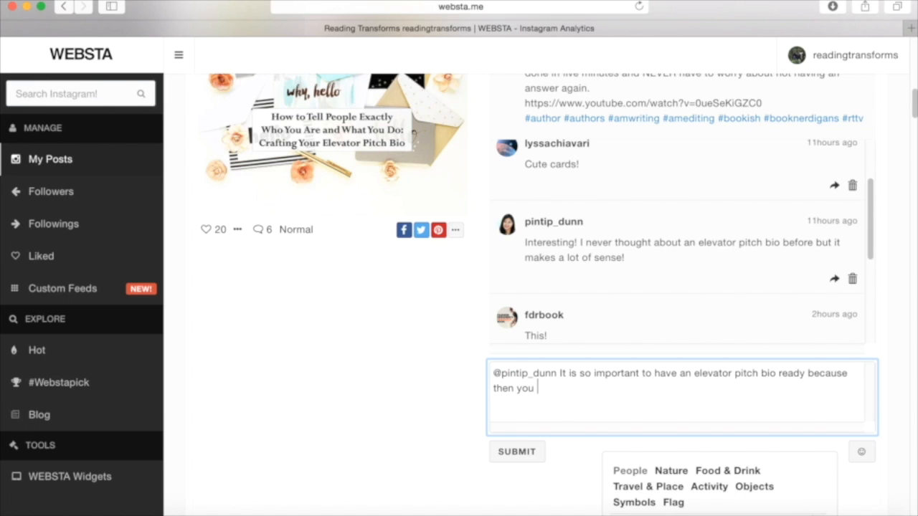
pyautogui.write('never stumble over y')
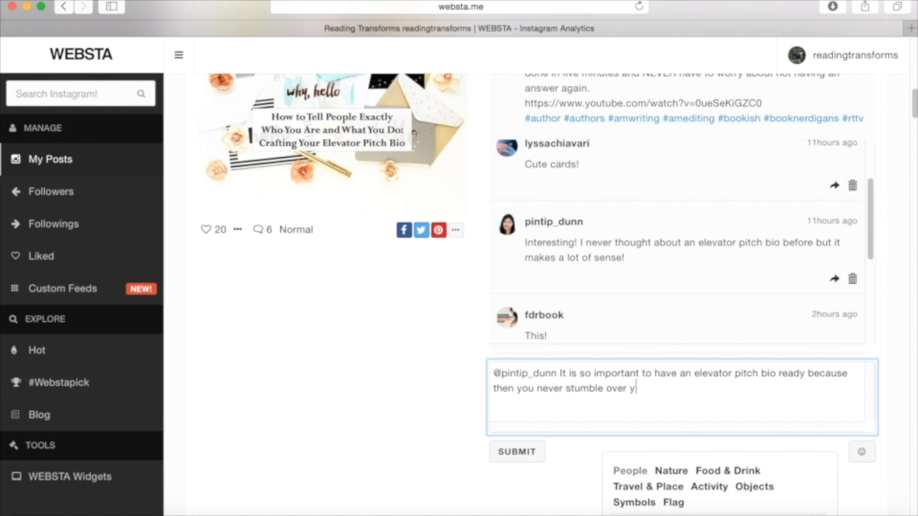
pyautogui.write('our words')
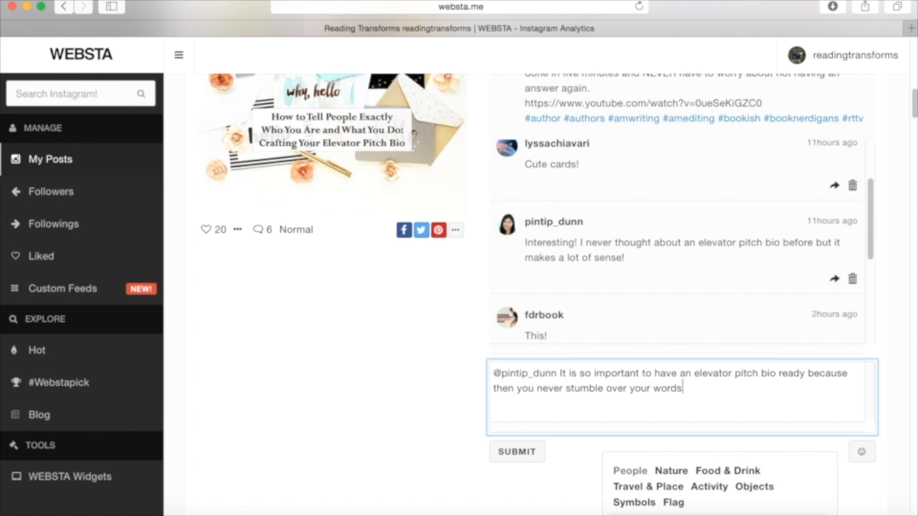
pyautogui.write('when people')
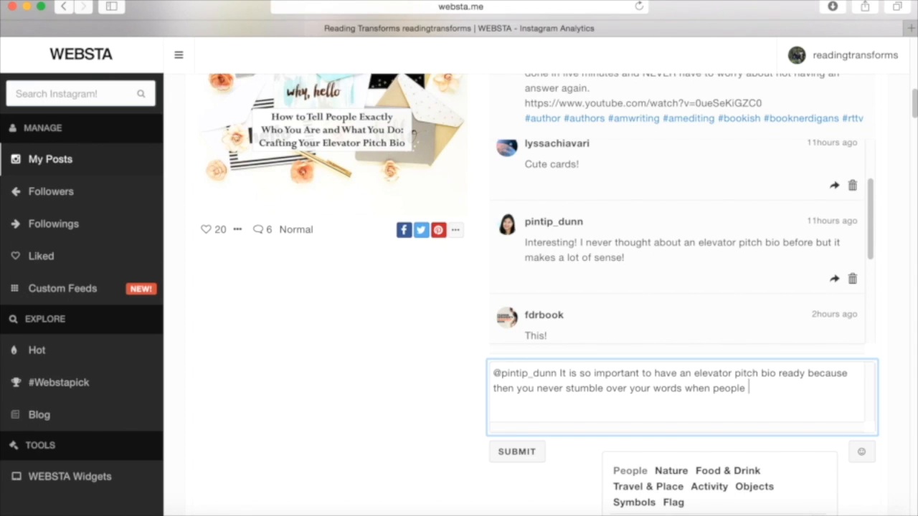
pyautogui.write('ask you questions! L')
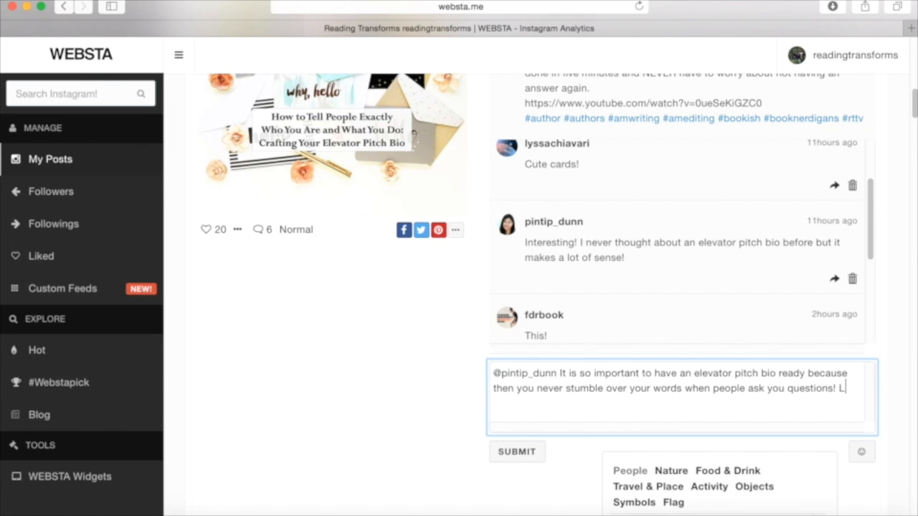
pyautogui.write('ove it!')
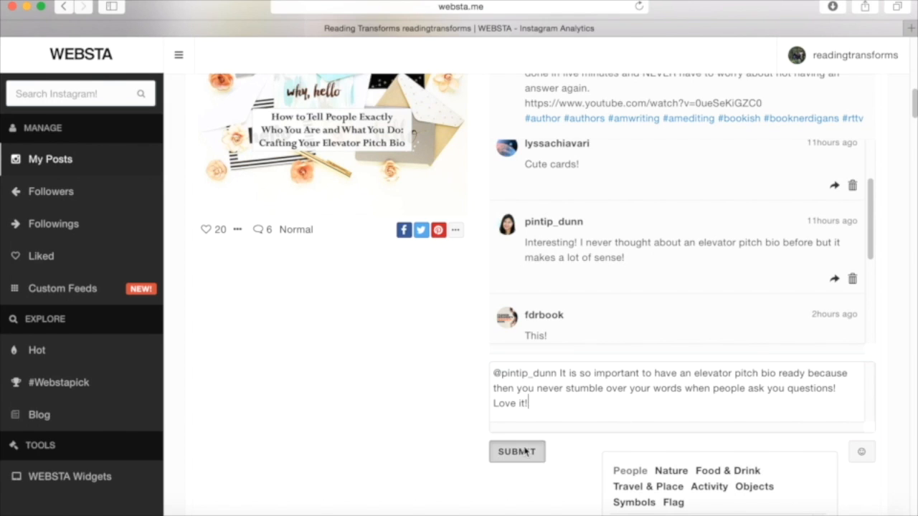
pyautogui.click(516, 452)
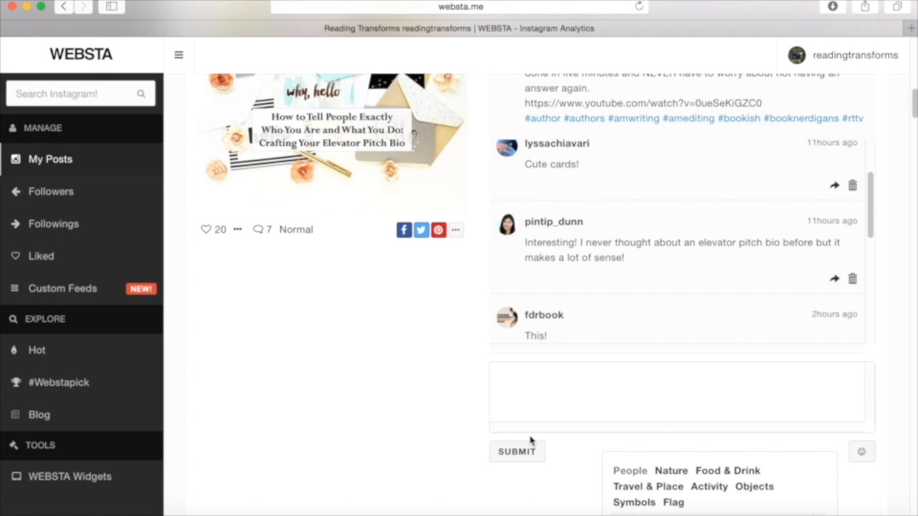
pyautogui.moveTo(793, 350)
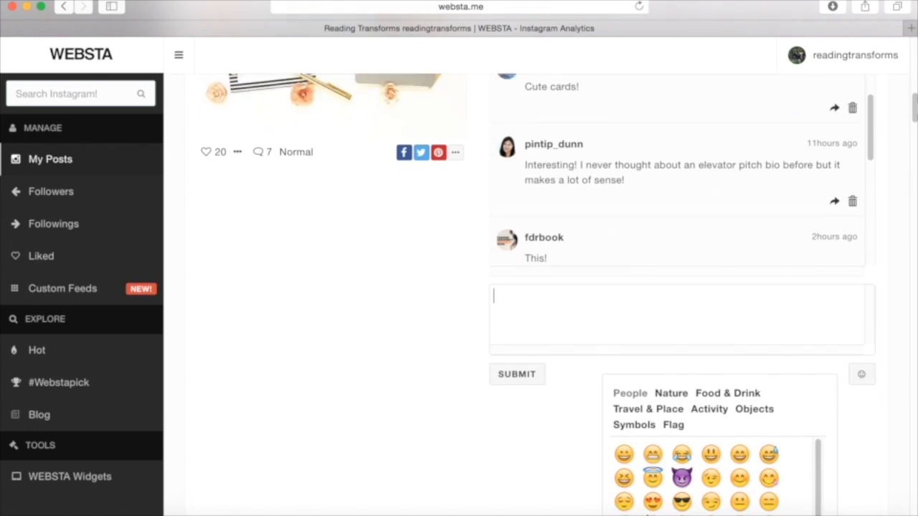
# Step: Scroll through the Book Launch post's comments and back toward the readingtransforms profile page
pyautogui.scroll(-3)
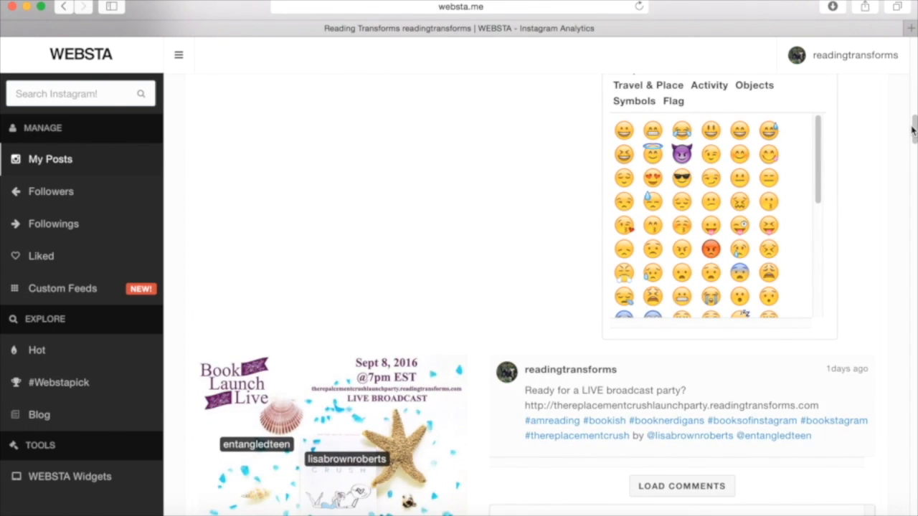
pyautogui.scroll(-3)
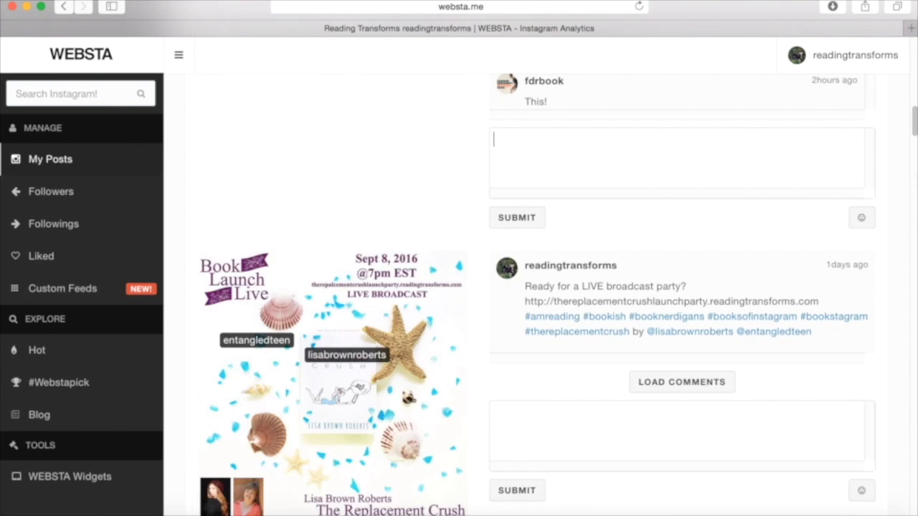
pyautogui.scroll(-3)
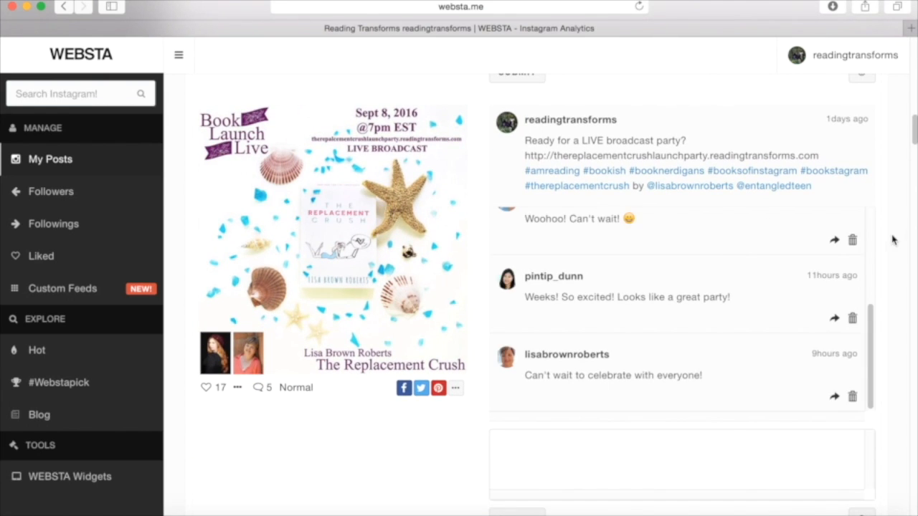
pyautogui.moveTo(869, 351)
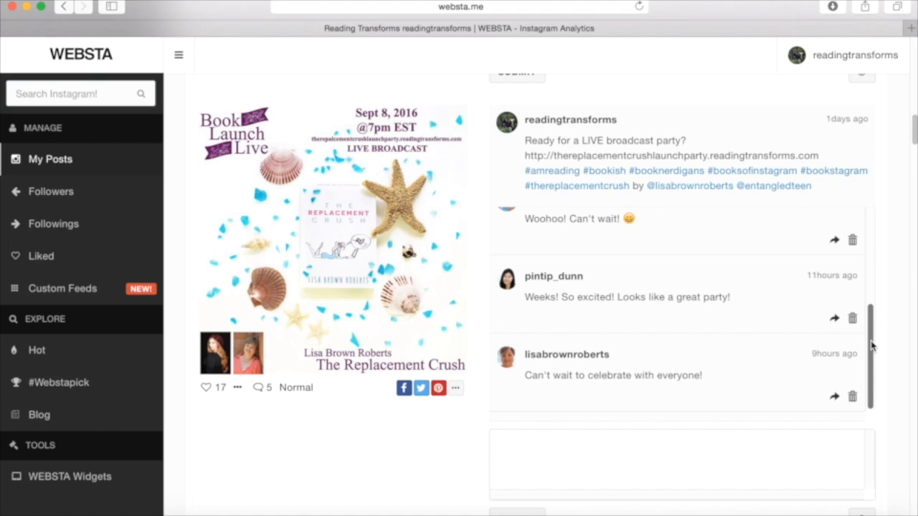
pyautogui.moveTo(874, 349)
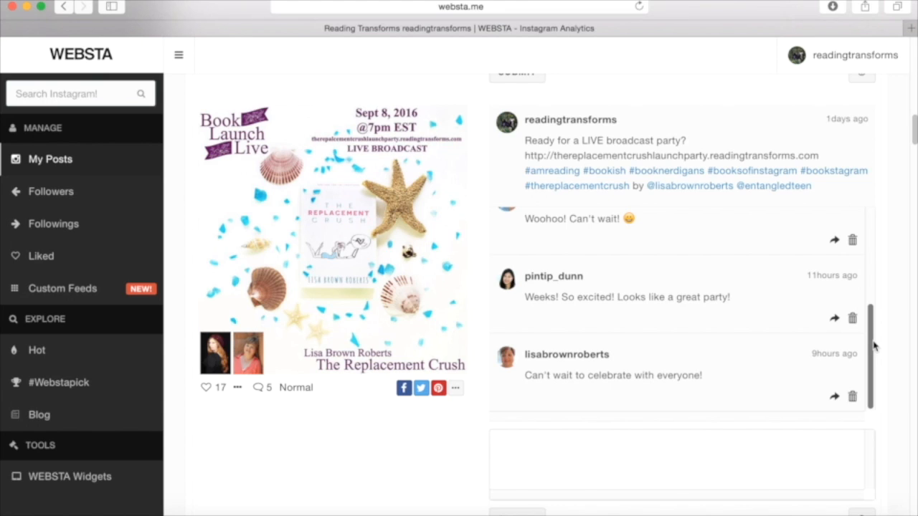
pyautogui.moveTo(814, 181)
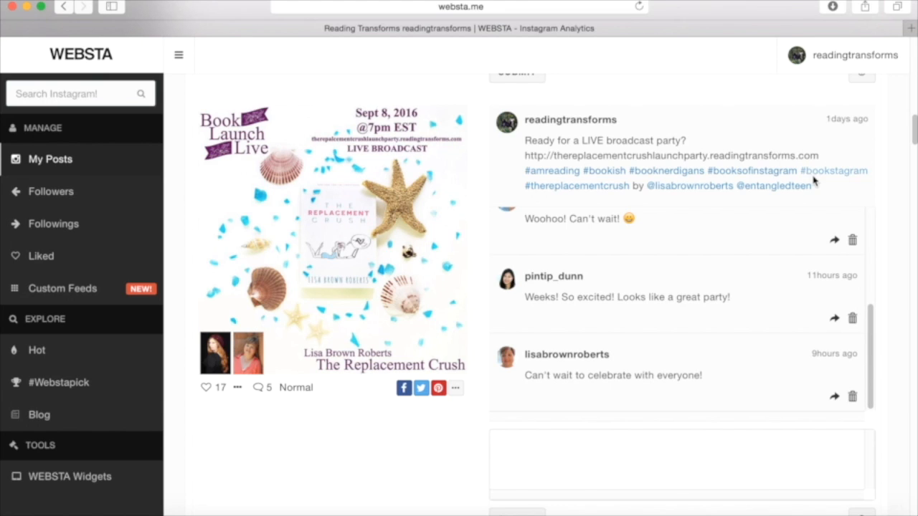
pyautogui.moveTo(841, 159)
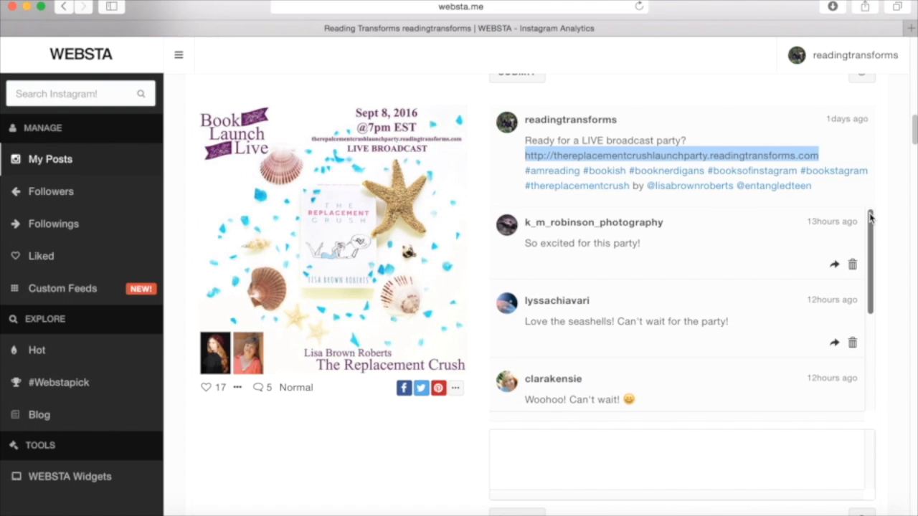
pyautogui.scroll(-3)
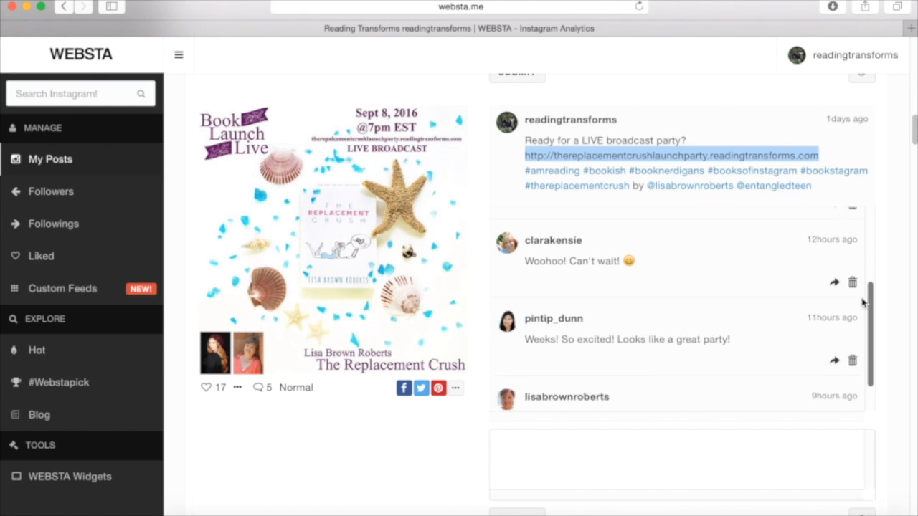
pyautogui.scroll(-3)
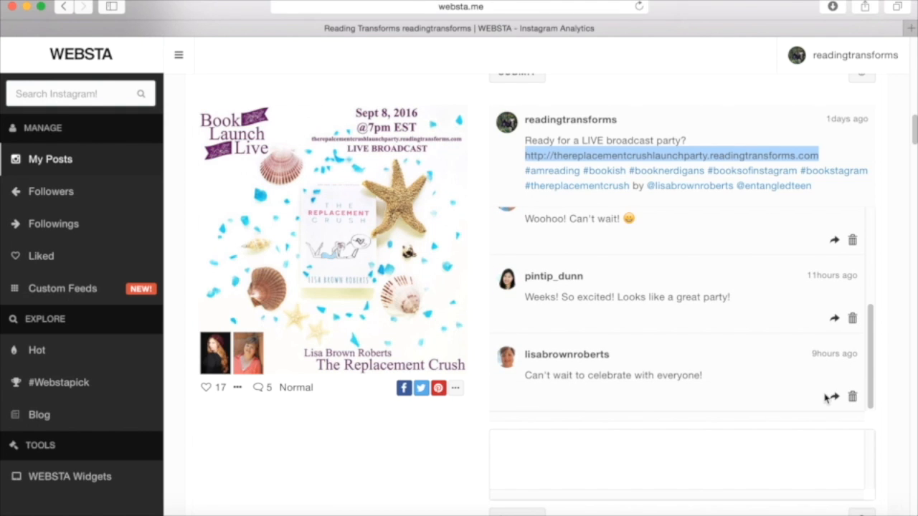
pyautogui.moveTo(832, 400)
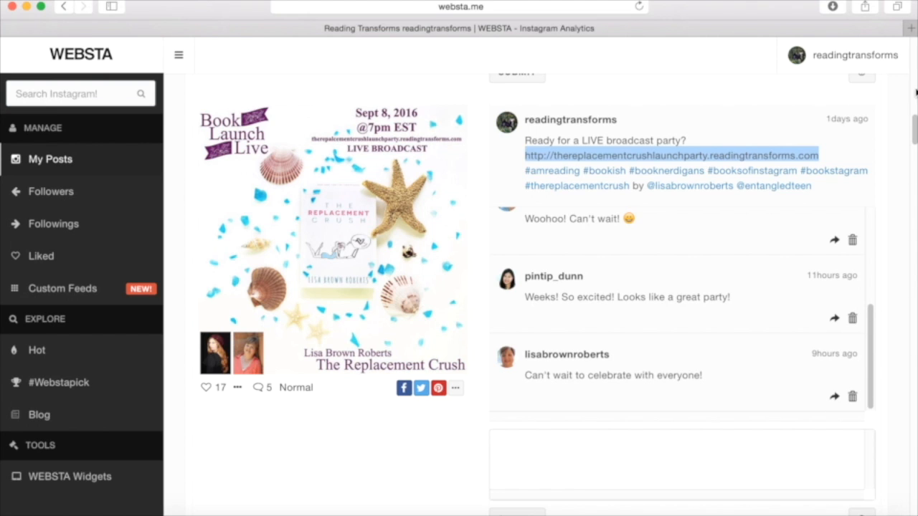
pyautogui.scroll(-3)
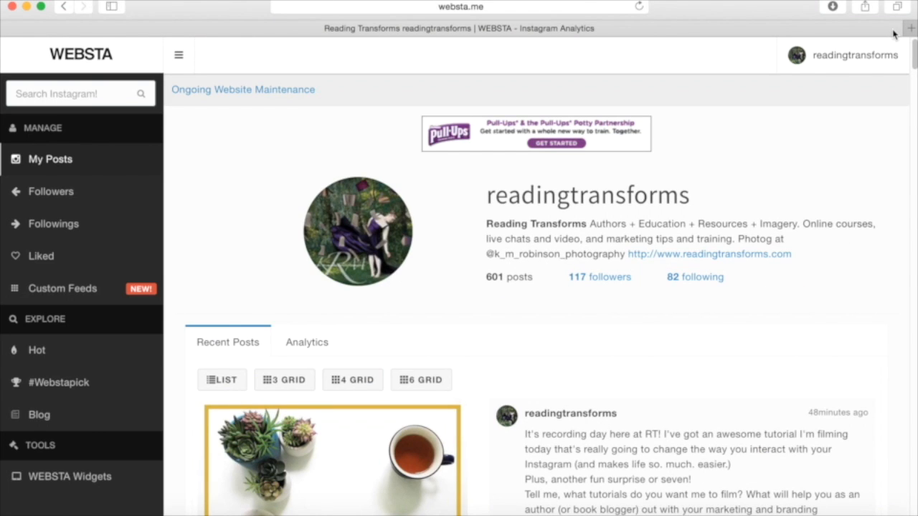
pyautogui.moveTo(270, 309)
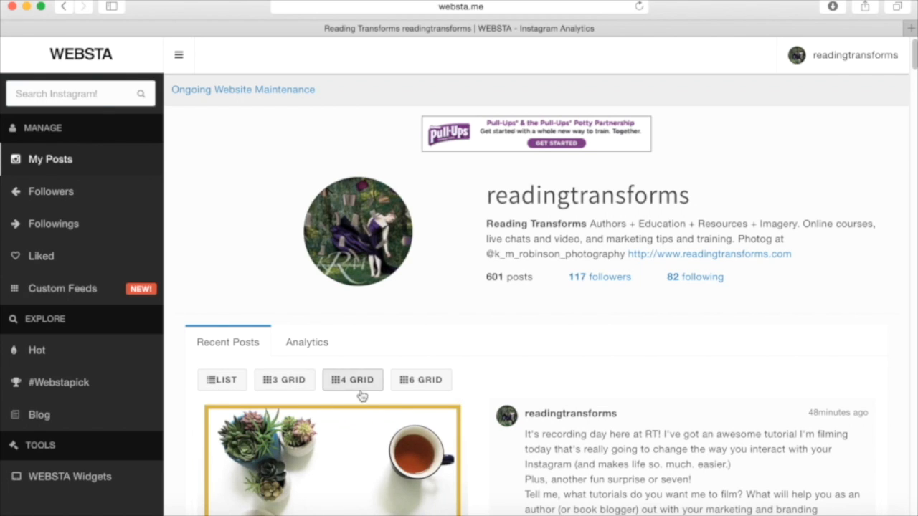
# Step: Show the Analytics overview with 263.25% engagement, 278 likes and 30 comments
pyautogui.click(307, 342)
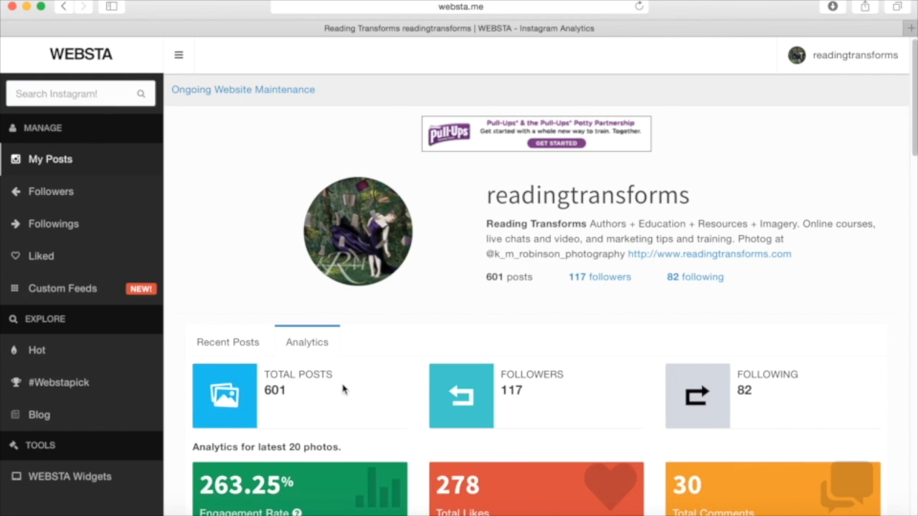
pyautogui.scroll(-3)
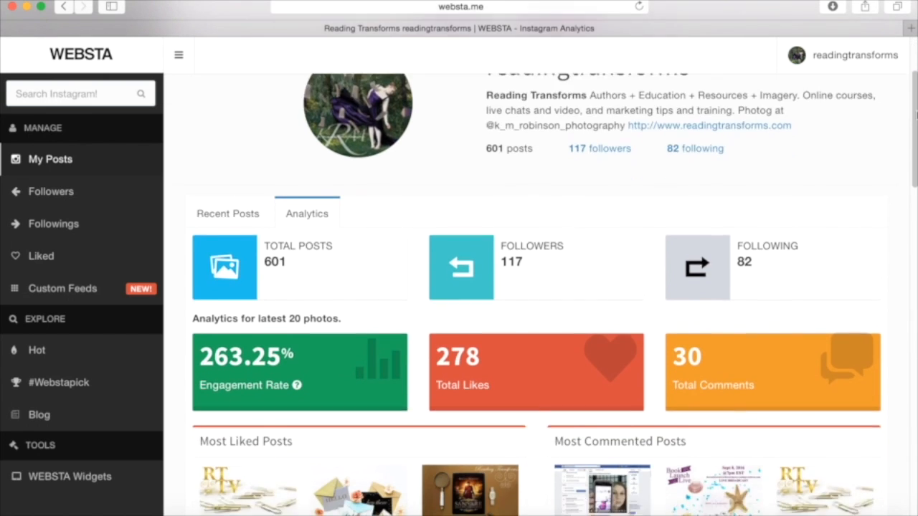
pyautogui.scroll(-3)
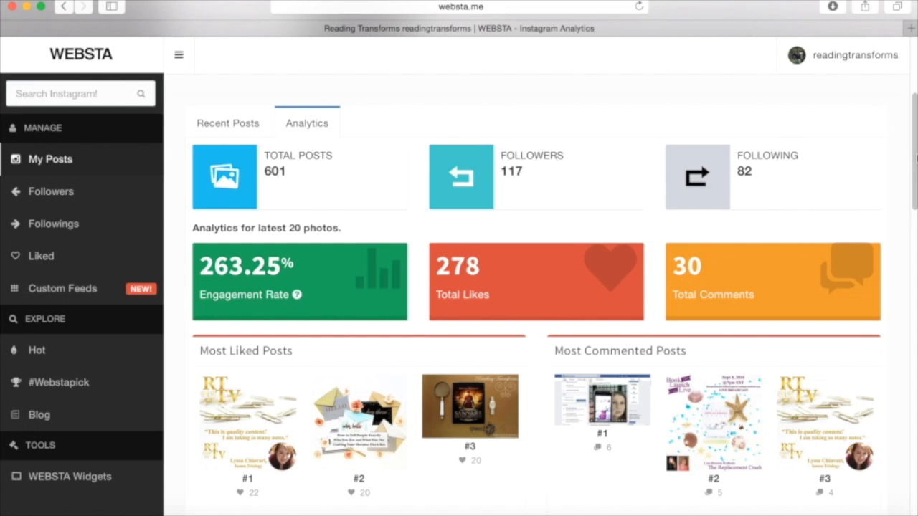
pyautogui.moveTo(796, 230)
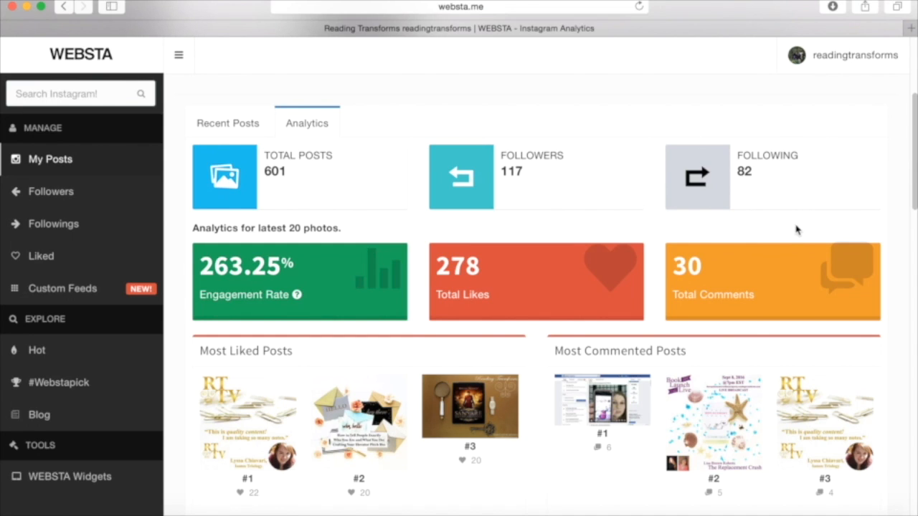
pyautogui.moveTo(315, 304)
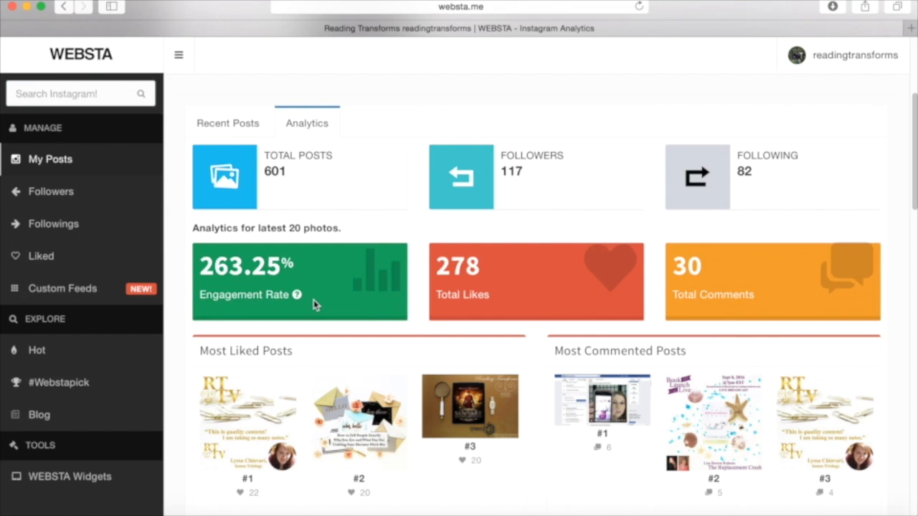
pyautogui.moveTo(316, 250)
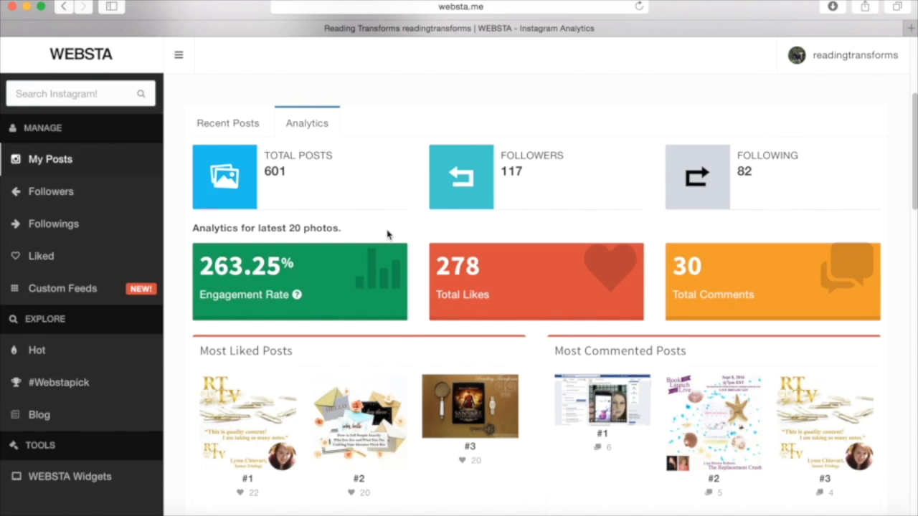
pyautogui.moveTo(392, 226)
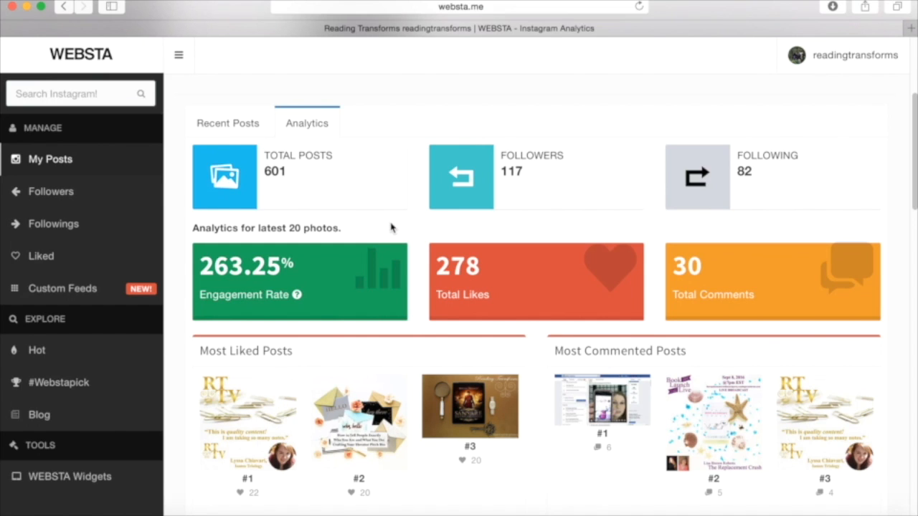
pyautogui.moveTo(271, 327)
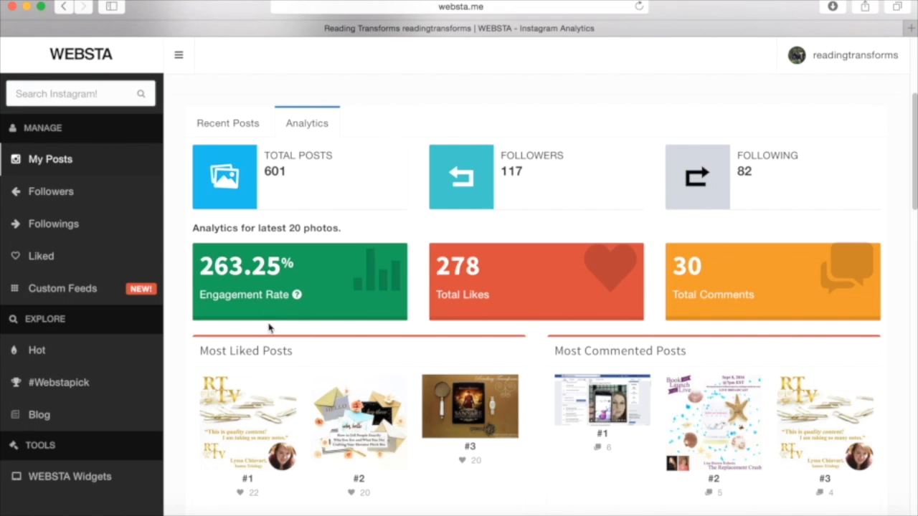
pyautogui.moveTo(343, 310)
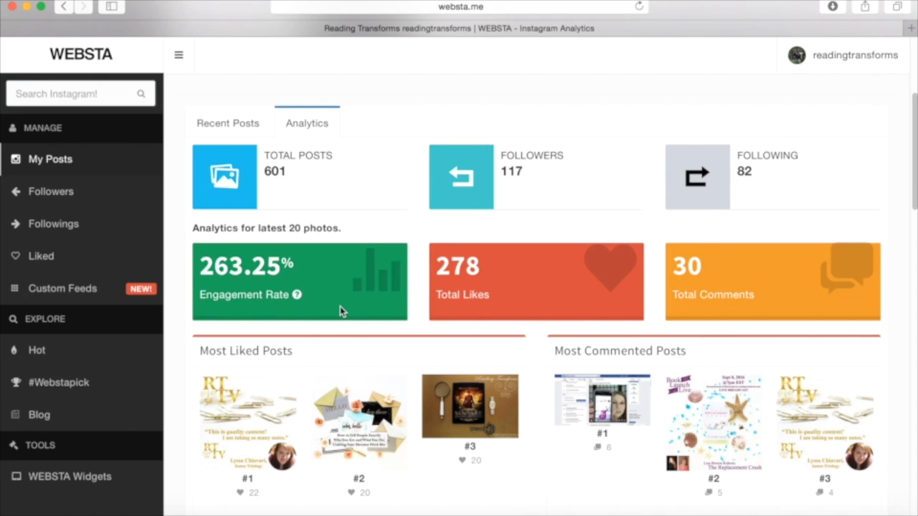
pyautogui.moveTo(347, 318)
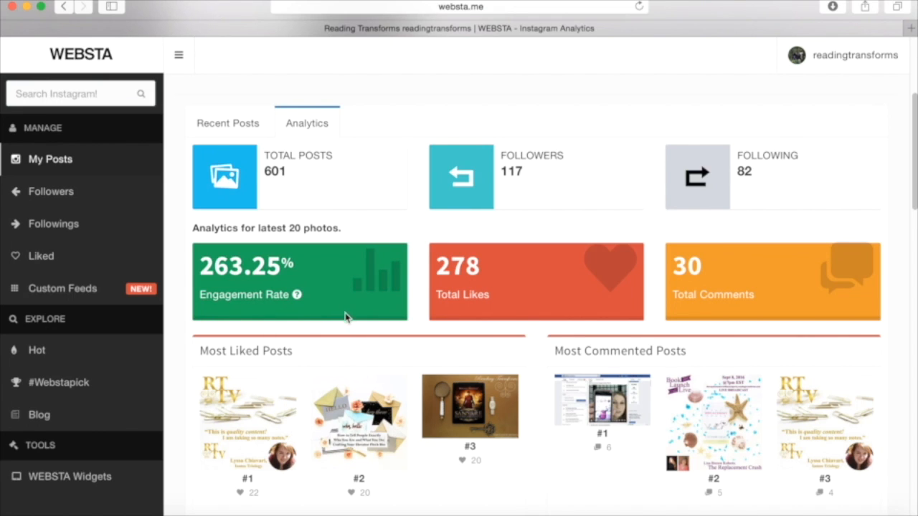
pyautogui.moveTo(703, 296)
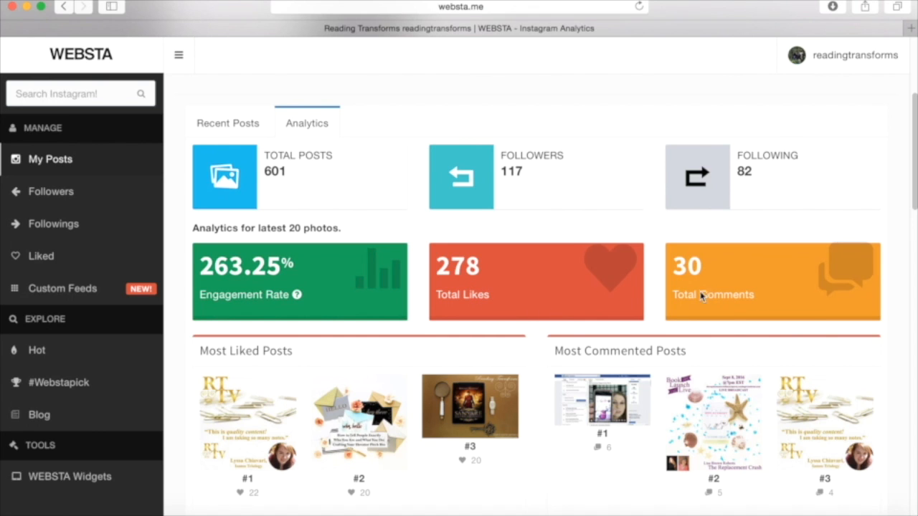
pyautogui.moveTo(849, 253)
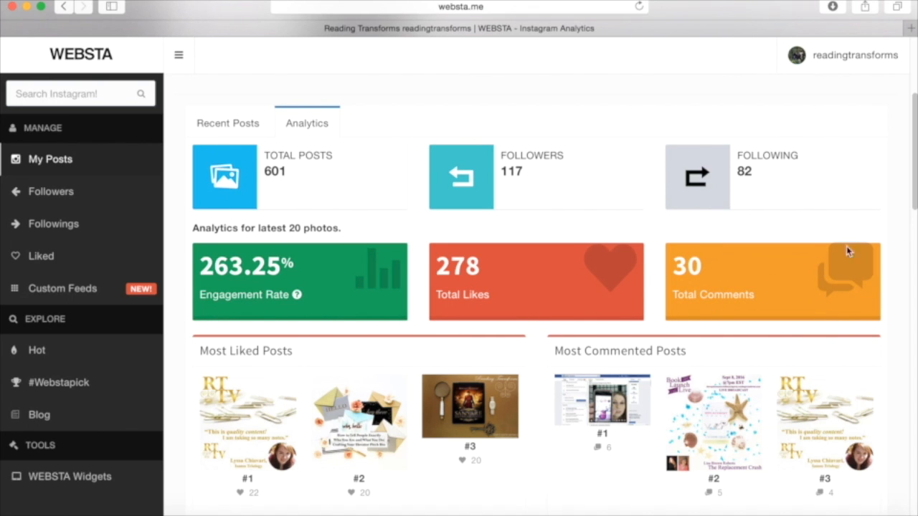
pyautogui.scroll(-3)
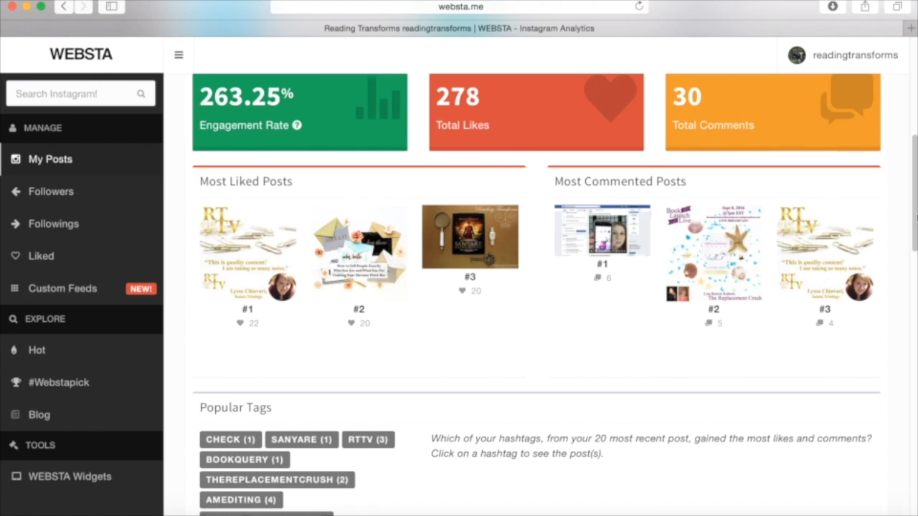
pyautogui.scroll(-3)
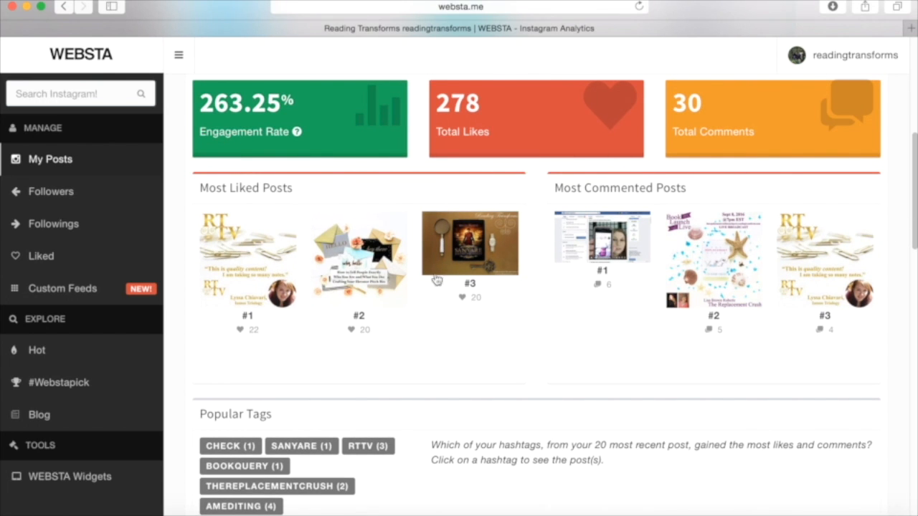
pyautogui.moveTo(232, 307)
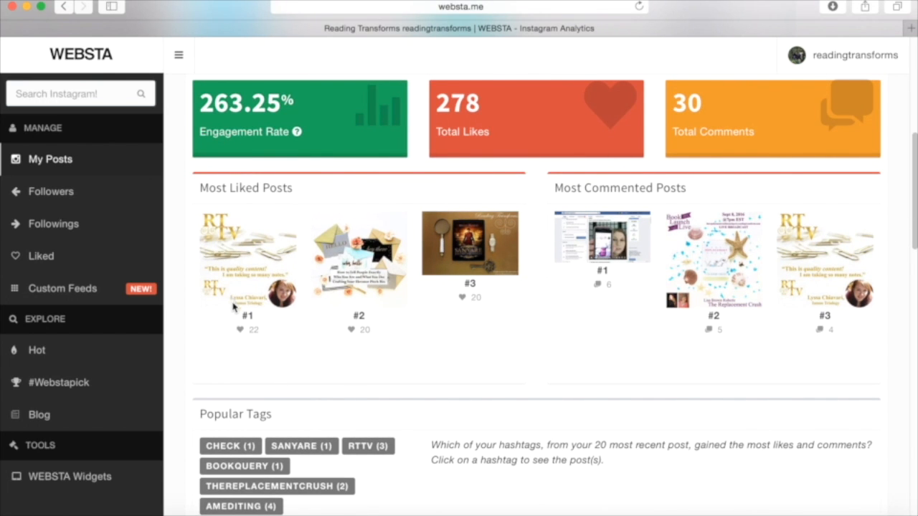
pyautogui.moveTo(260, 389)
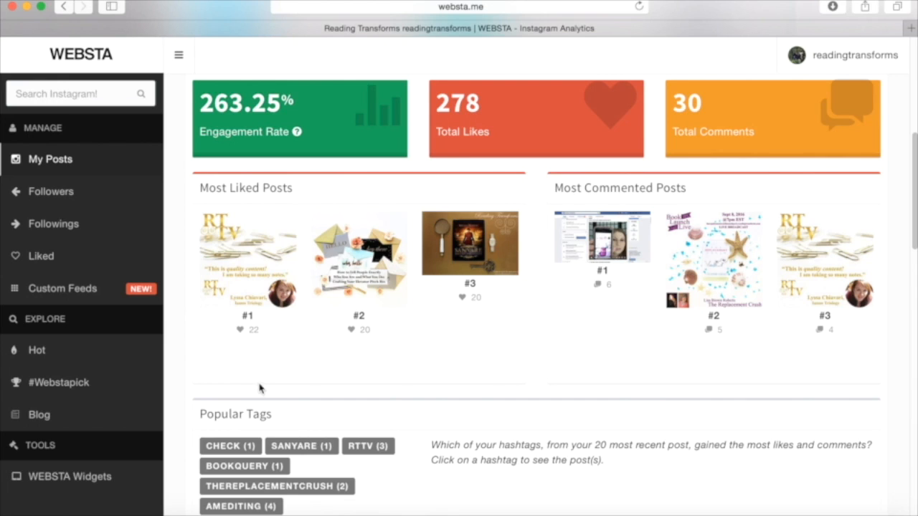
pyautogui.moveTo(270, 399)
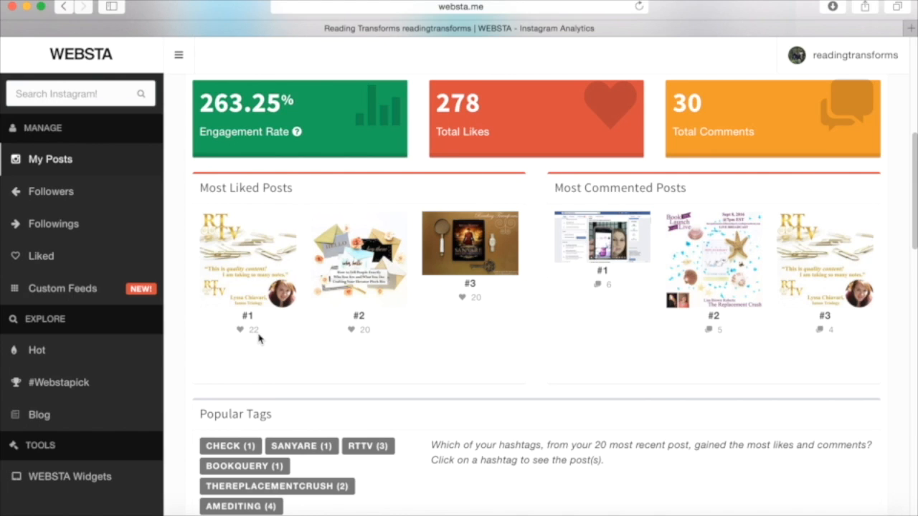
pyautogui.moveTo(390, 292)
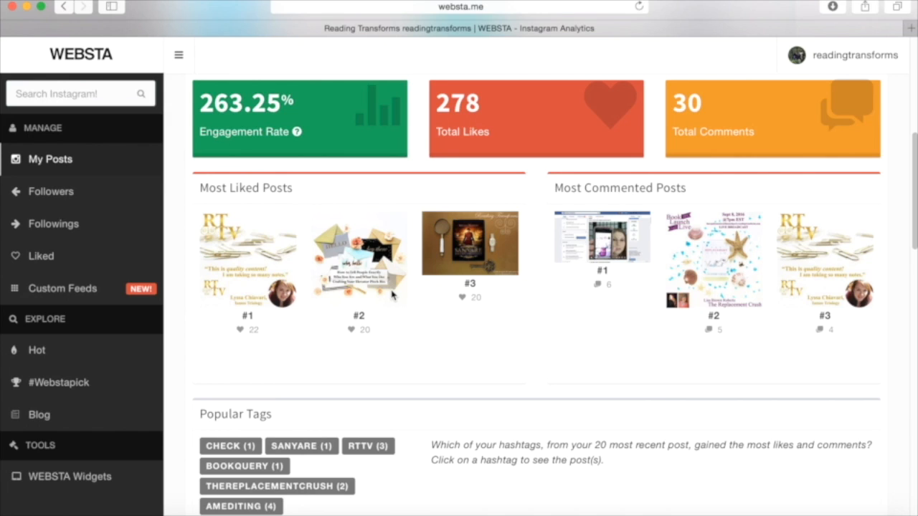
pyautogui.moveTo(405, 341)
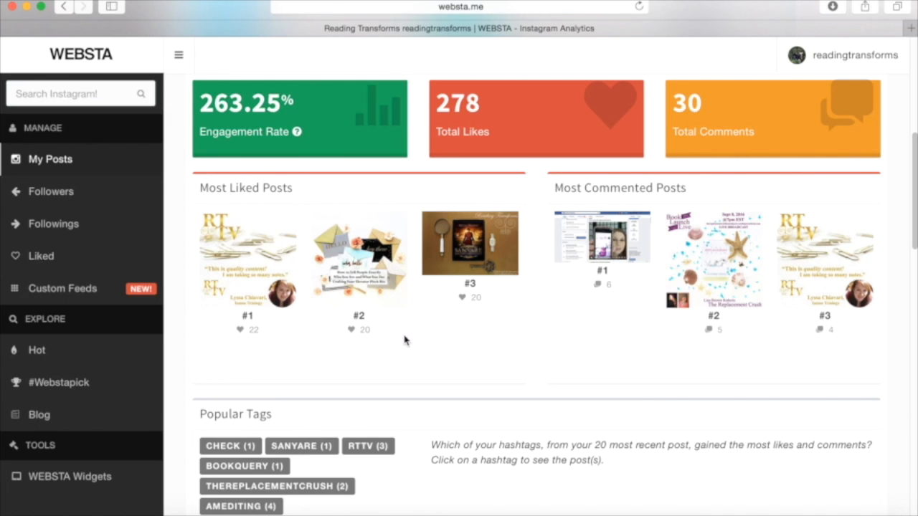
pyautogui.moveTo(402, 357)
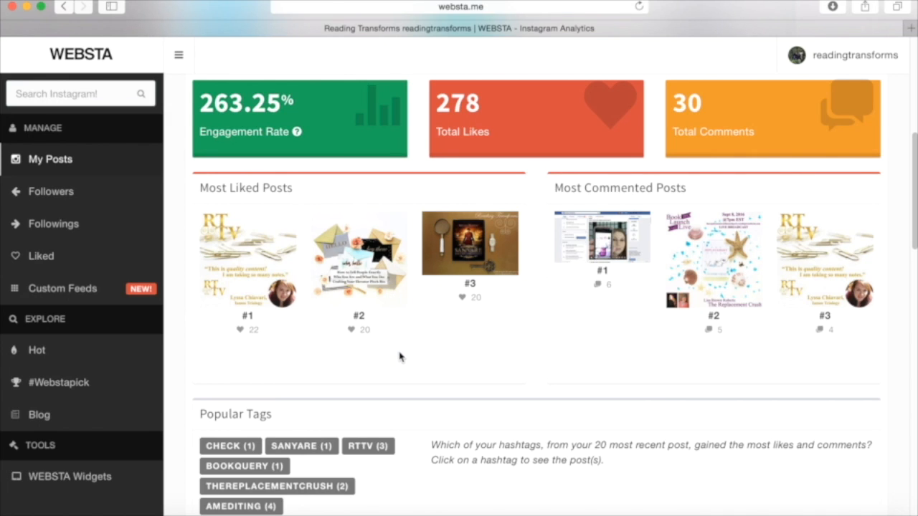
pyautogui.moveTo(396, 355)
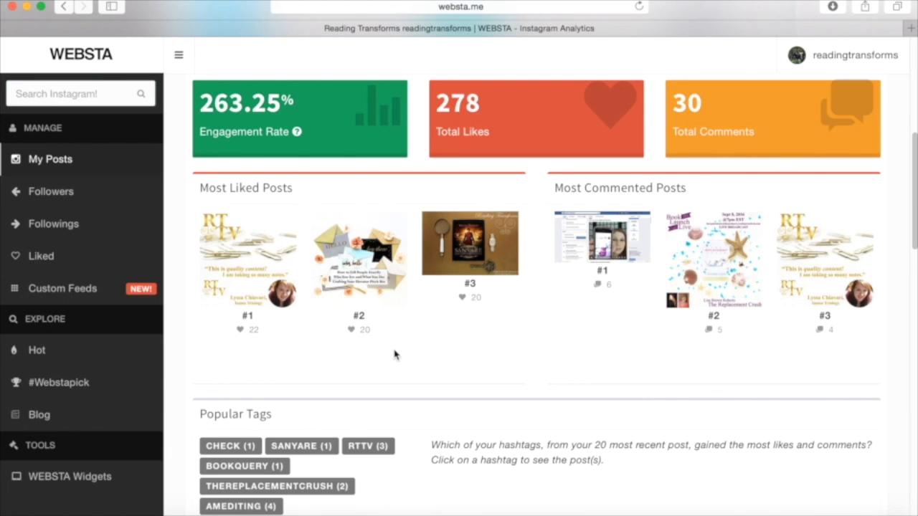
pyautogui.moveTo(401, 360)
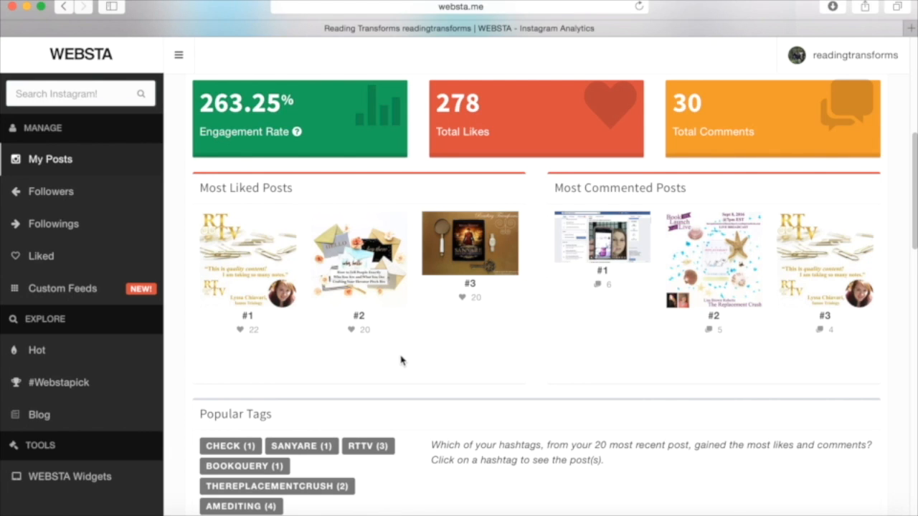
pyautogui.moveTo(510, 265)
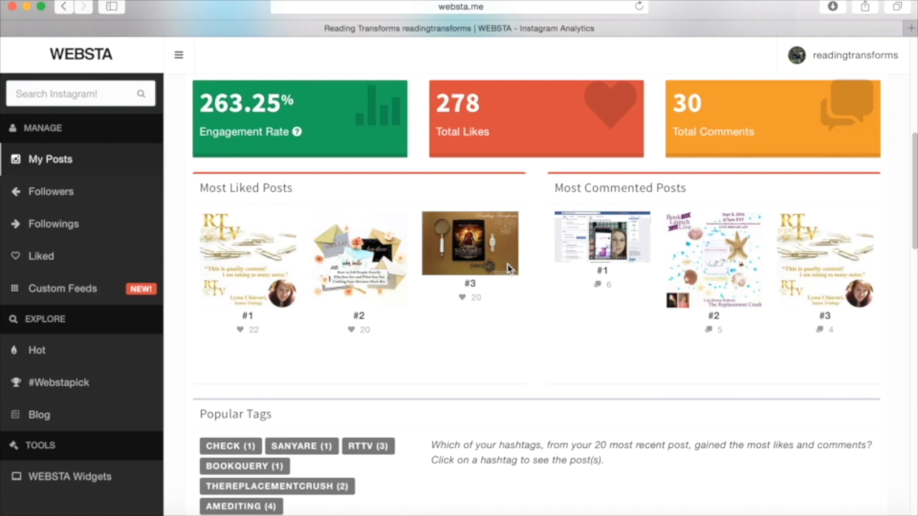
pyautogui.moveTo(527, 261)
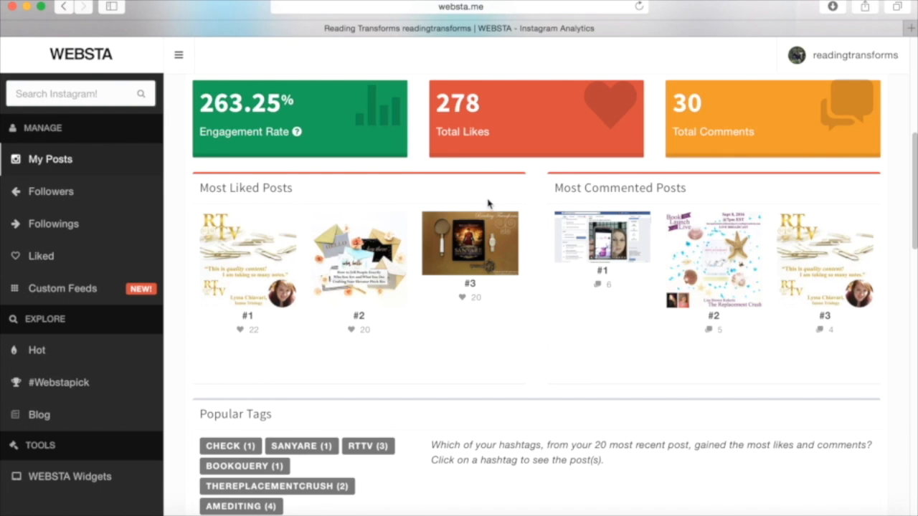
pyautogui.moveTo(491, 202)
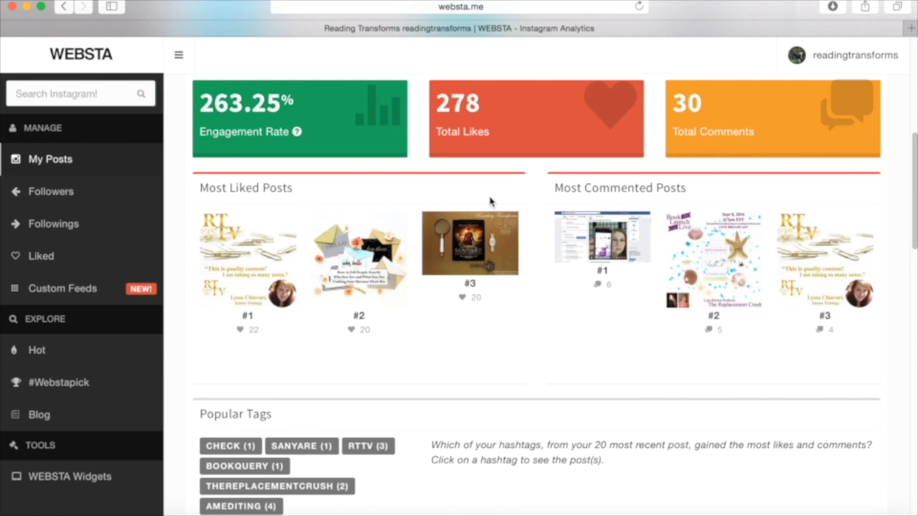
pyautogui.moveTo(685, 203)
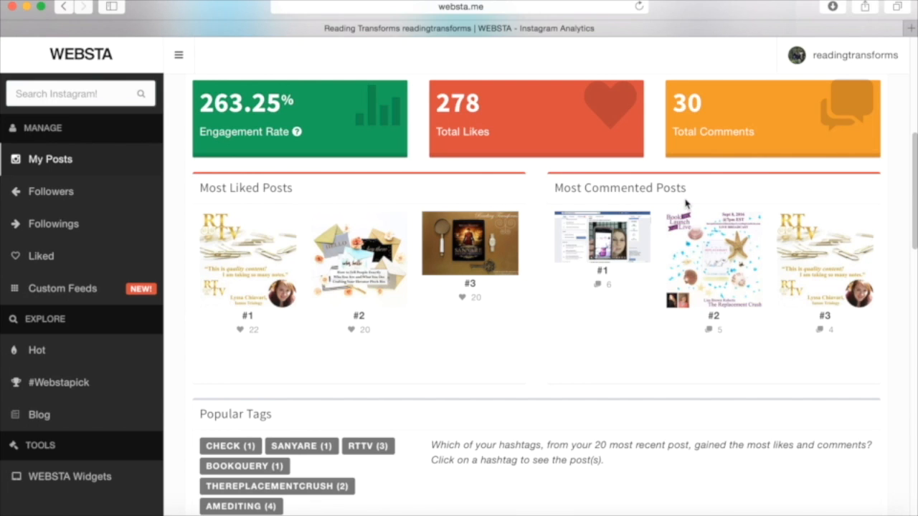
pyautogui.moveTo(696, 198)
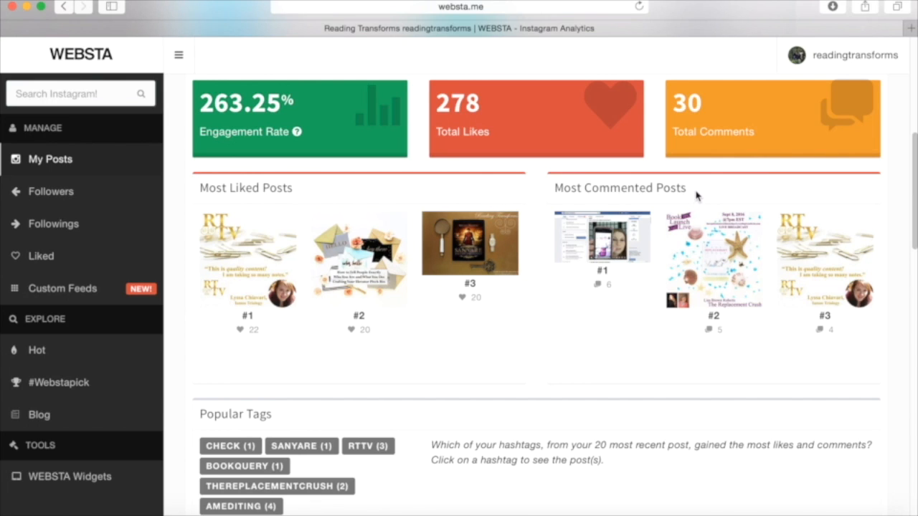
pyautogui.moveTo(723, 189)
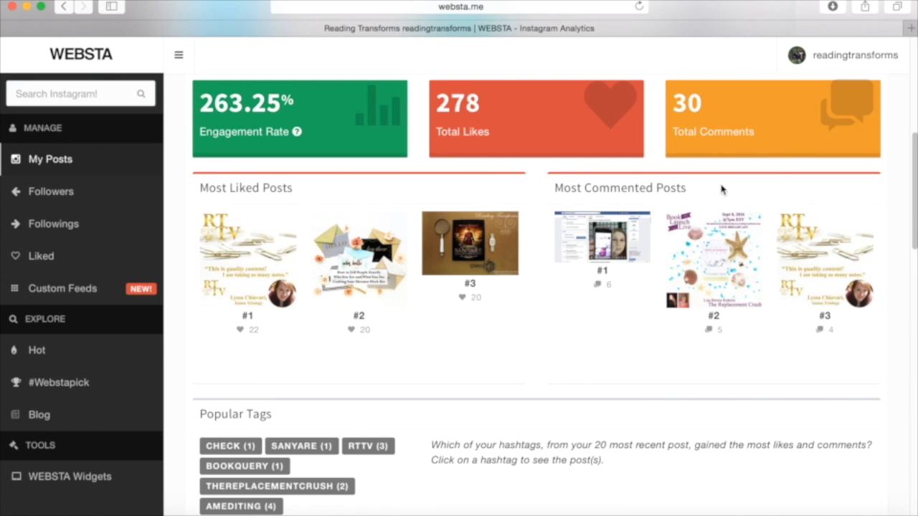
pyautogui.moveTo(608, 327)
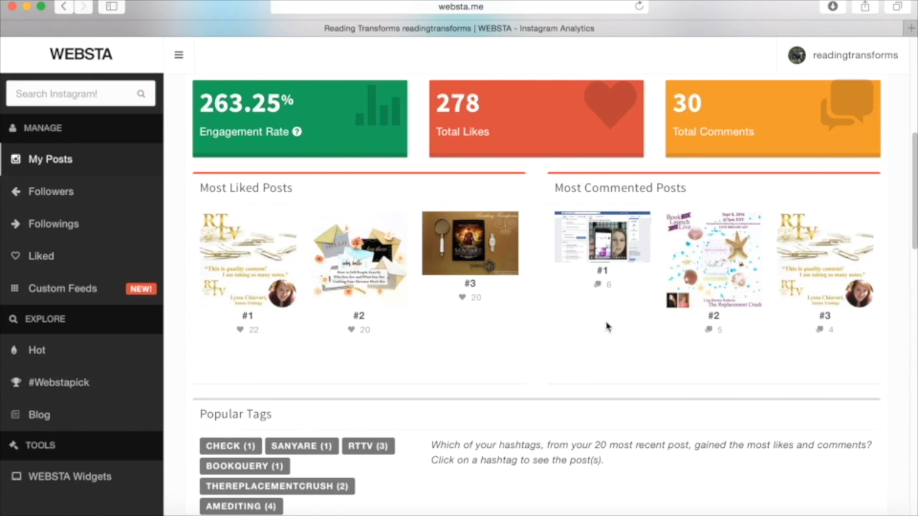
pyautogui.moveTo(644, 264)
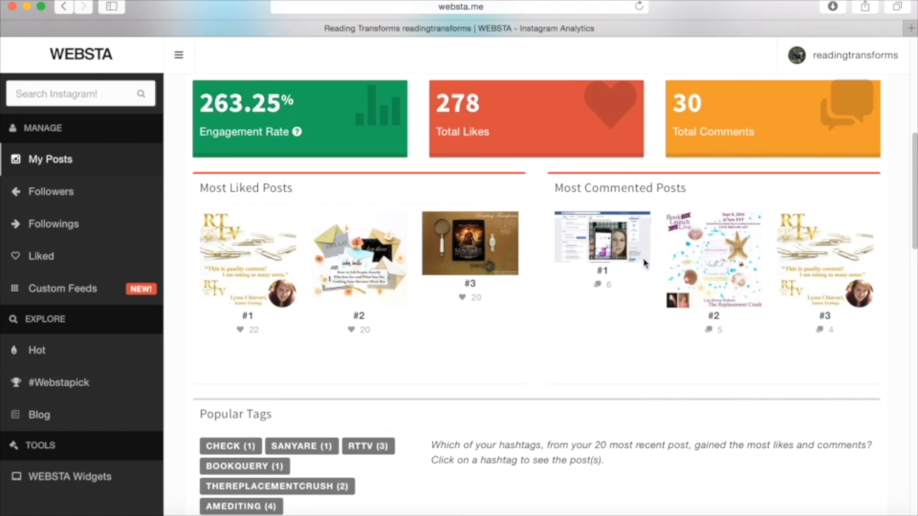
pyautogui.moveTo(656, 204)
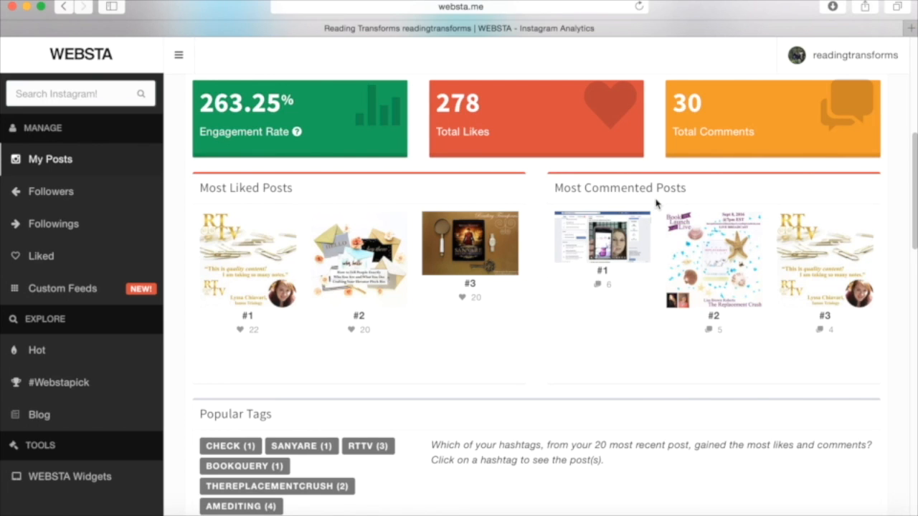
pyautogui.moveTo(638, 269)
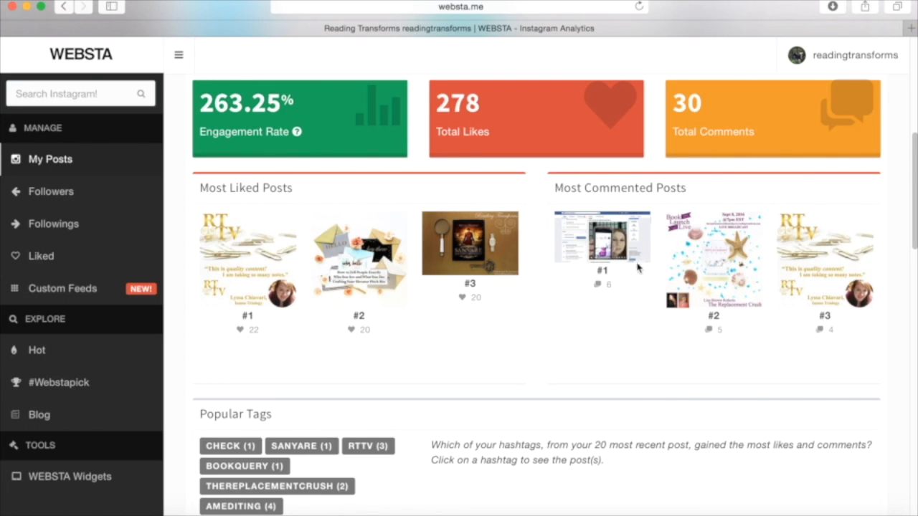
pyautogui.moveTo(686, 408)
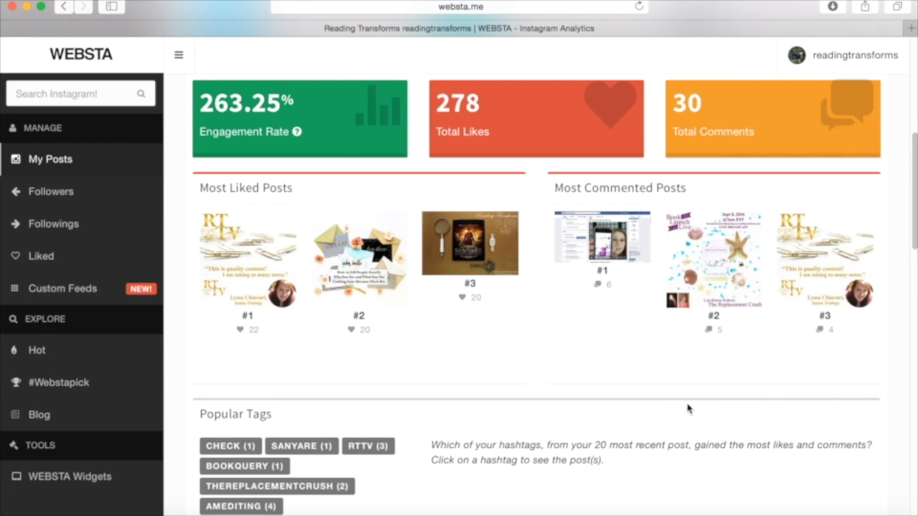
pyautogui.moveTo(824, 296)
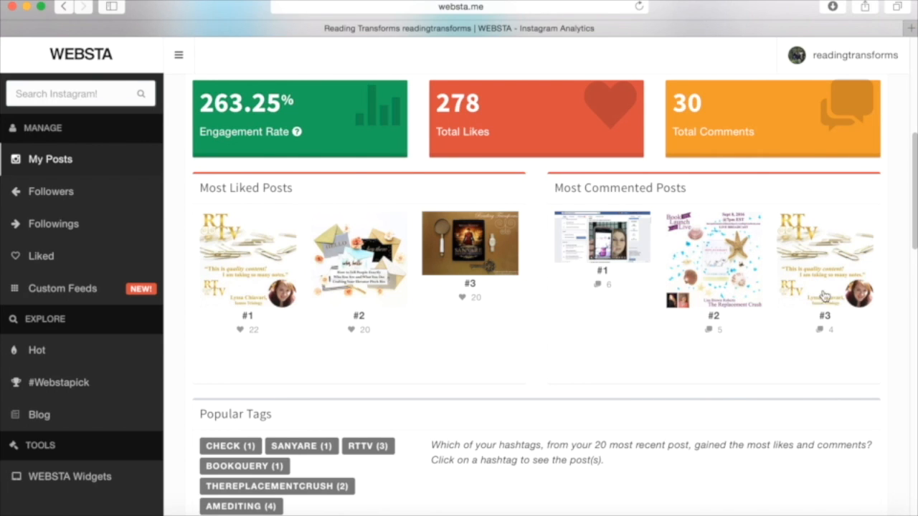
pyautogui.moveTo(892, 226)
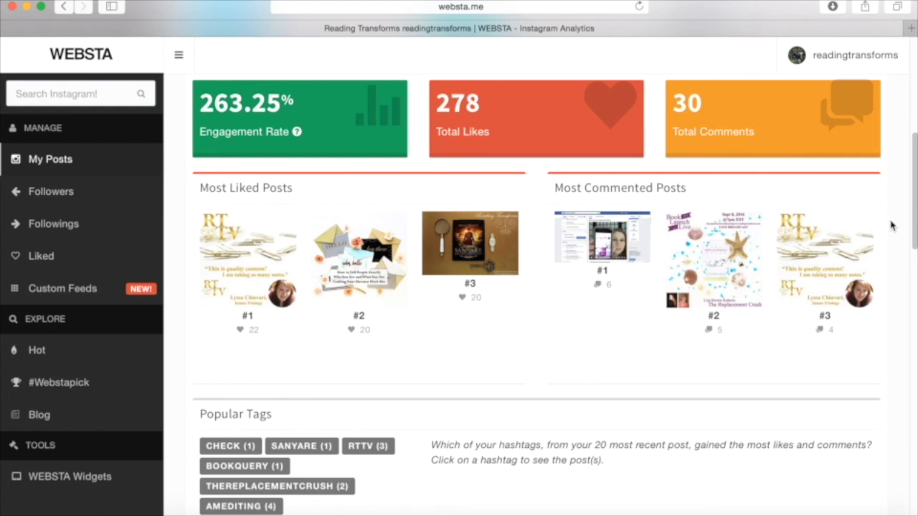
pyautogui.moveTo(891, 226)
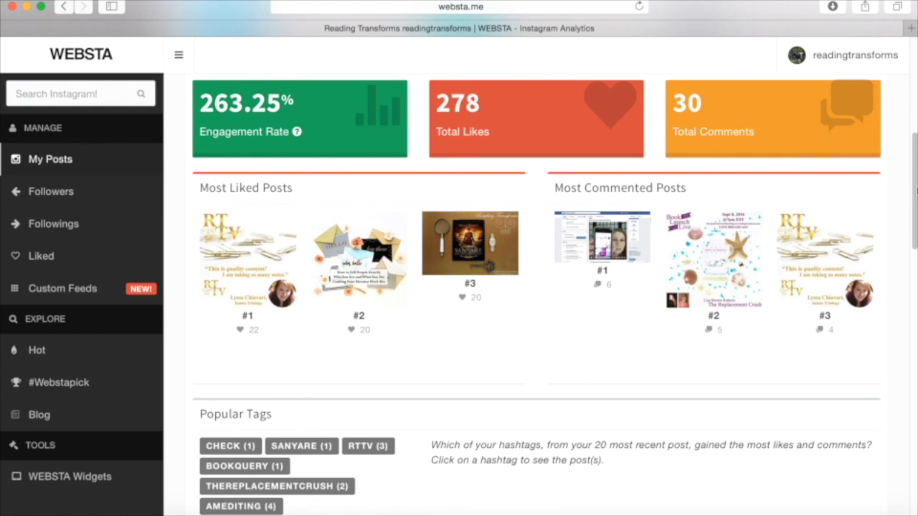
# Step: Scroll the Analytics page down to the full Popular Tags list with usage counts
pyautogui.scroll(-3)
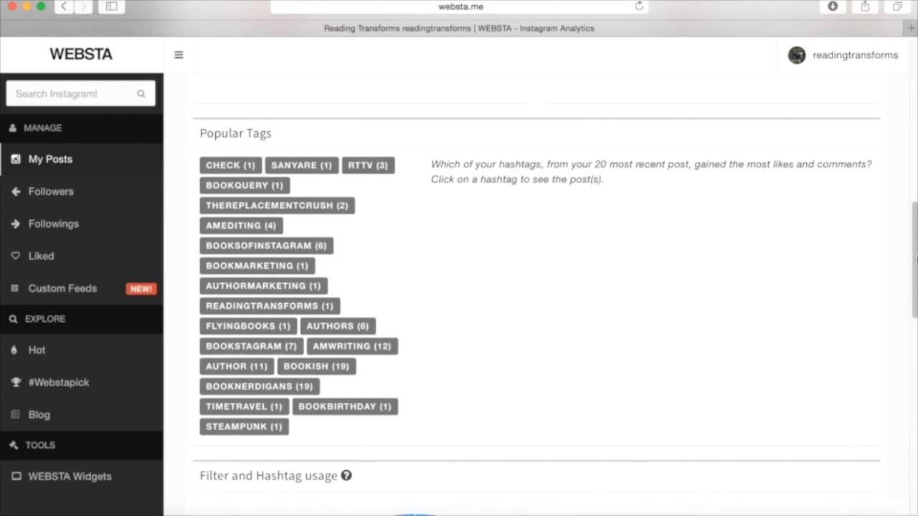
pyautogui.scroll(-3)
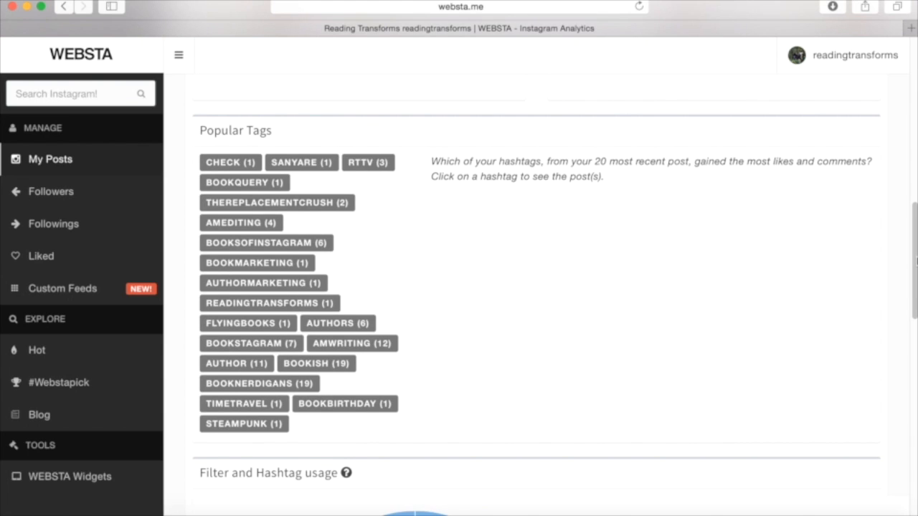
pyautogui.scroll(-3)
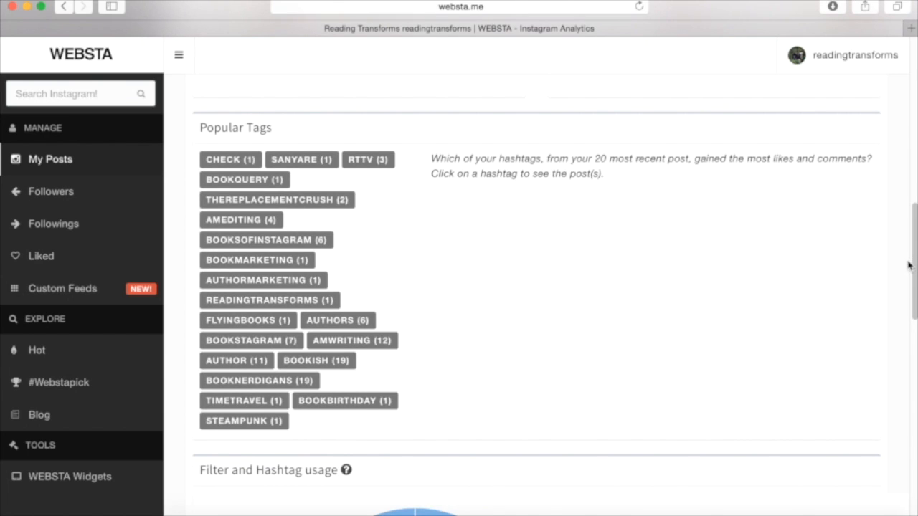
pyautogui.moveTo(876, 266)
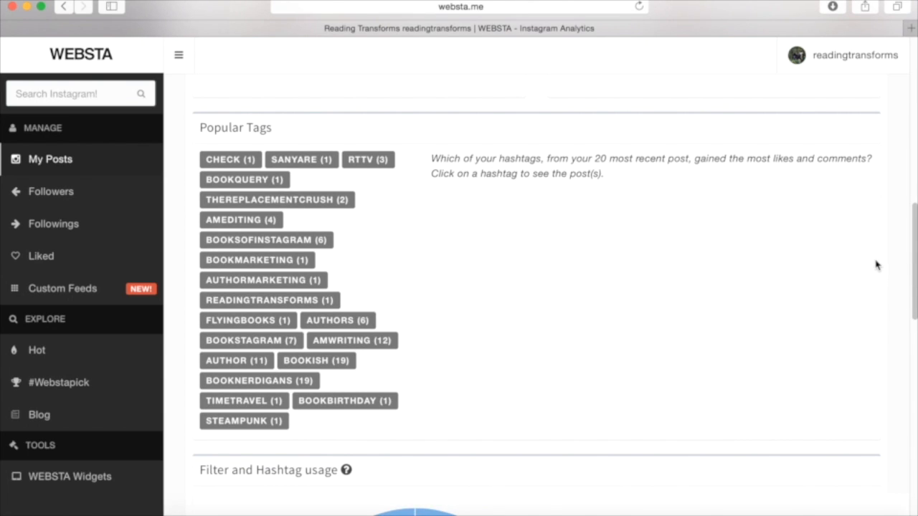
pyautogui.moveTo(660, 232)
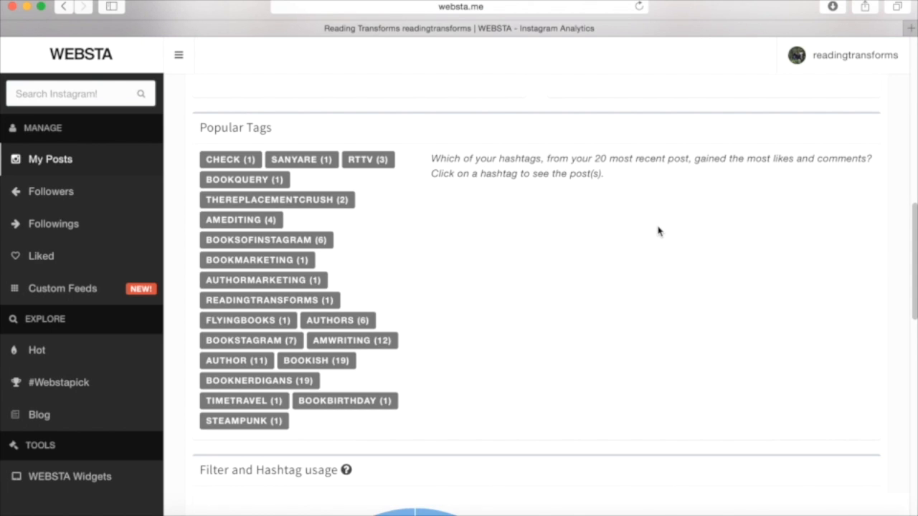
pyautogui.moveTo(652, 250)
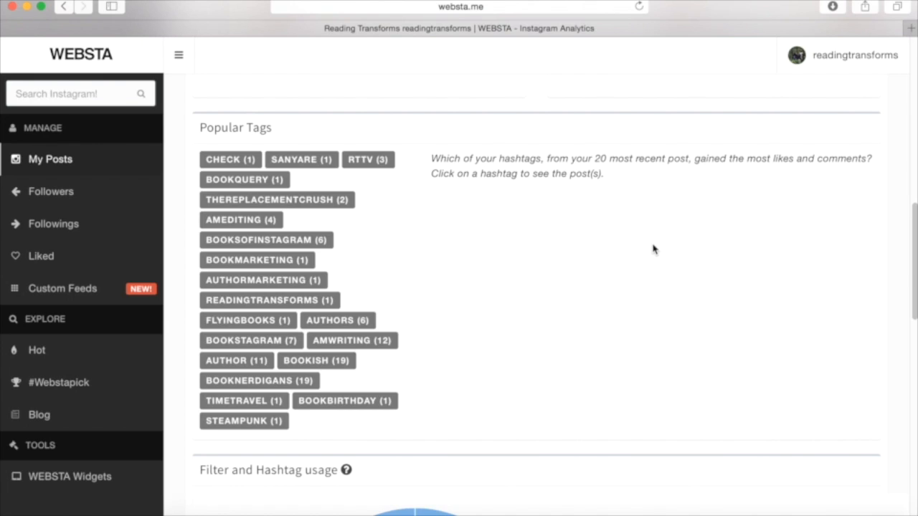
pyautogui.moveTo(585, 249)
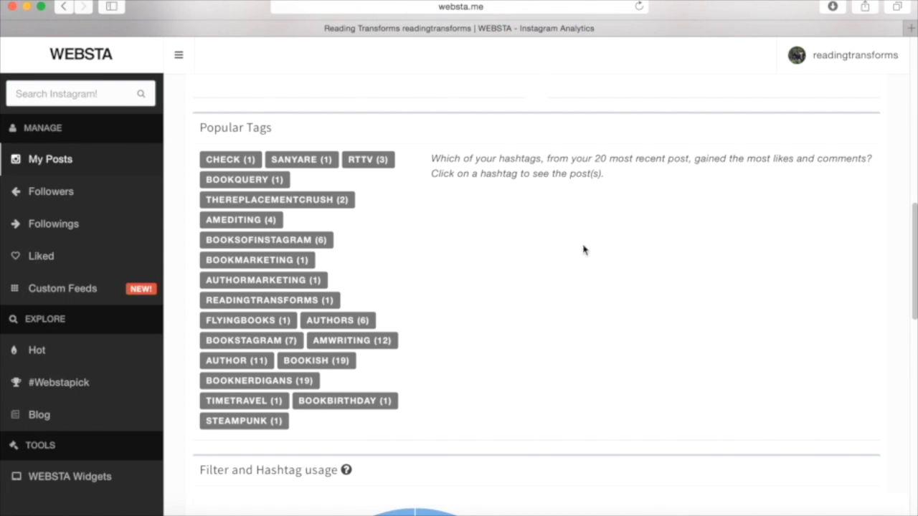
pyautogui.moveTo(395, 290)
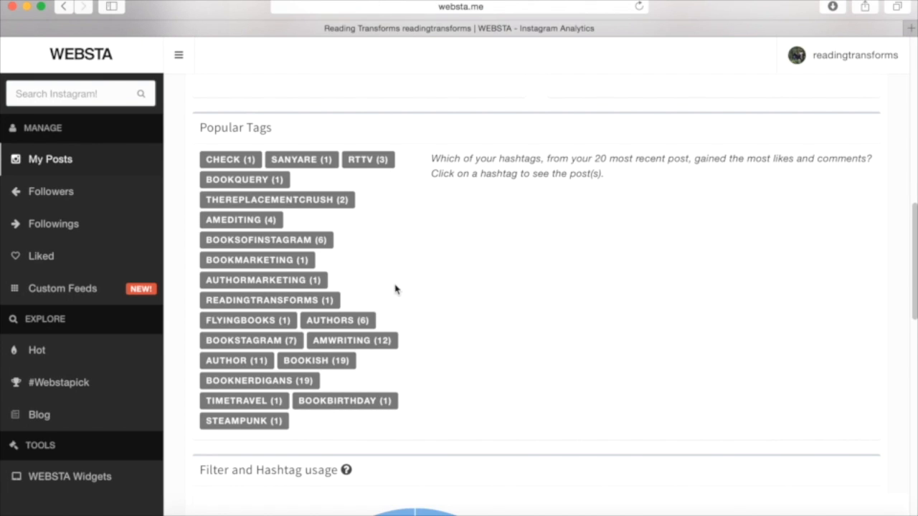
pyautogui.moveTo(522, 373)
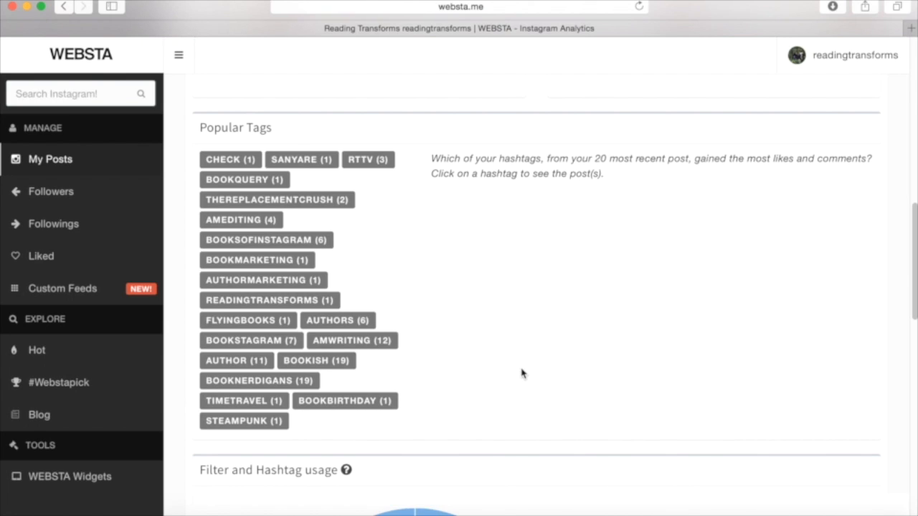
pyautogui.moveTo(531, 376)
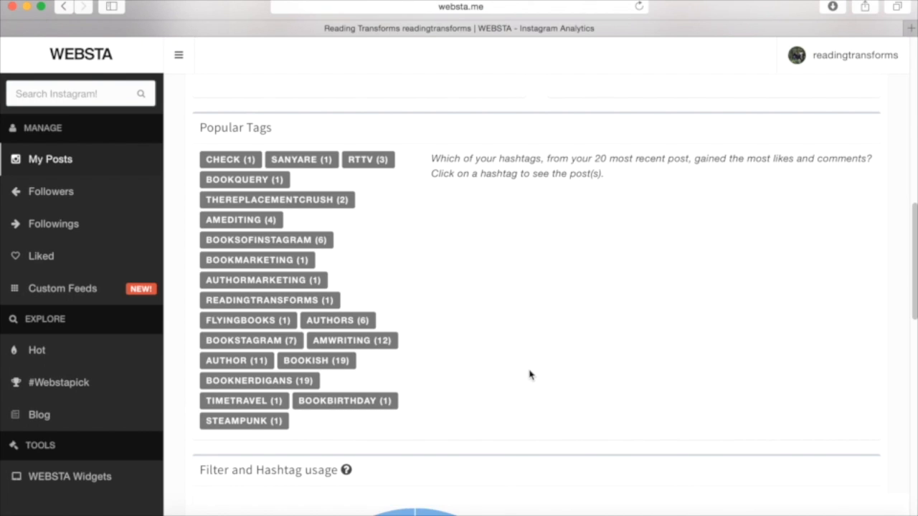
pyautogui.moveTo(536, 367)
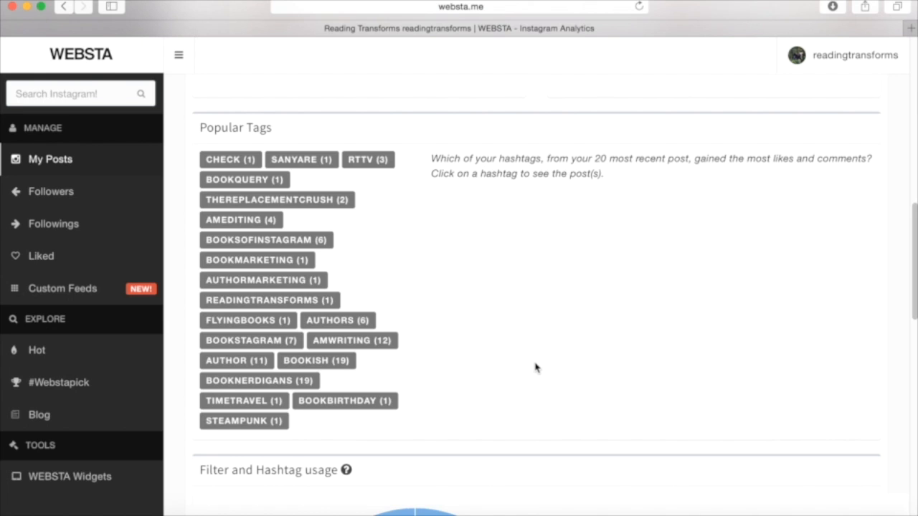
pyautogui.moveTo(536, 367)
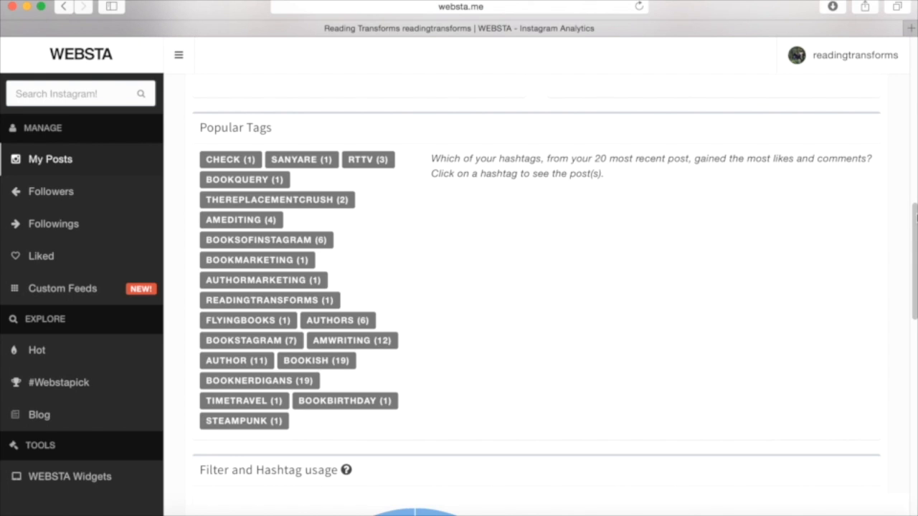
# Step: Scroll to the Filter and Hashtag usage pie charts showing 100% Normal filter
pyautogui.scroll(-3)
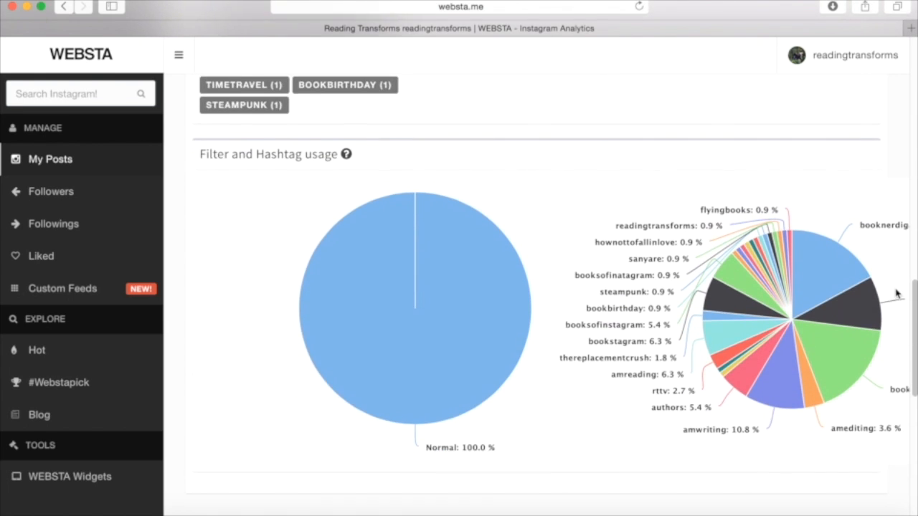
pyautogui.scroll(-3)
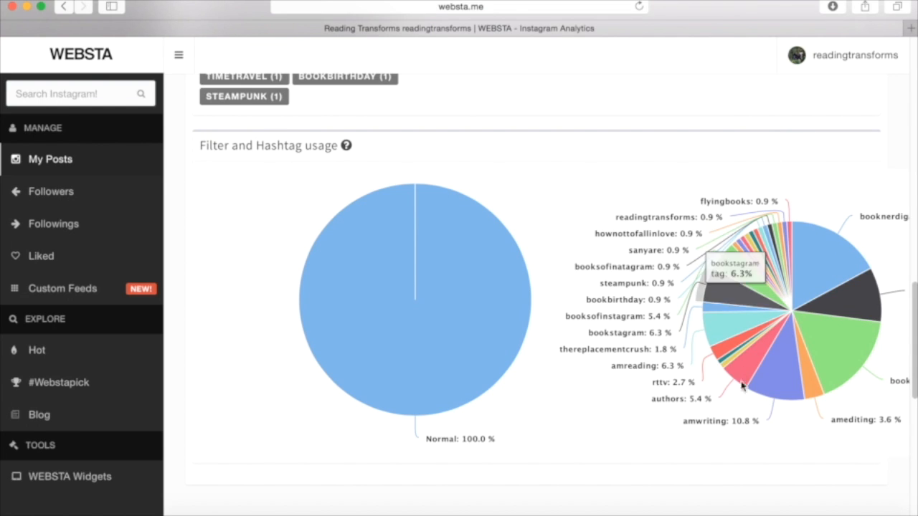
pyautogui.moveTo(746, 241)
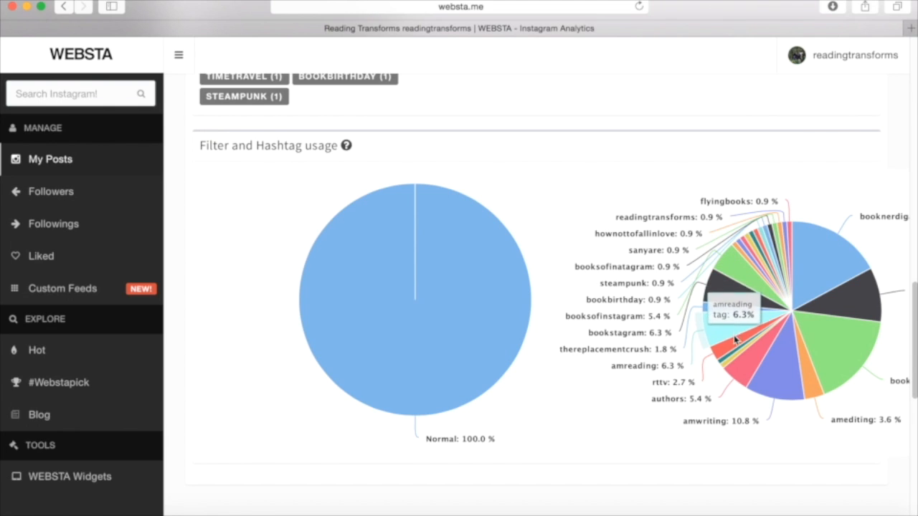
pyautogui.moveTo(786, 380)
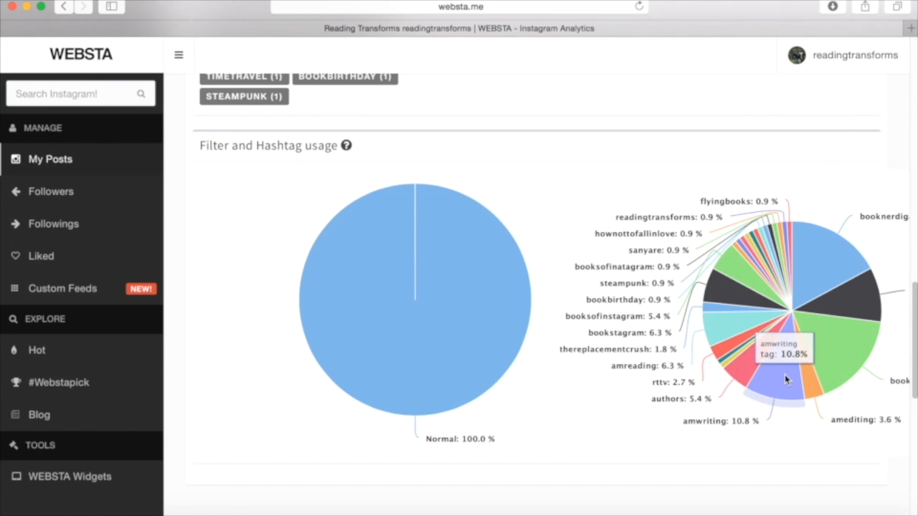
pyautogui.moveTo(849, 271)
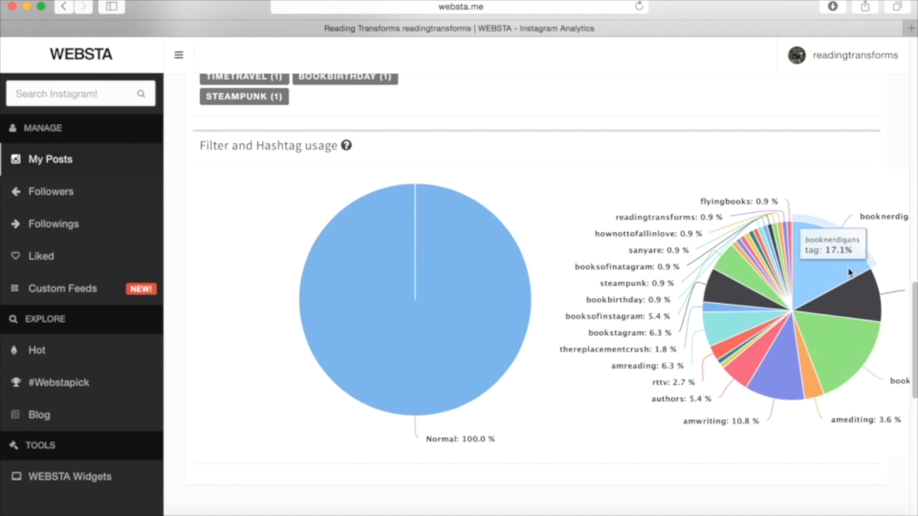
pyautogui.scroll(-3)
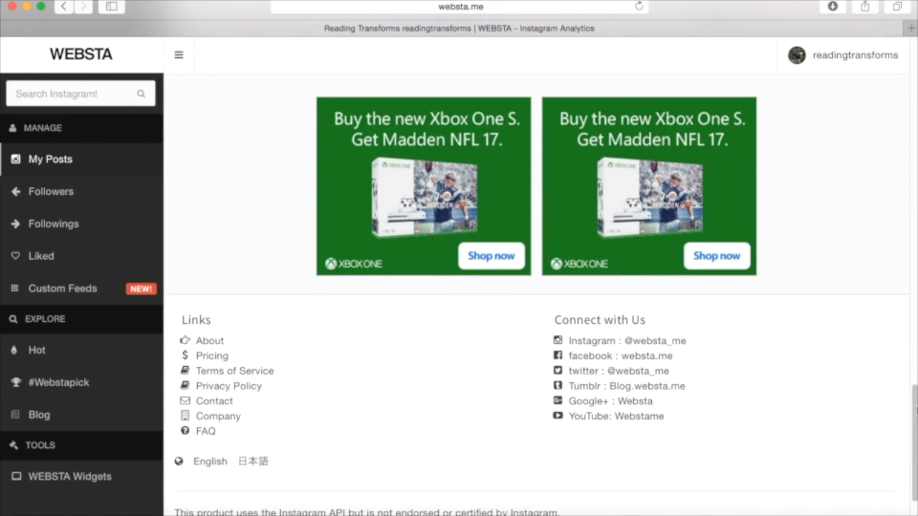
pyautogui.scroll(-3)
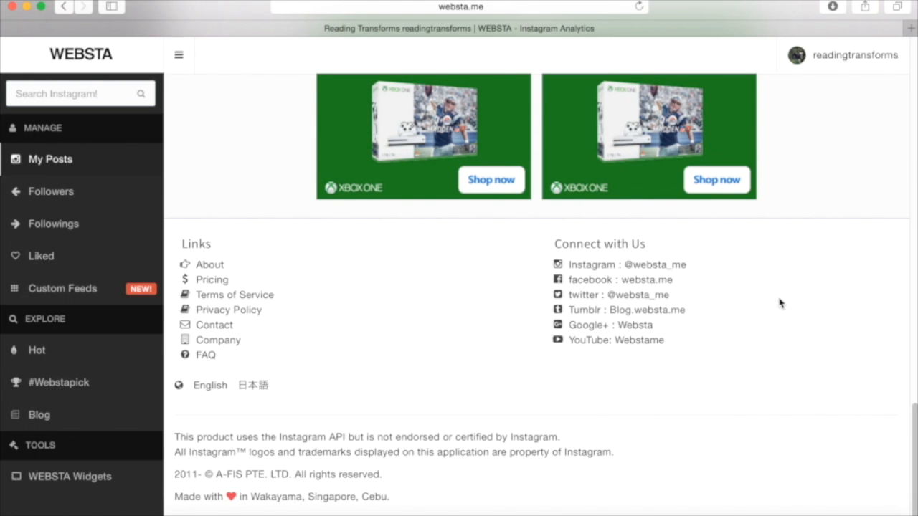
pyautogui.scroll(3)
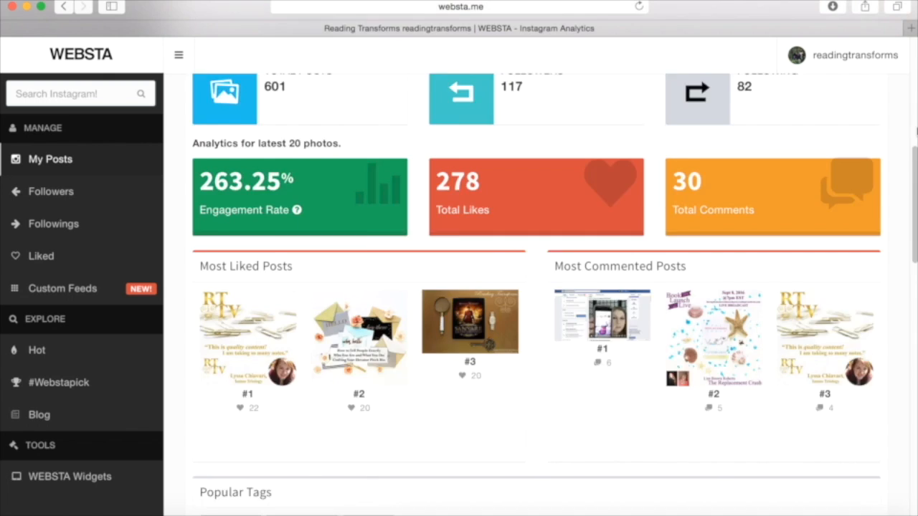
pyautogui.scroll(3)
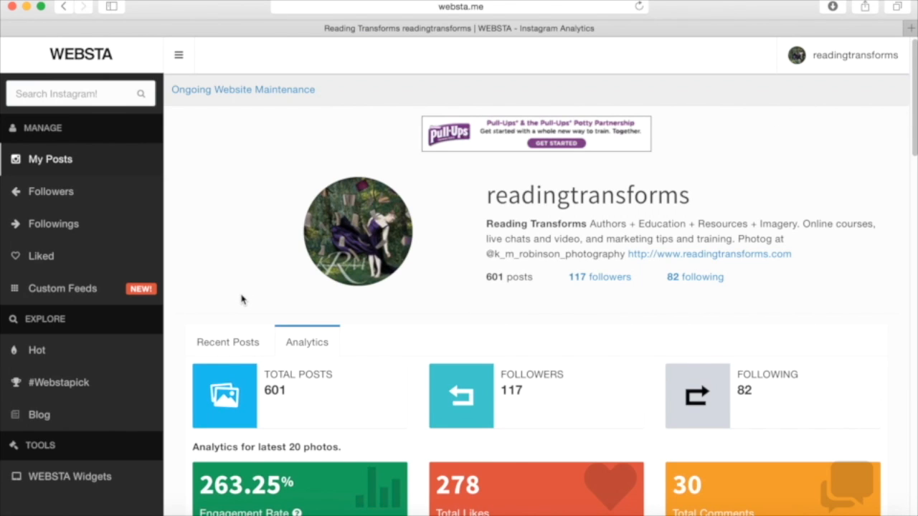
pyautogui.moveTo(247, 292)
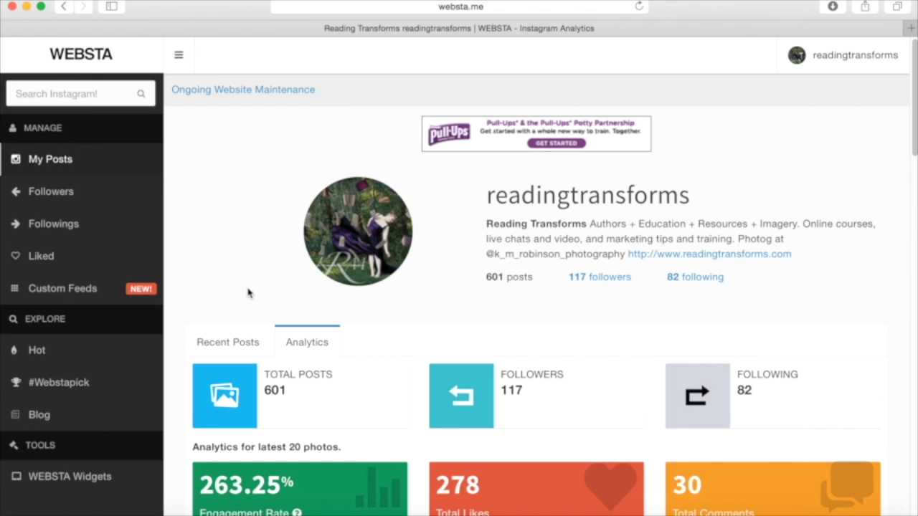
pyautogui.moveTo(200, 103)
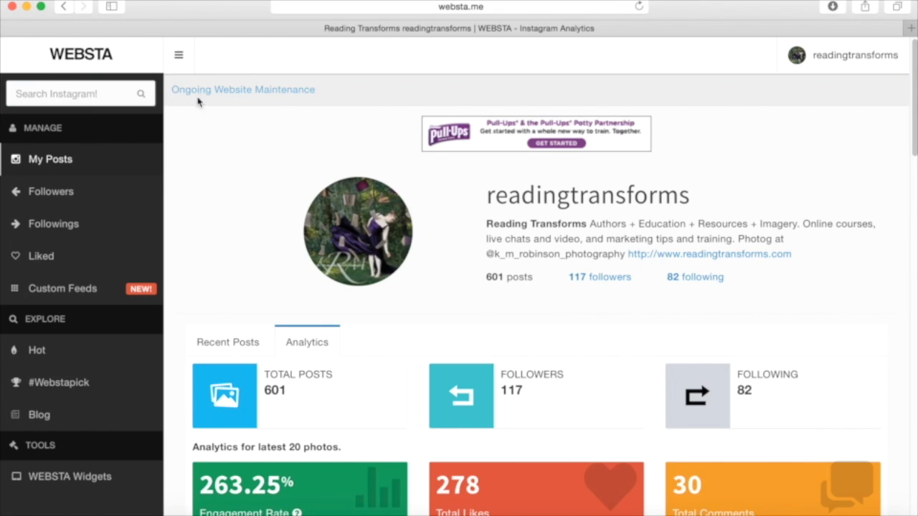
pyautogui.moveTo(287, 114)
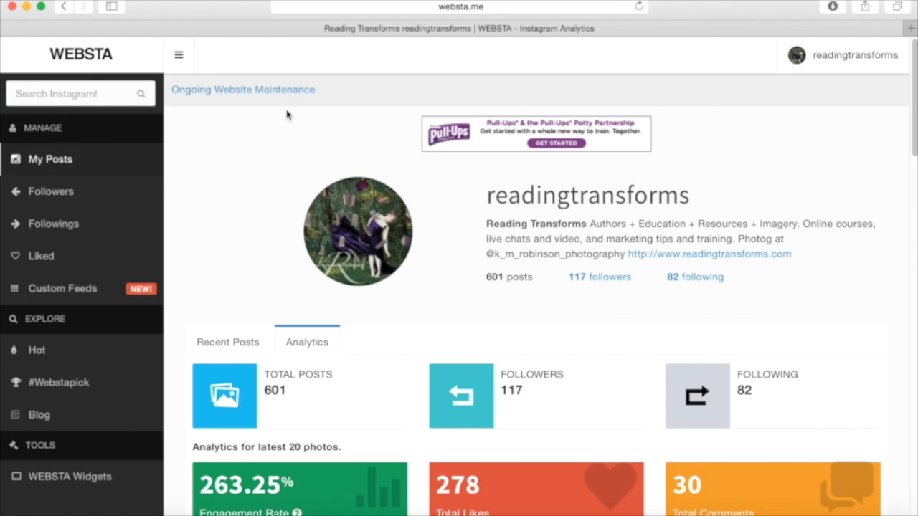
pyautogui.moveTo(281, 175)
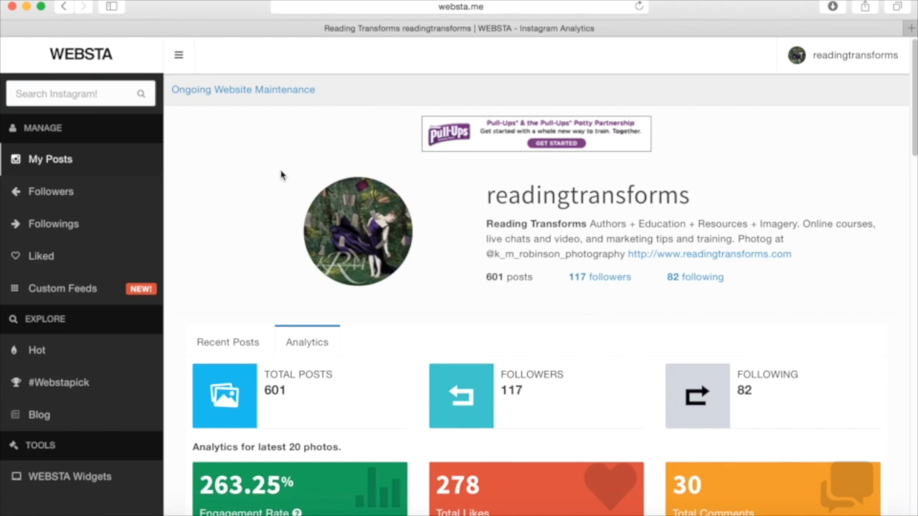
pyautogui.moveTo(278, 178)
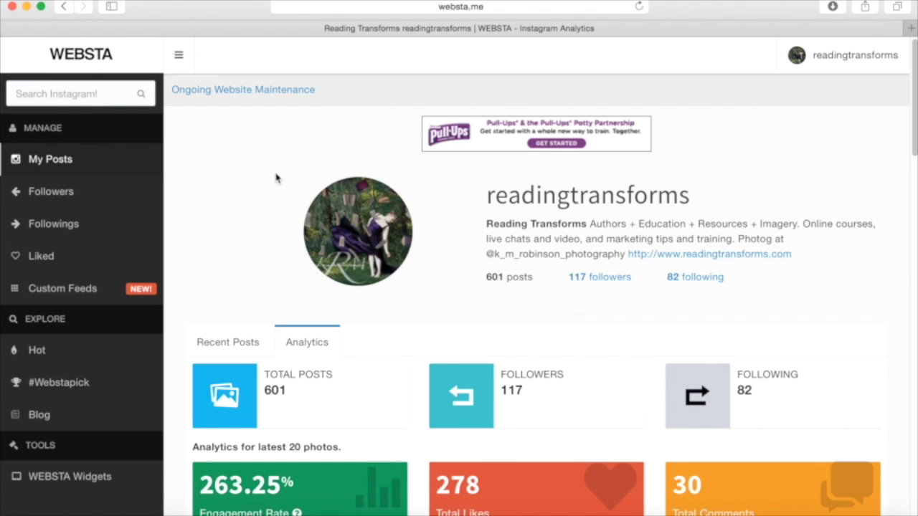
pyautogui.moveTo(274, 179)
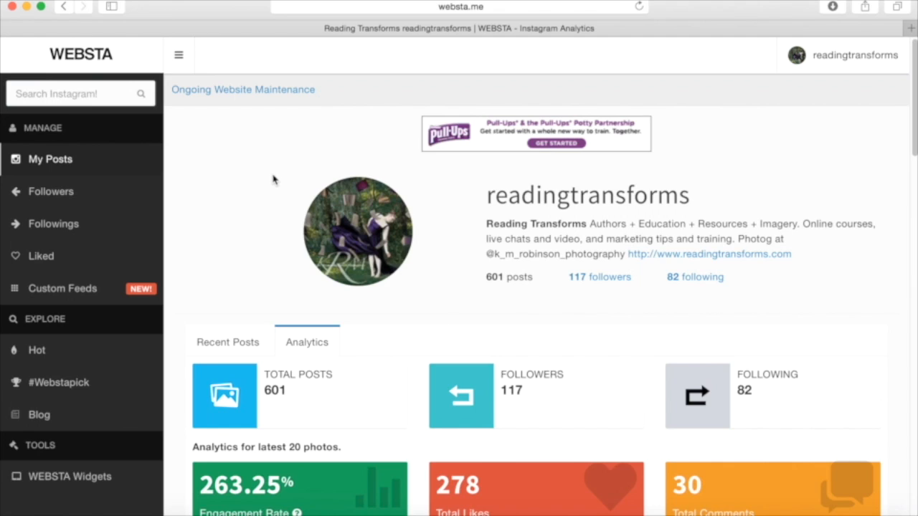
pyautogui.moveTo(272, 184)
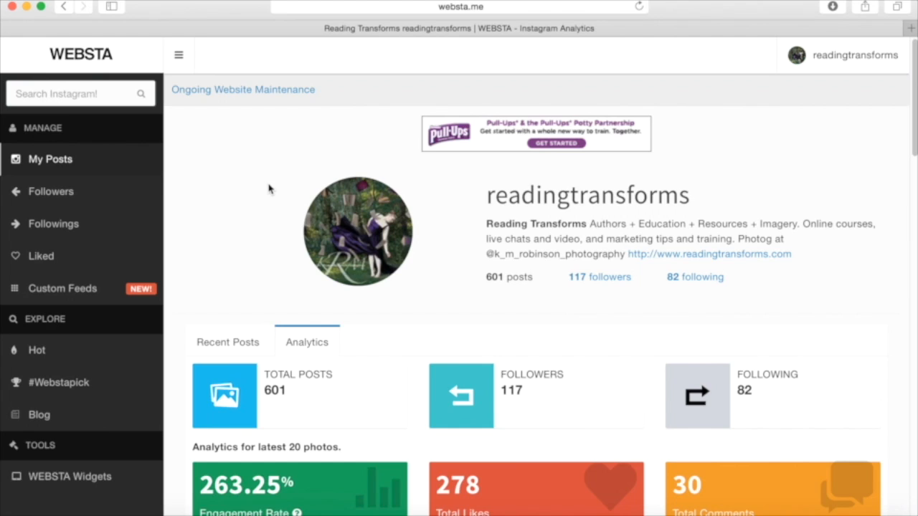
pyautogui.moveTo(241, 249)
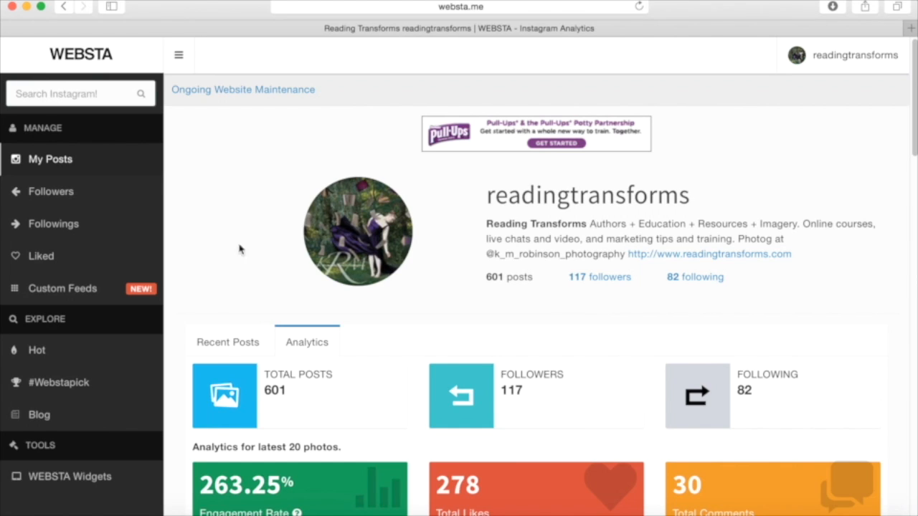
# Step: Switch the readingtransforms profile back to its Recent Posts list
pyautogui.click(227, 341)
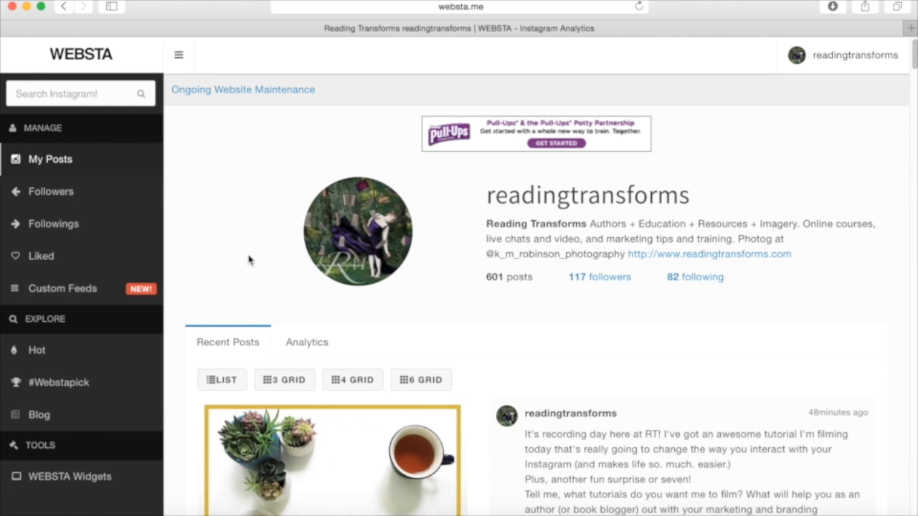
pyautogui.moveTo(247, 268)
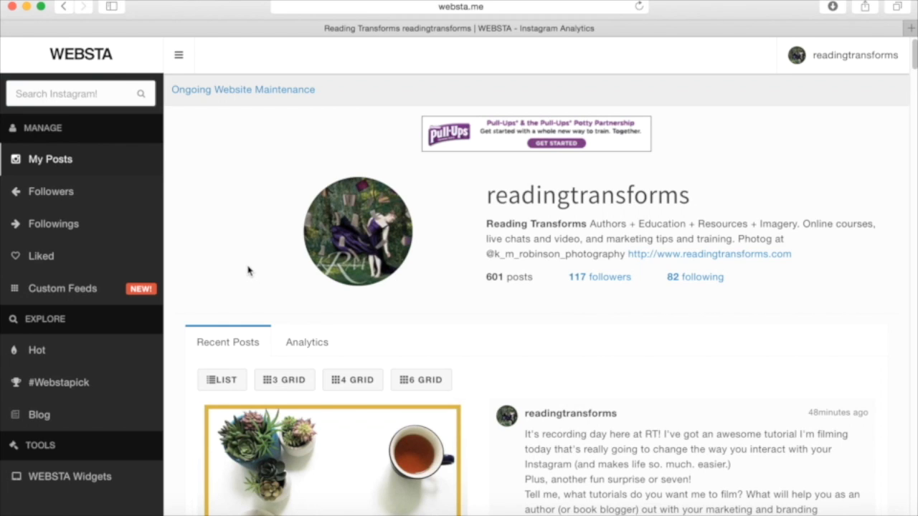
pyautogui.moveTo(249, 272)
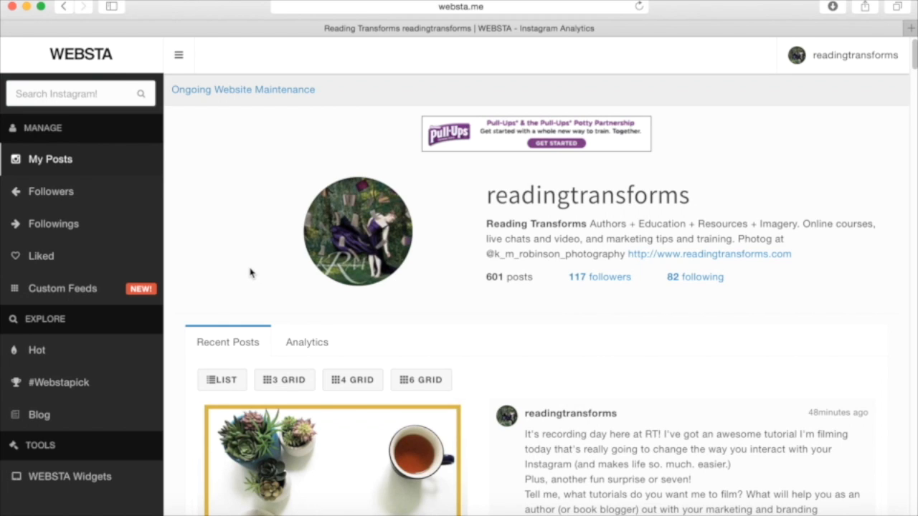
pyautogui.moveTo(209, 270)
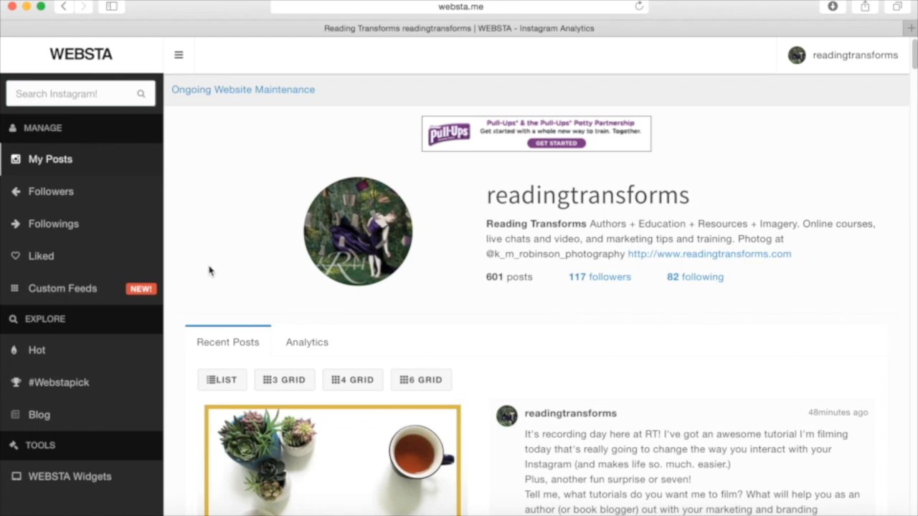
pyautogui.moveTo(212, 160)
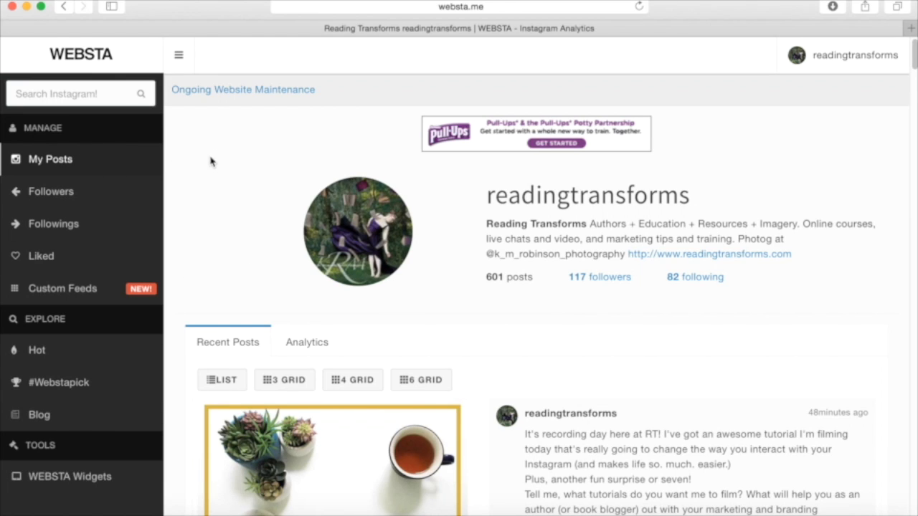
pyautogui.moveTo(79, 156)
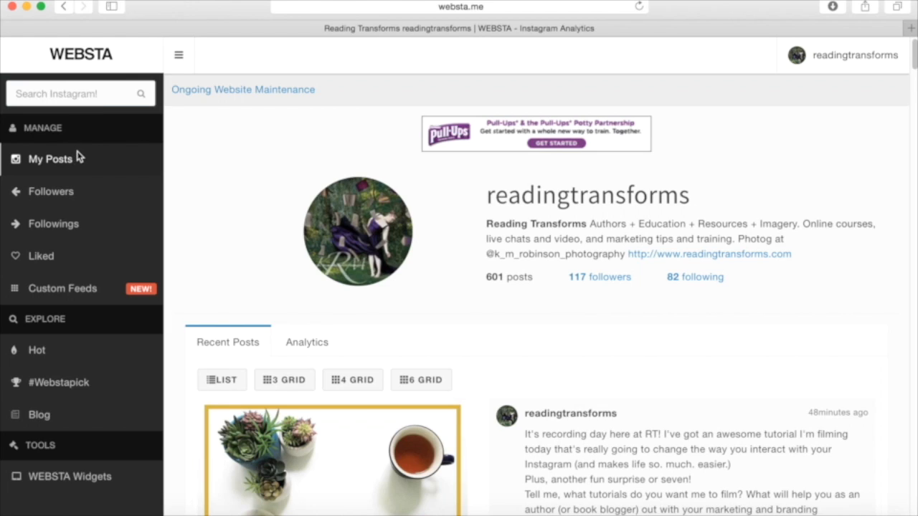
pyautogui.moveTo(87, 172)
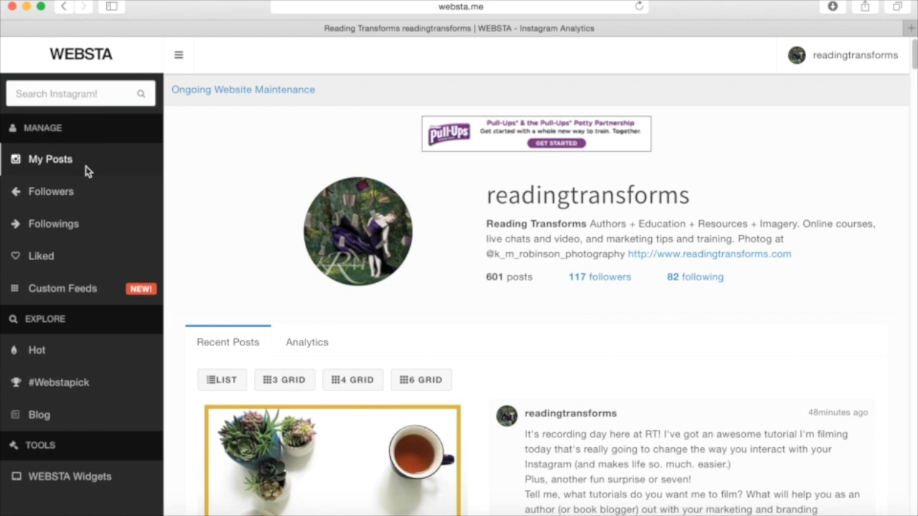
pyautogui.moveTo(65, 195)
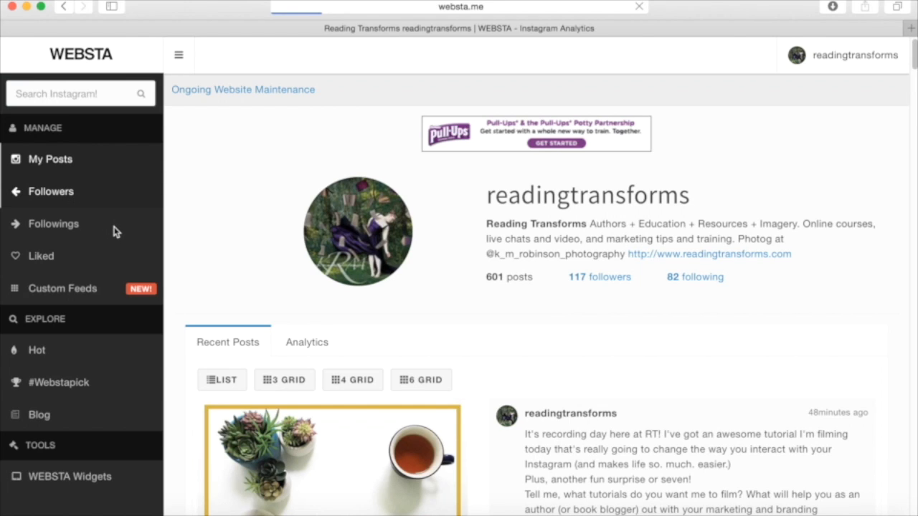
pyautogui.moveTo(103, 213)
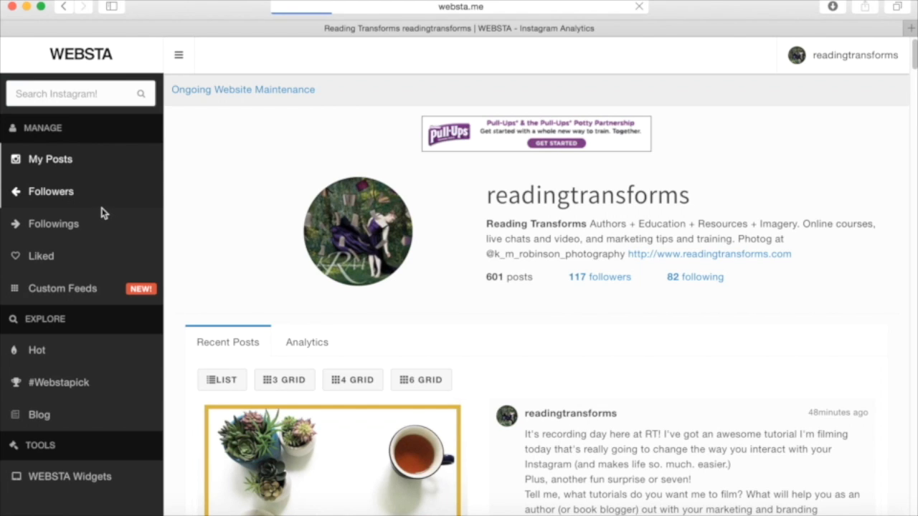
# Step: Open the Followers page listing all 117 followers and scroll through the profile grid
pyautogui.click(51, 193)
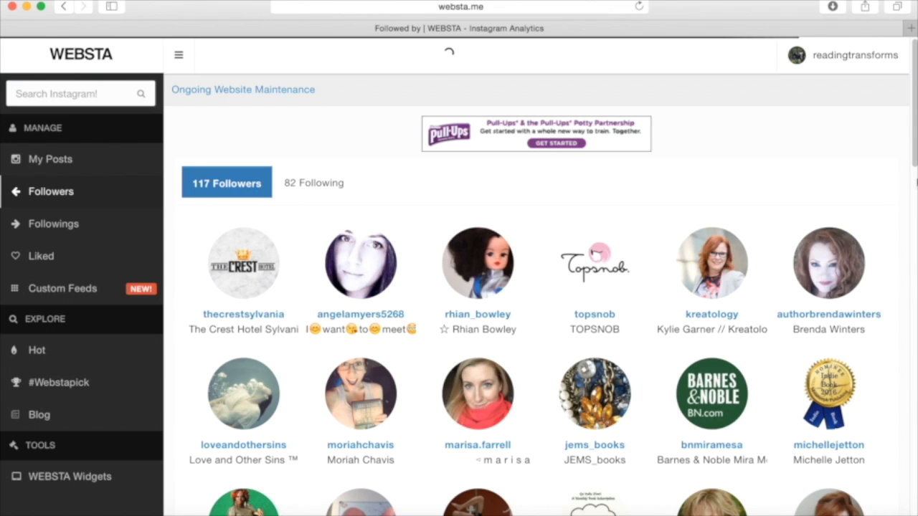
pyautogui.moveTo(906, 164)
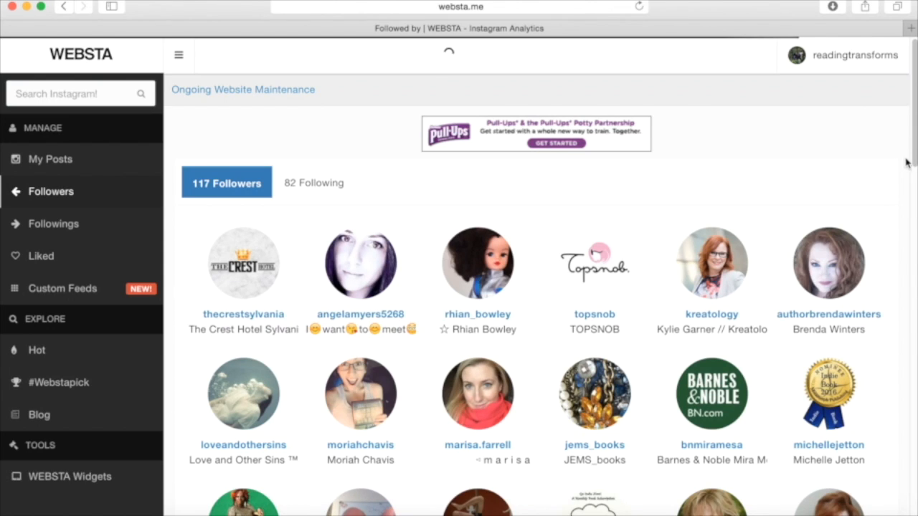
pyautogui.moveTo(900, 167)
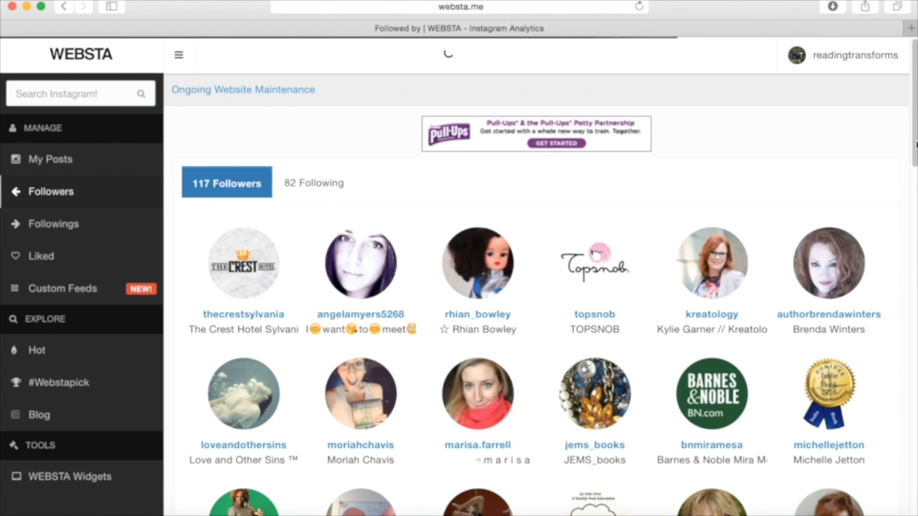
pyautogui.scroll(-3)
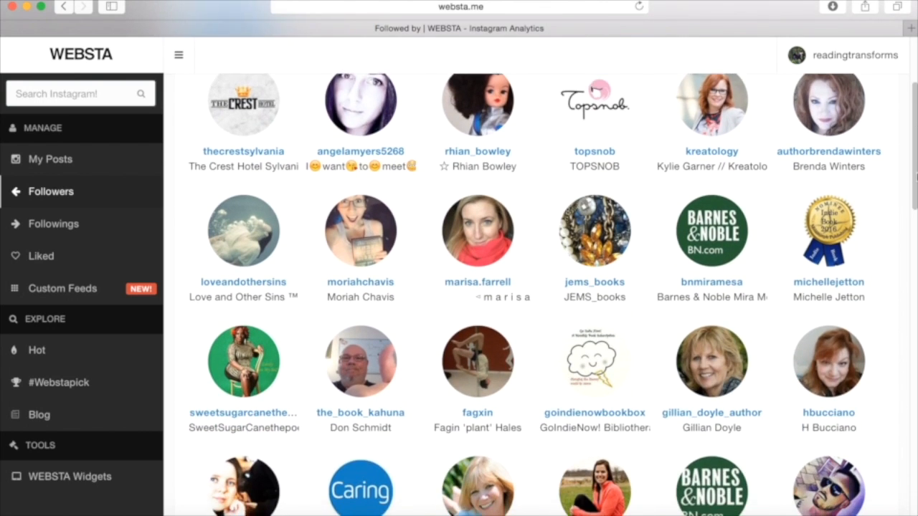
pyautogui.scroll(-3)
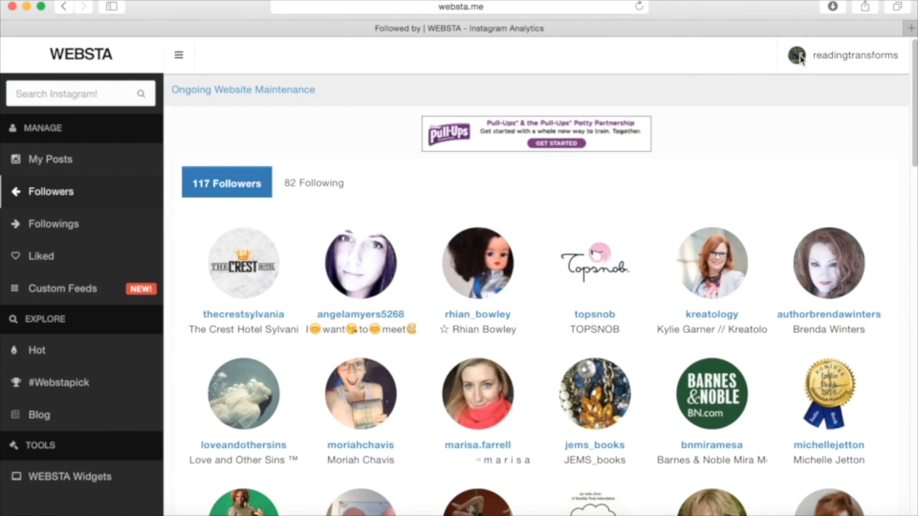
pyautogui.moveTo(55, 224)
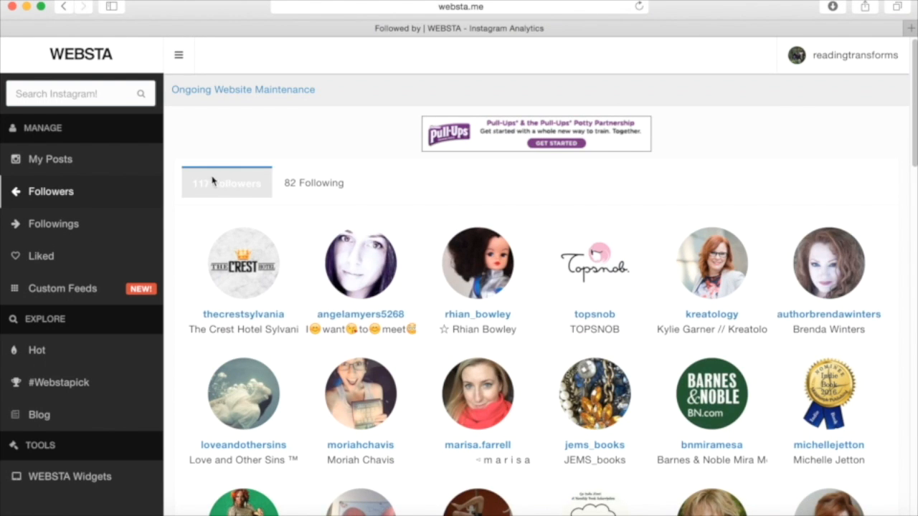
pyautogui.click(226, 182)
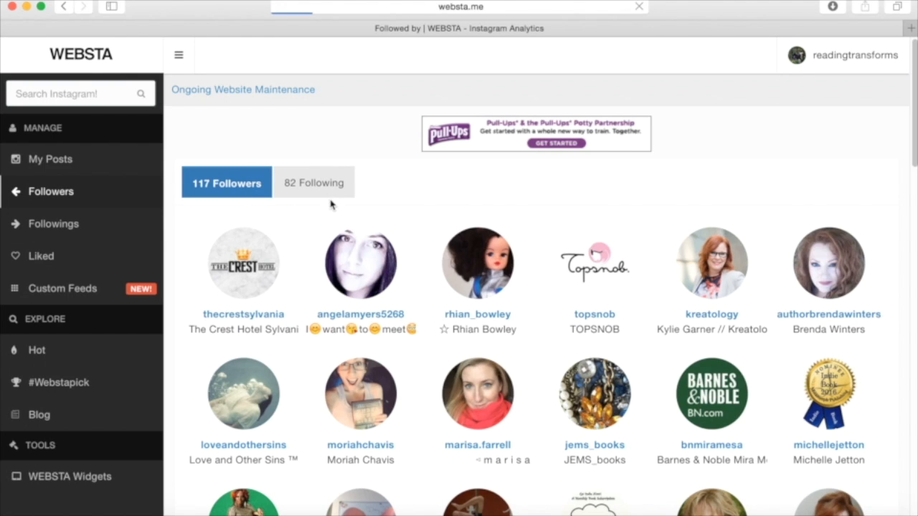
# Step: Browse the 82 Following list, scrolling down through the followed accounts and back up
pyautogui.click(313, 182)
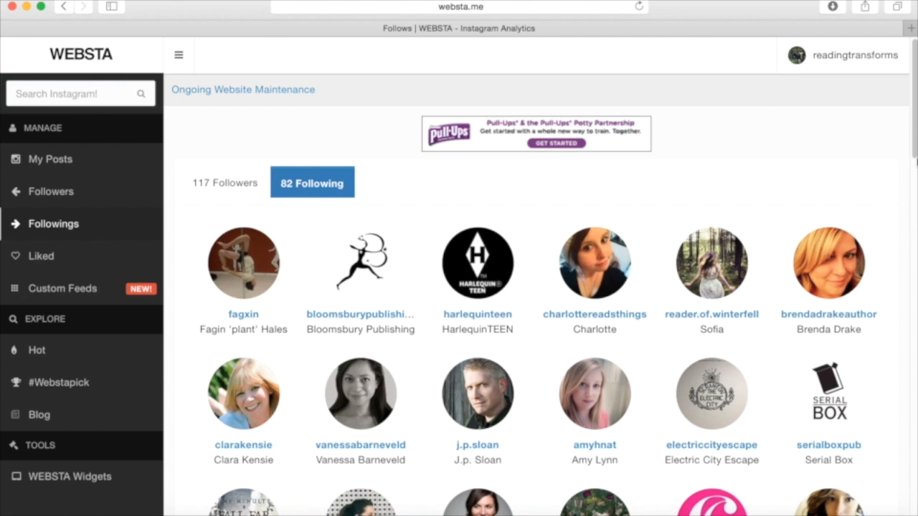
pyautogui.scroll(-3)
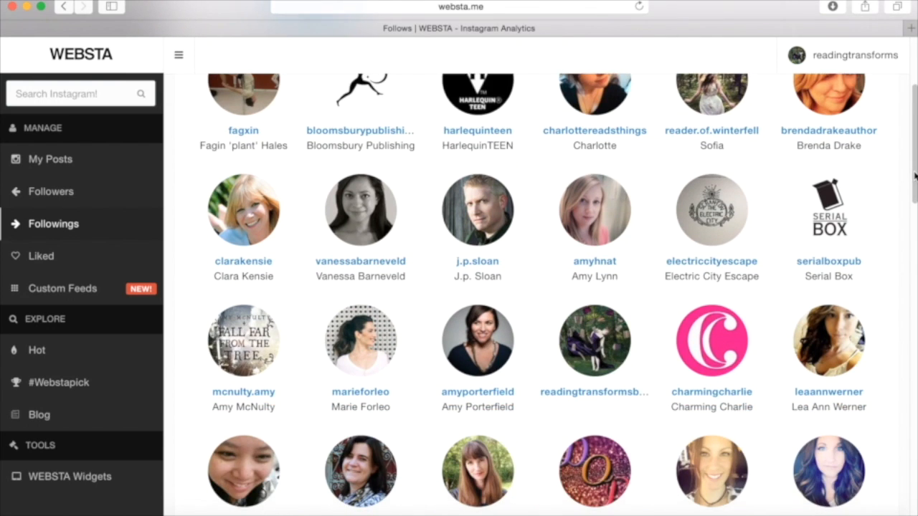
pyautogui.scroll(-3)
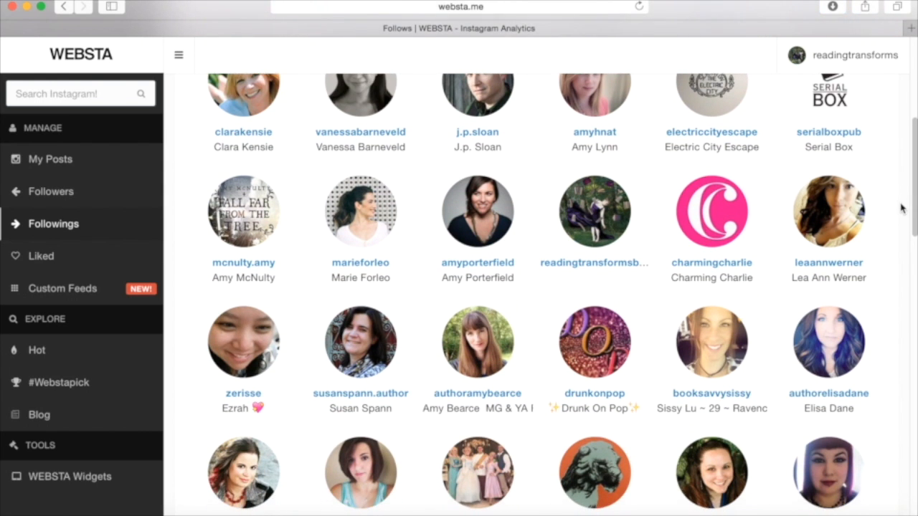
pyautogui.scroll(-3)
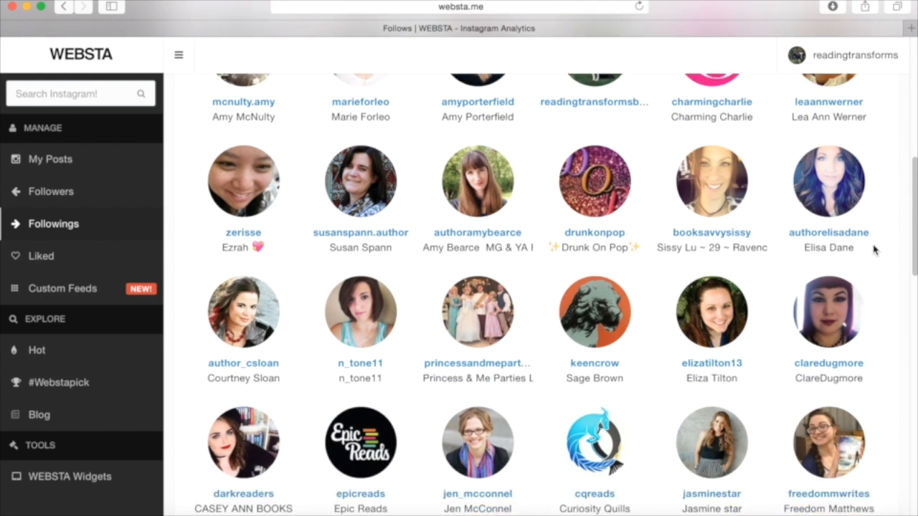
pyautogui.scroll(3)
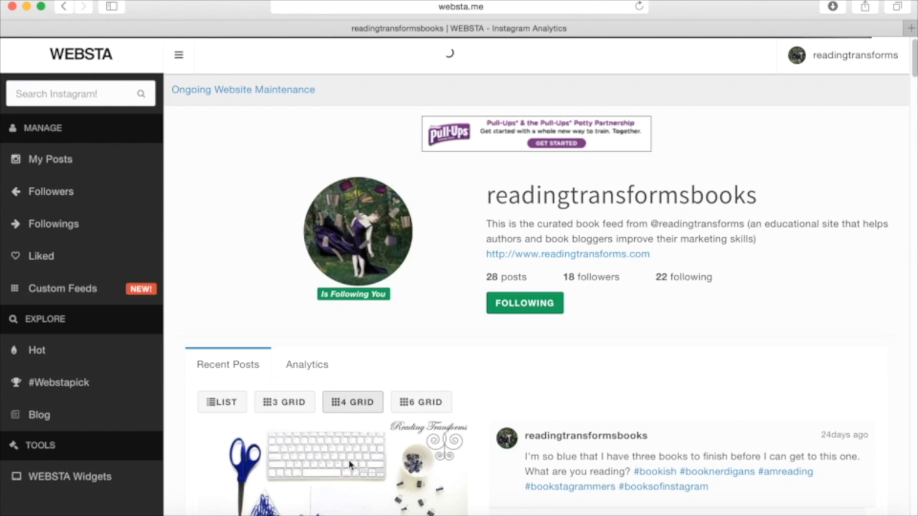
pyautogui.moveTo(341, 462)
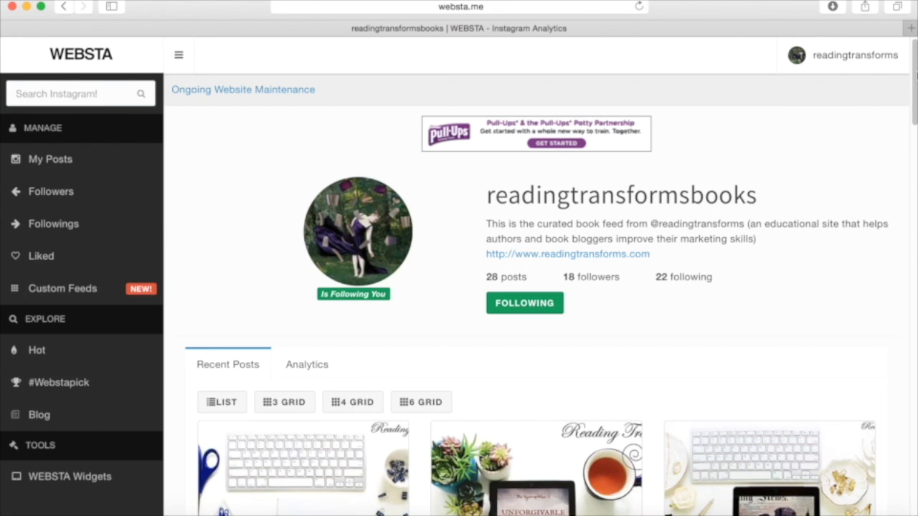
pyautogui.scroll(-3)
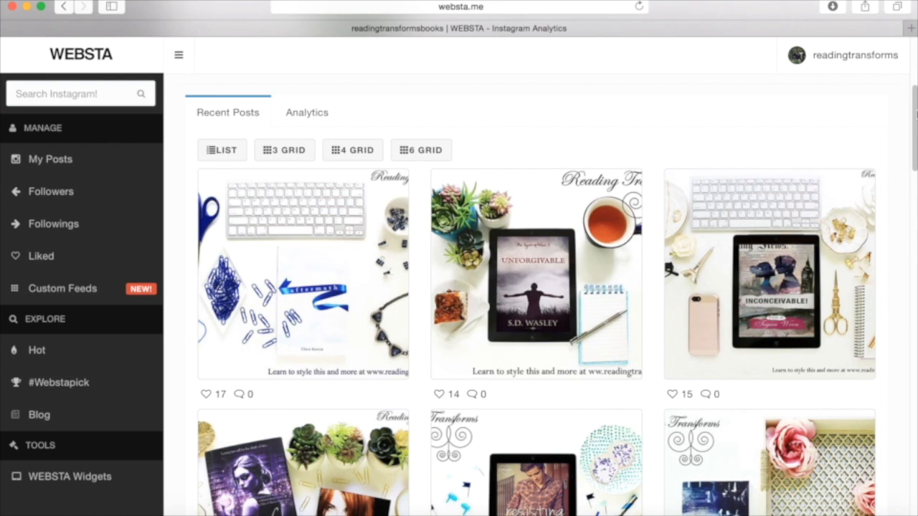
pyautogui.scroll(-3)
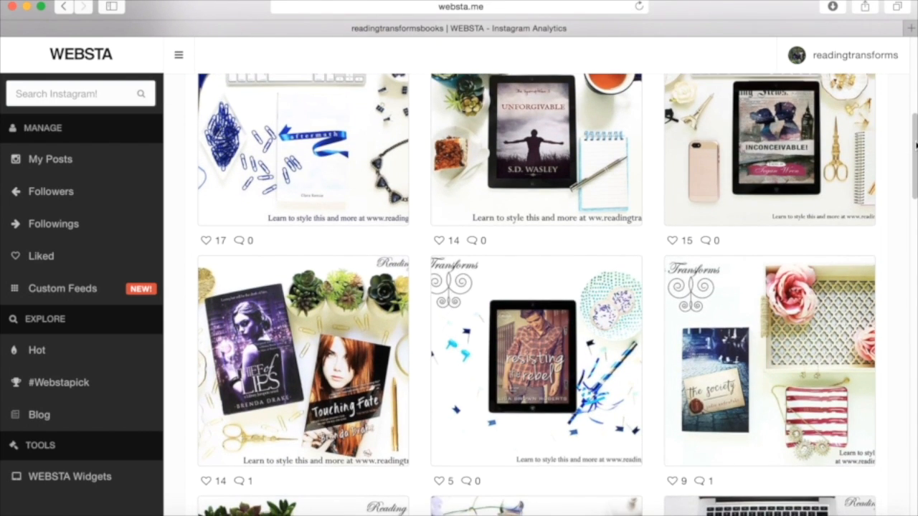
pyautogui.scroll(-3)
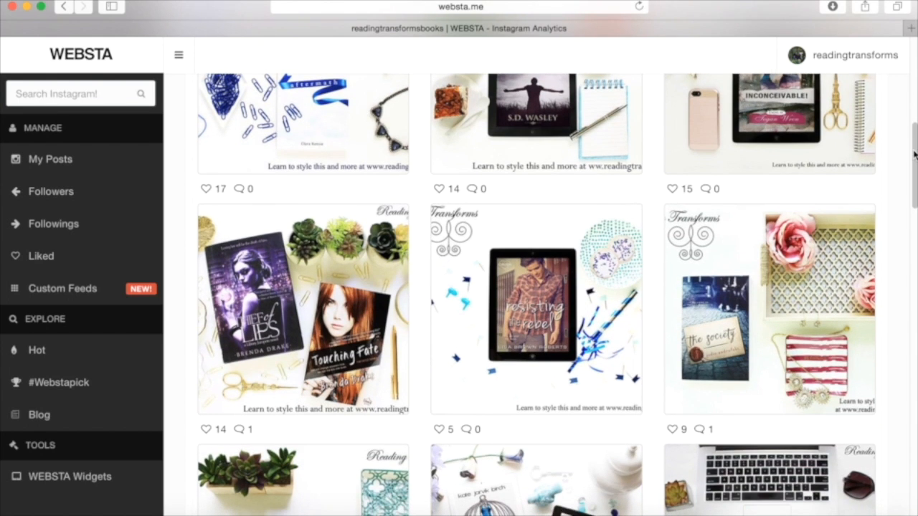
pyautogui.scroll(-3)
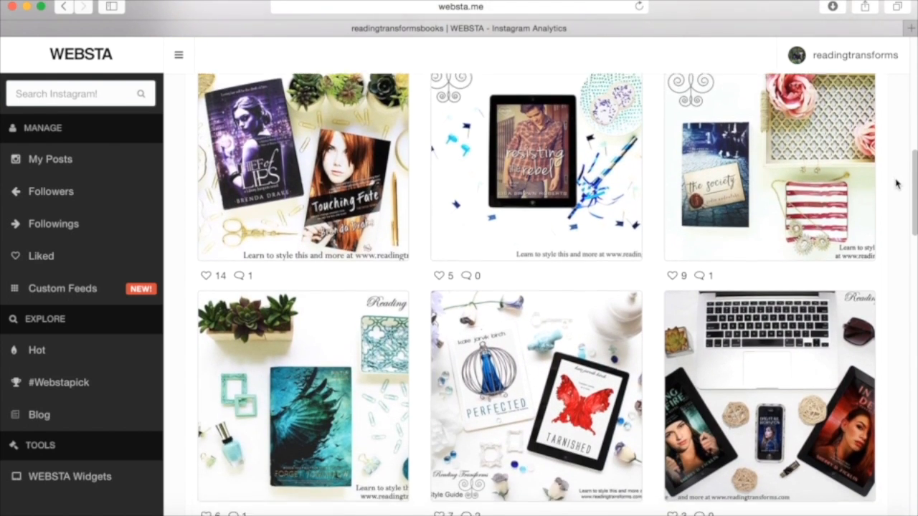
pyautogui.scroll(-3)
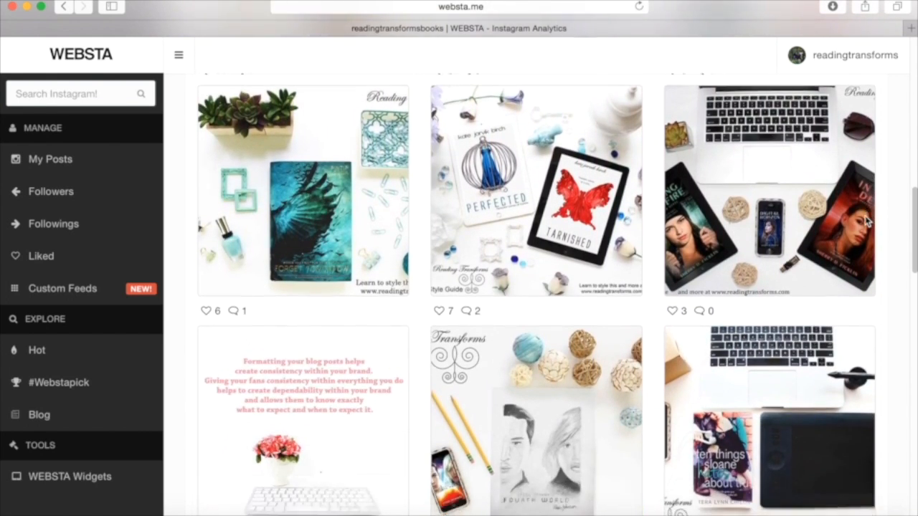
pyautogui.scroll(-3)
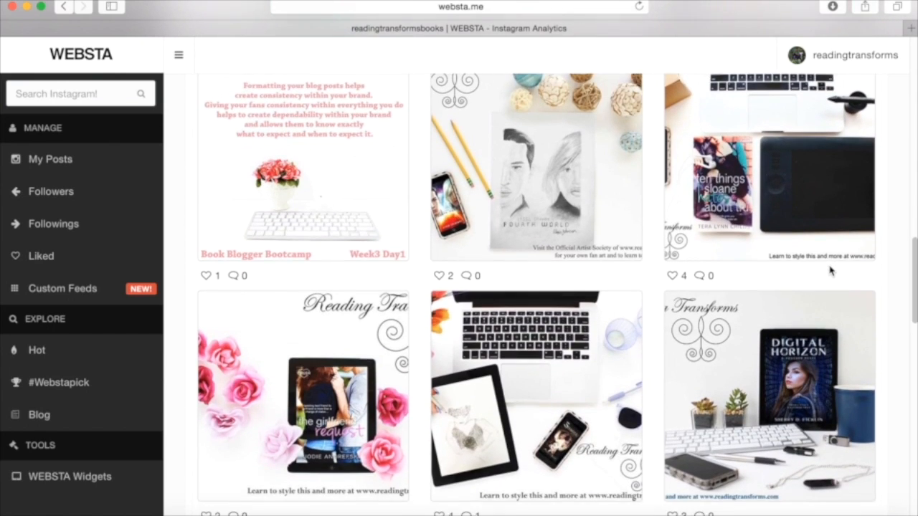
pyautogui.scroll(-3)
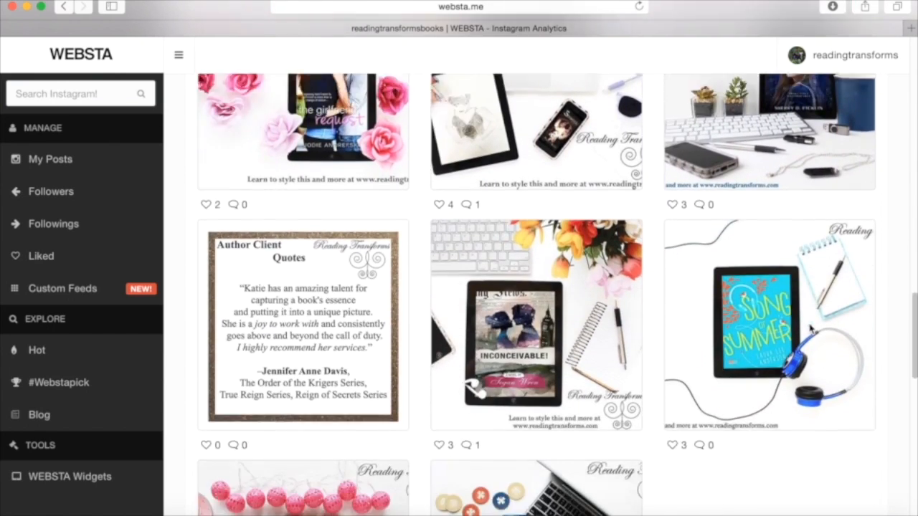
pyautogui.scroll(-3)
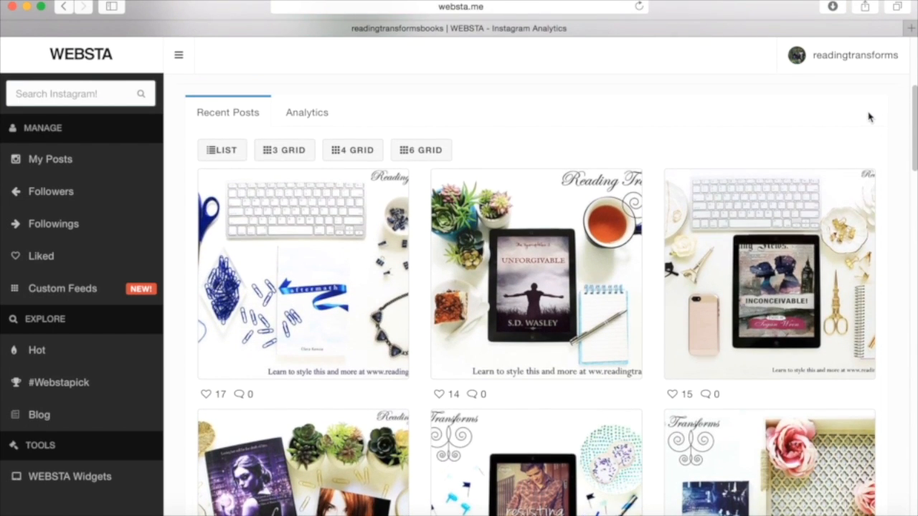
pyautogui.scroll(-3)
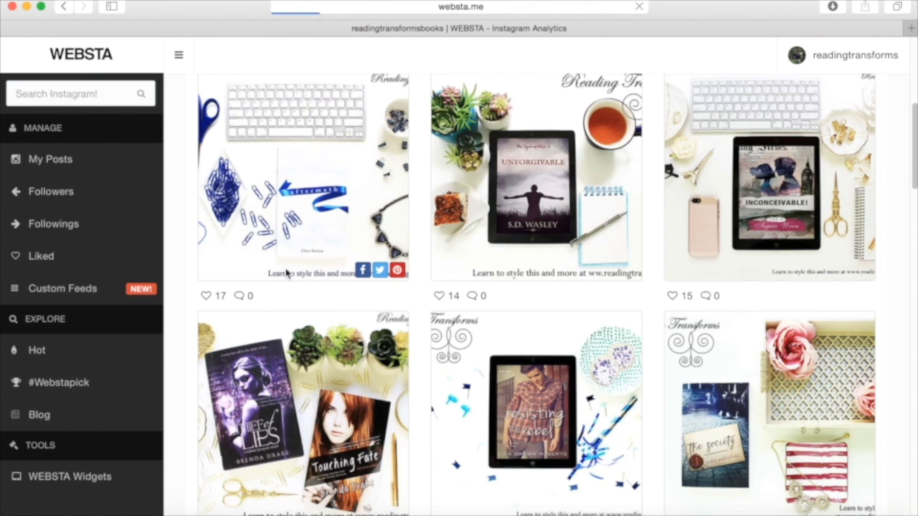
# Step: On the blue scissors post, write the comment 'This is such a stunning image, love the blue tones!'
pyautogui.click(301, 179)
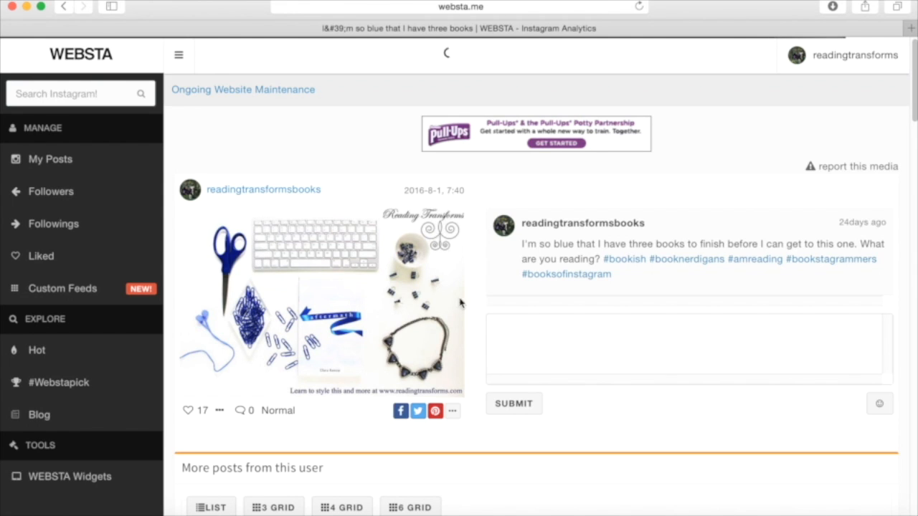
pyautogui.moveTo(754, 313)
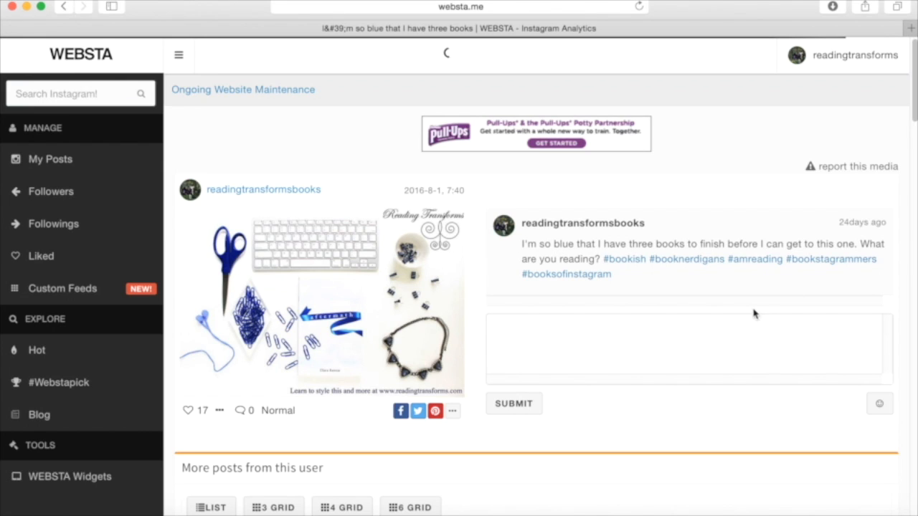
pyautogui.click(681, 346)
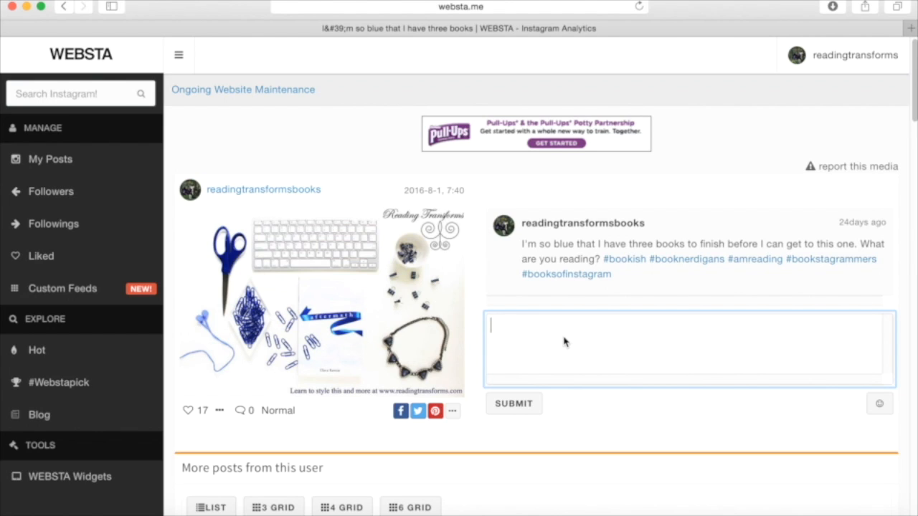
pyautogui.write('This is such a stunning image, love the blue to')
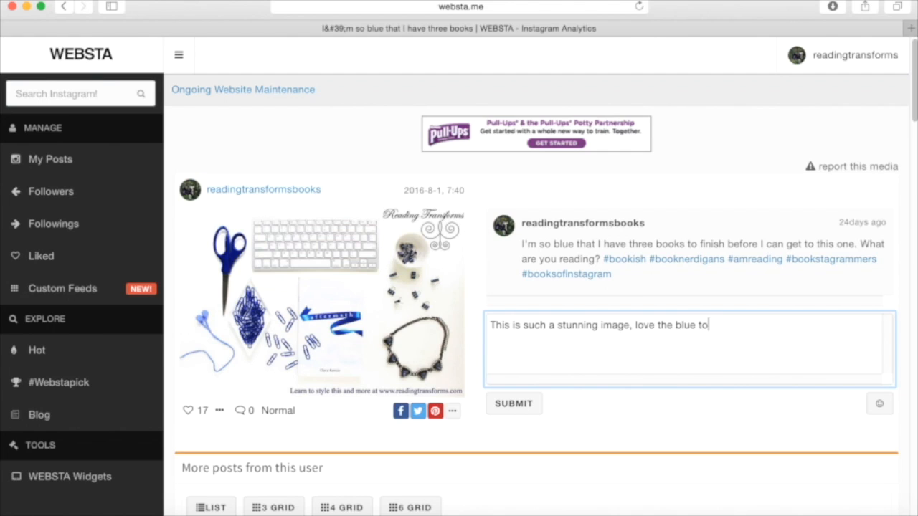
pyautogui.write('nes!')
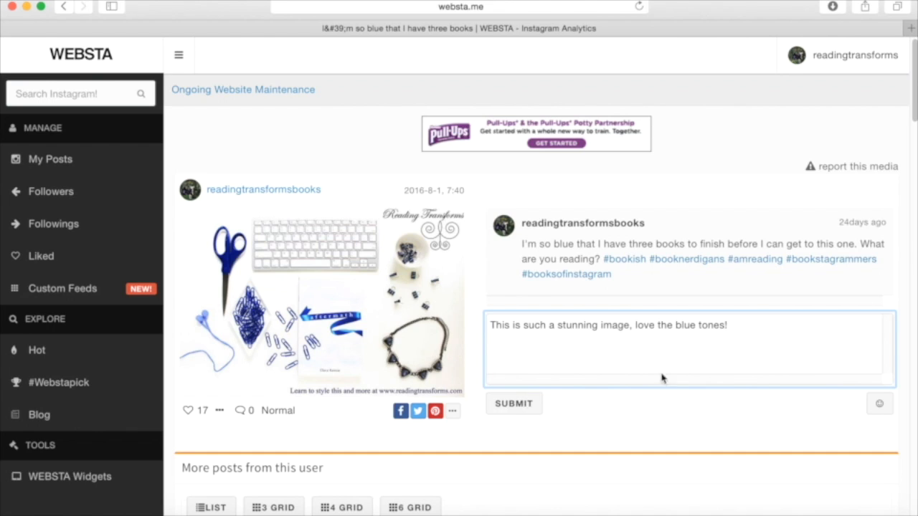
# Step: Append a row of smiling emojis from the emoji picker and submit the comment
pyautogui.click(879, 402)
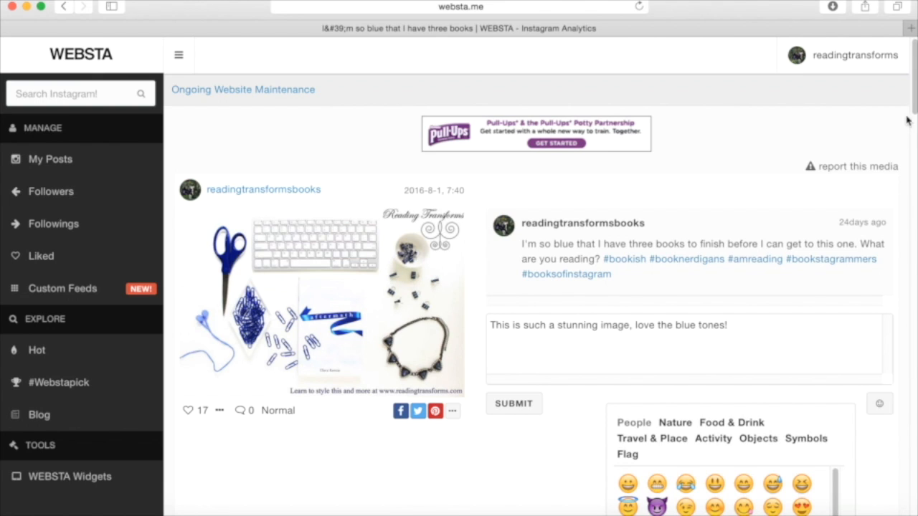
pyautogui.scroll(-3)
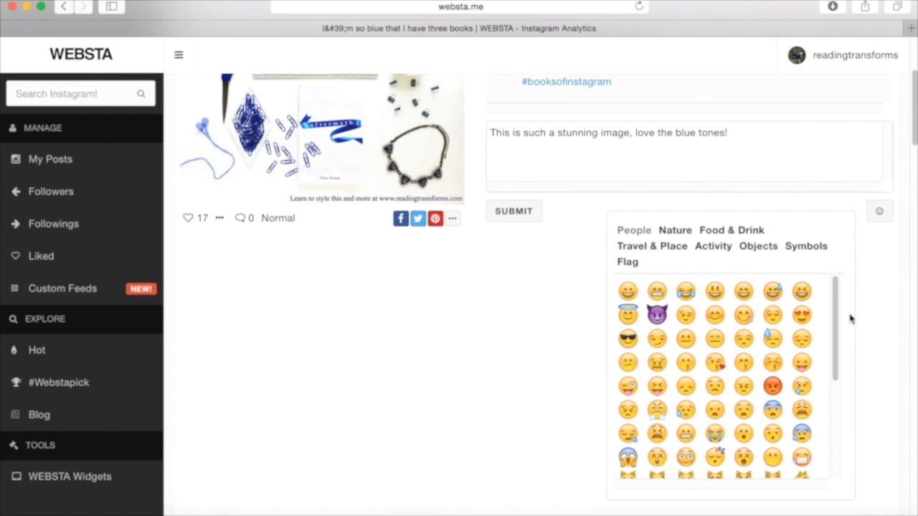
pyautogui.click(802, 316)
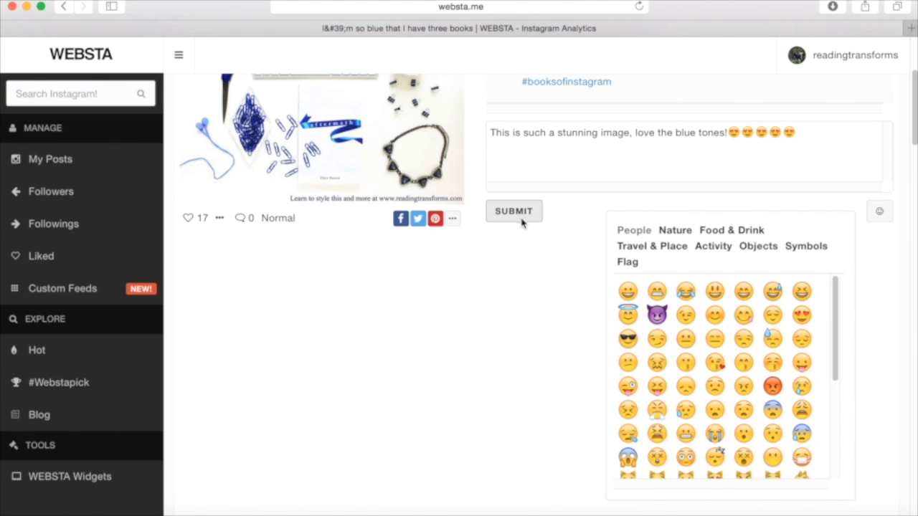
pyautogui.click(513, 211)
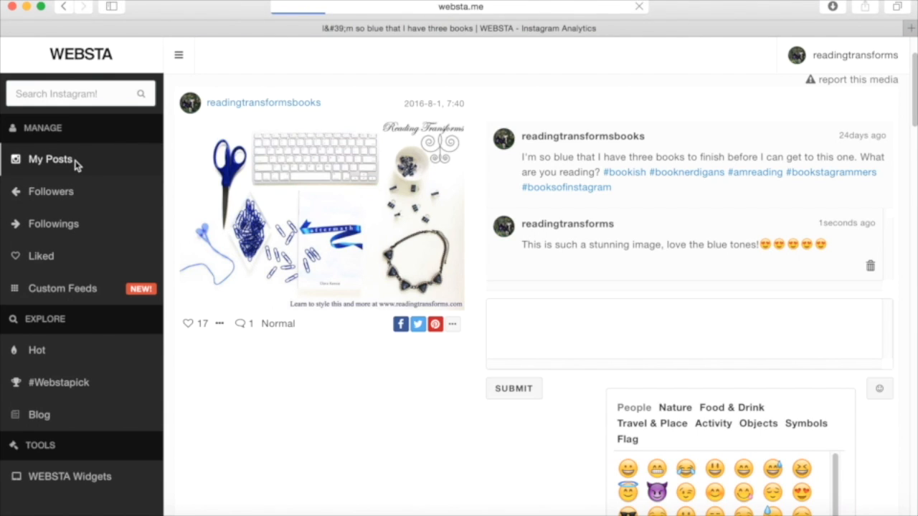
# Step: Return to the readingtransforms own profile via My Posts in the sidebar
pyautogui.click(50, 158)
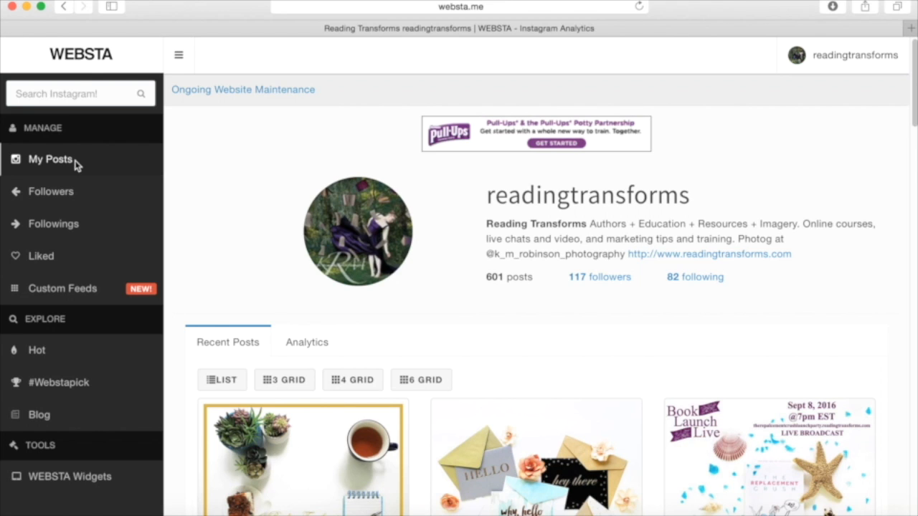
pyautogui.scroll(-3)
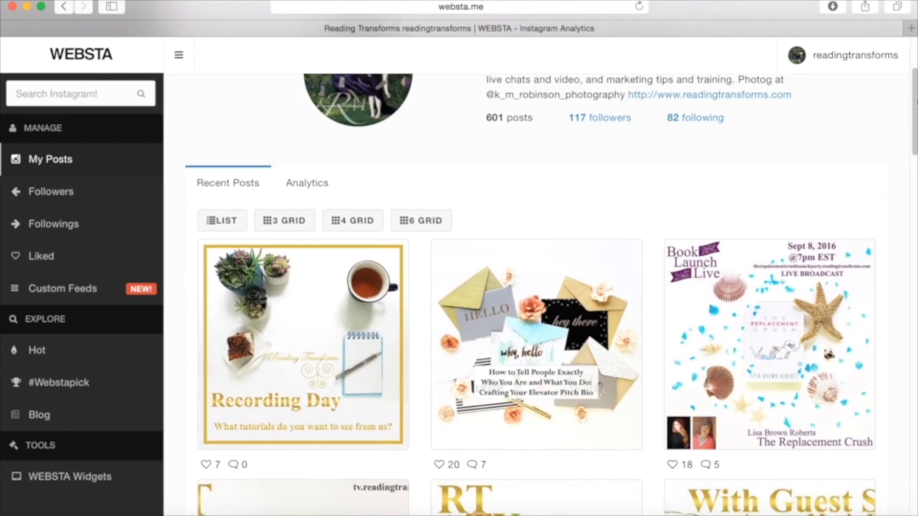
pyautogui.scroll(-3)
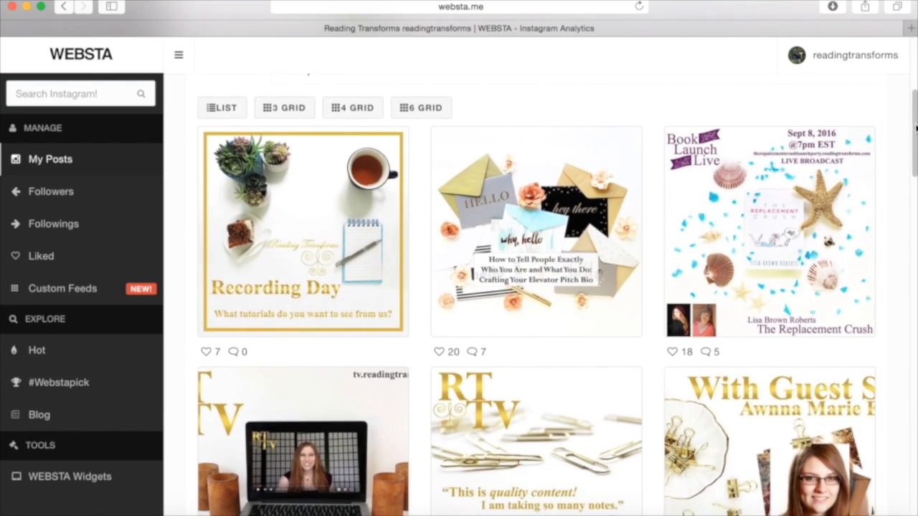
pyautogui.moveTo(882, 172)
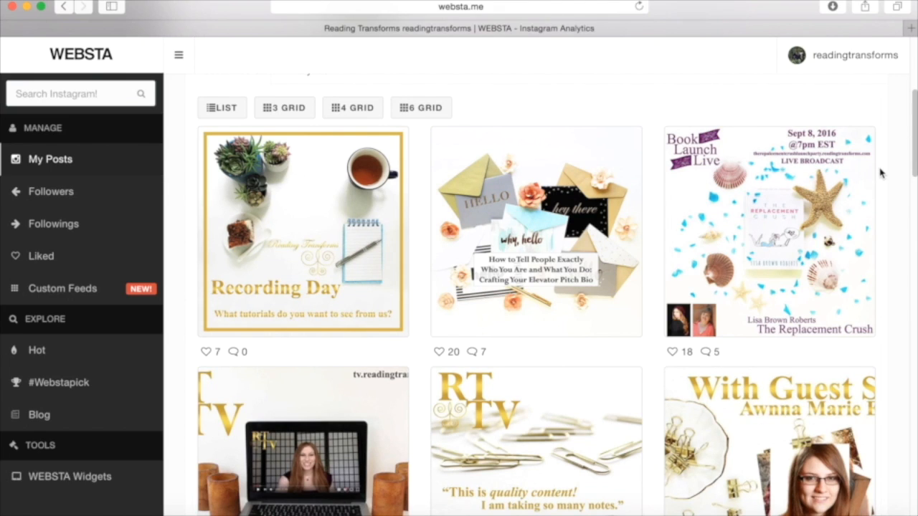
pyautogui.moveTo(883, 159)
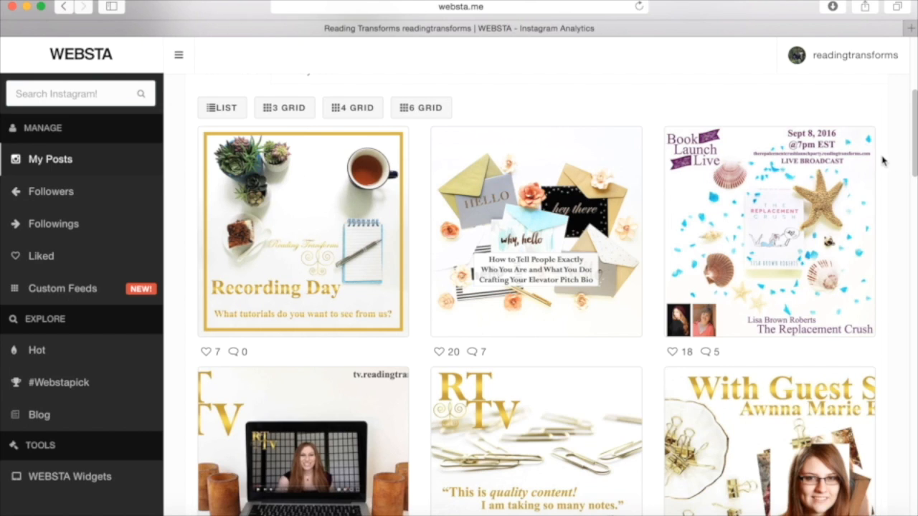
pyautogui.moveTo(880, 161)
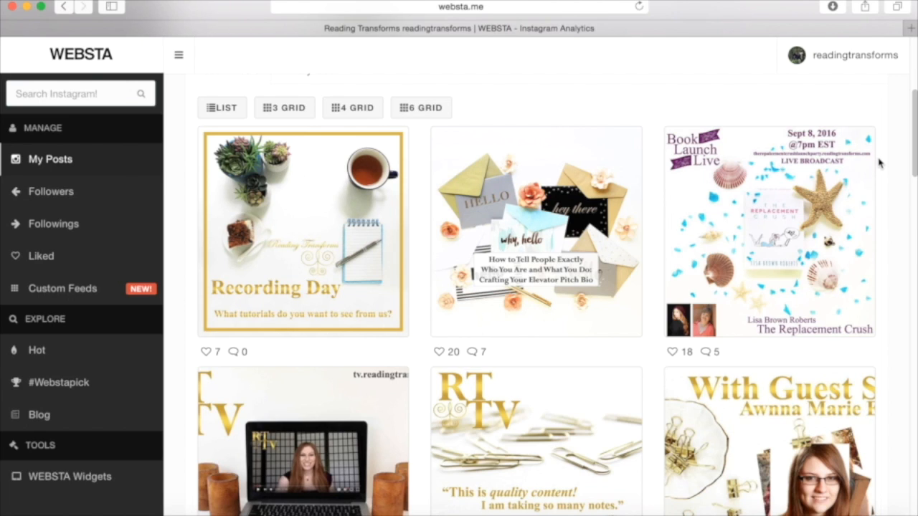
pyautogui.moveTo(903, 143)
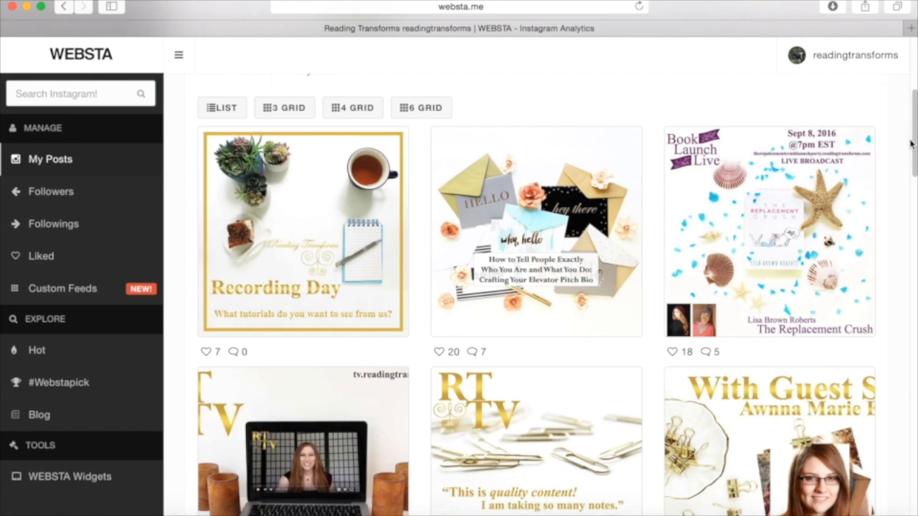
pyautogui.moveTo(909, 146)
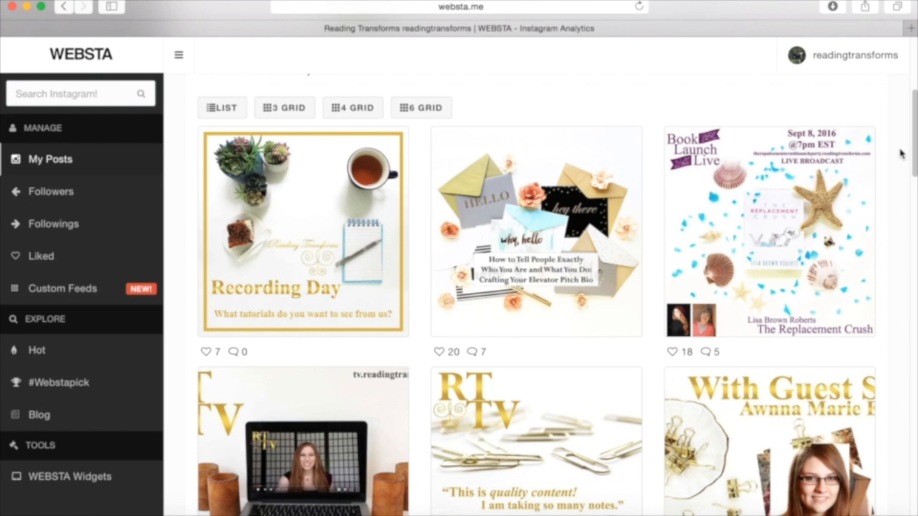
pyautogui.moveTo(905, 156)
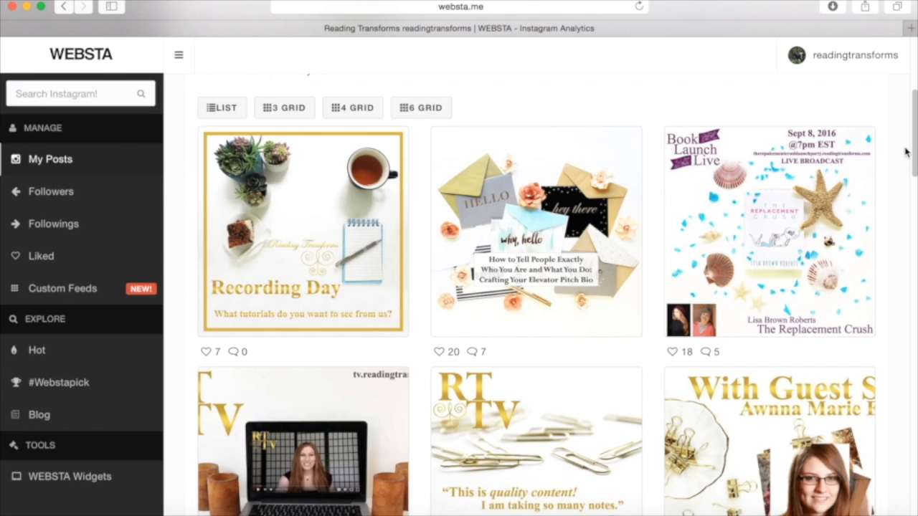
pyautogui.moveTo(906, 157)
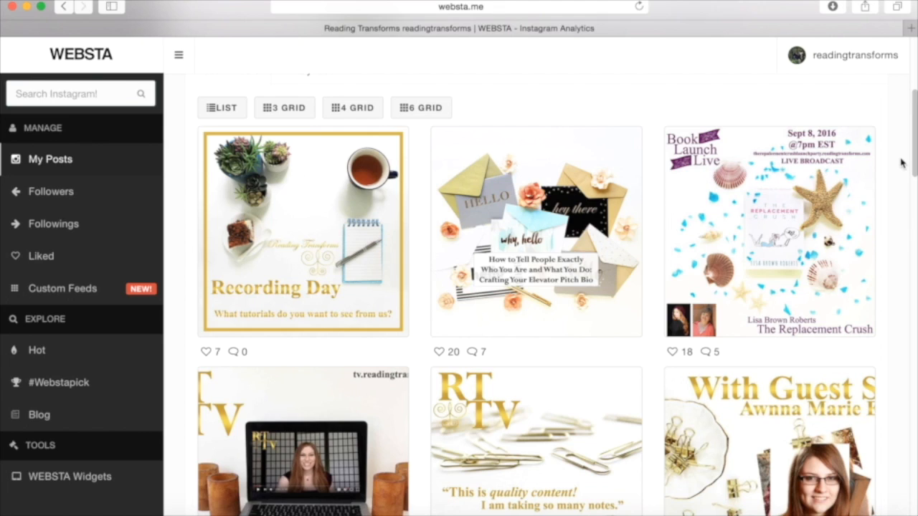
pyautogui.moveTo(905, 160)
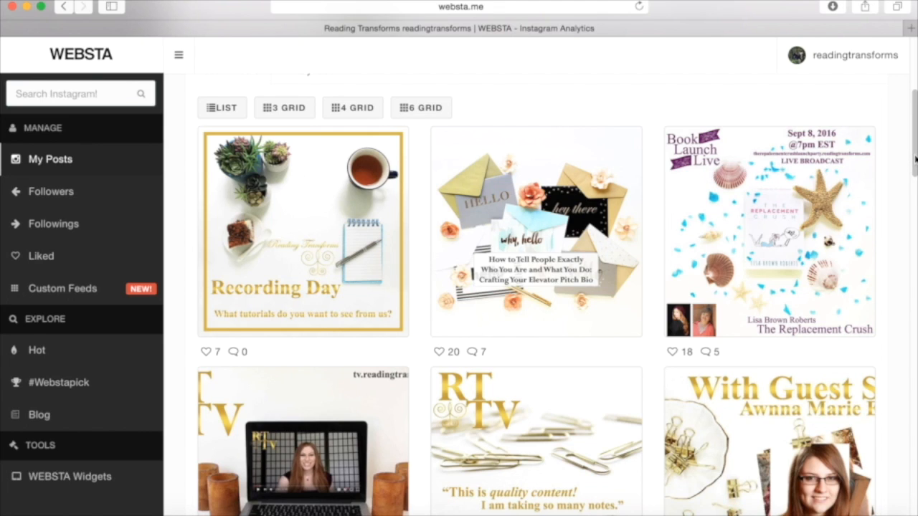